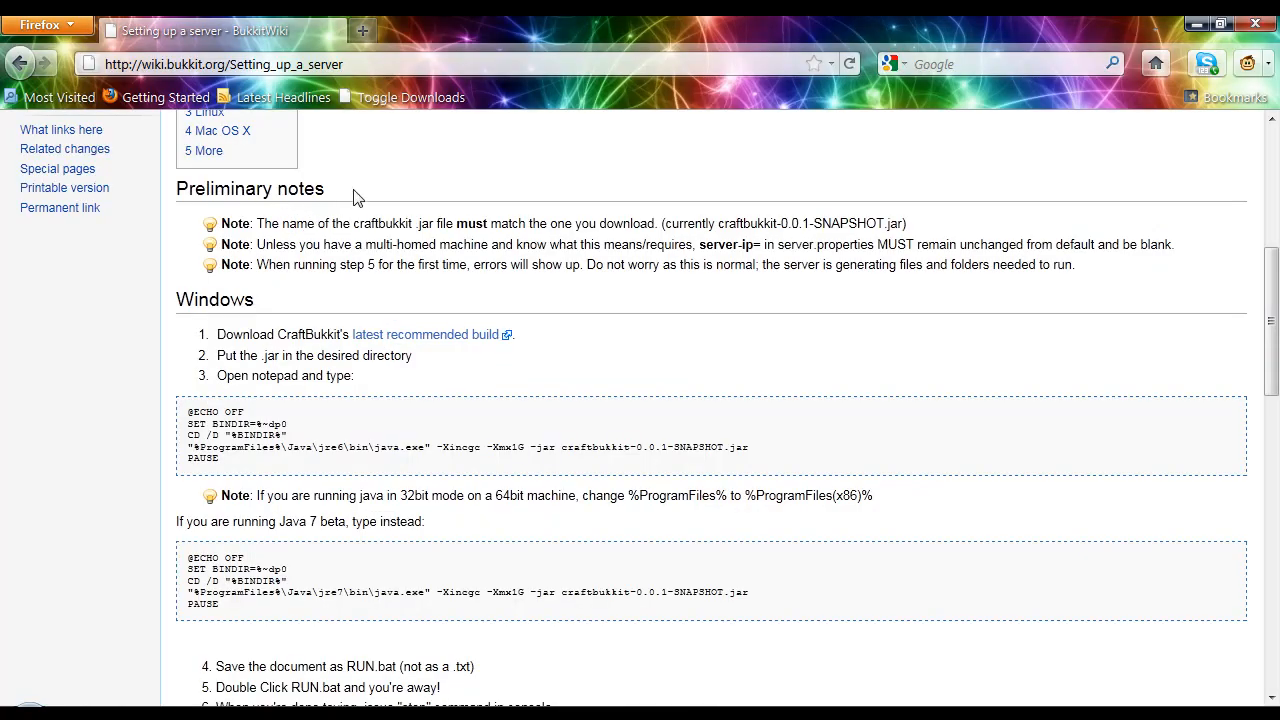
mouse_move(365, 187)
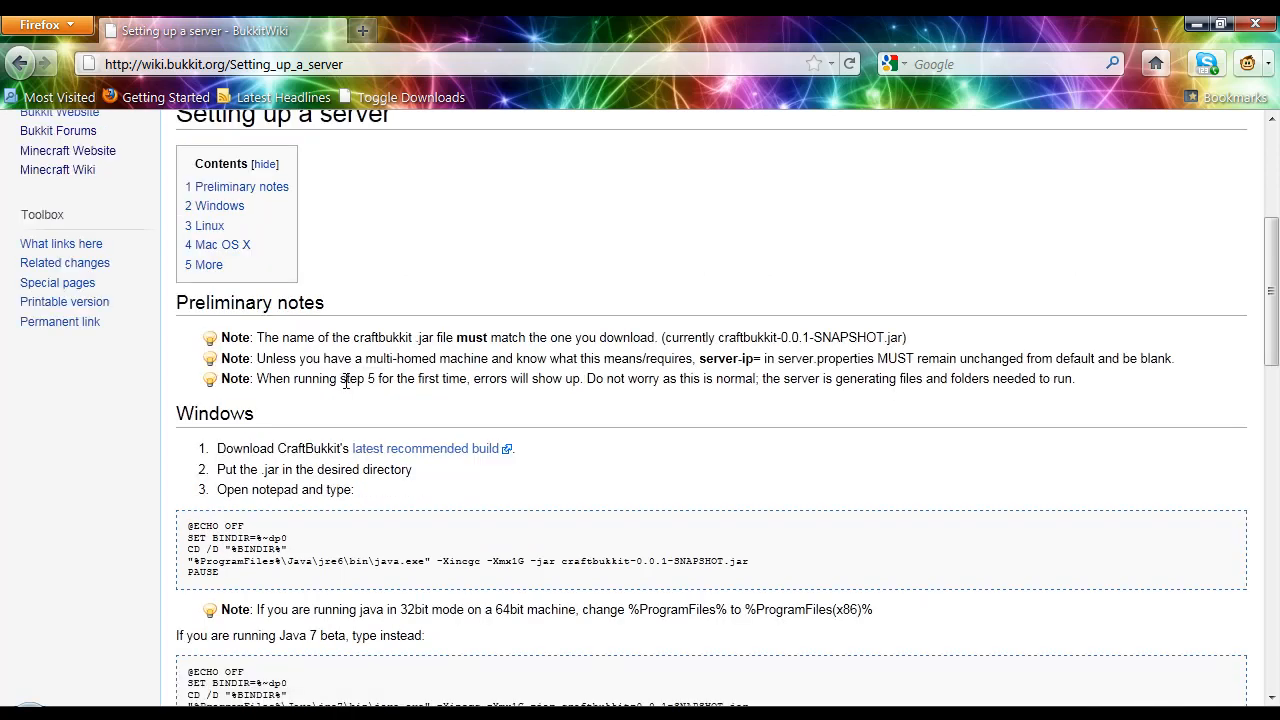
Step: Move the downloaded craftbukkit jar into a new 'Bukkit server' folder on the desktop
scroll(down, 3)
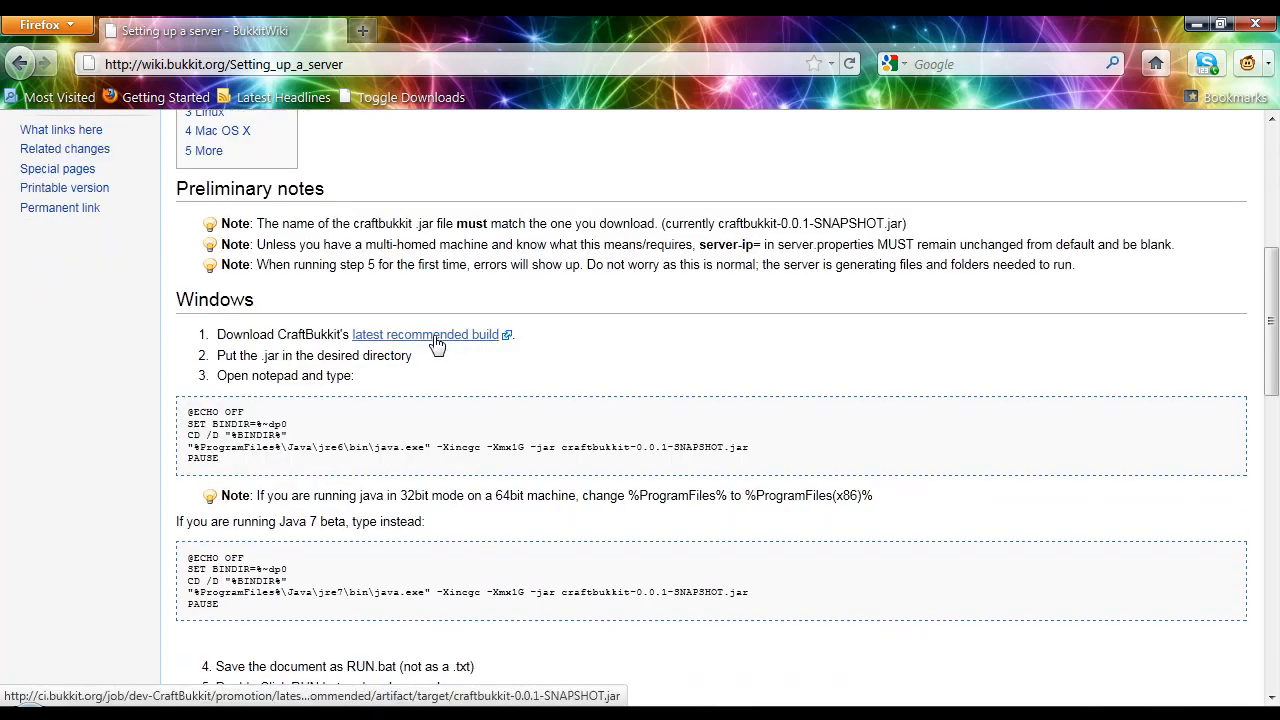
mouse_move(439, 340)
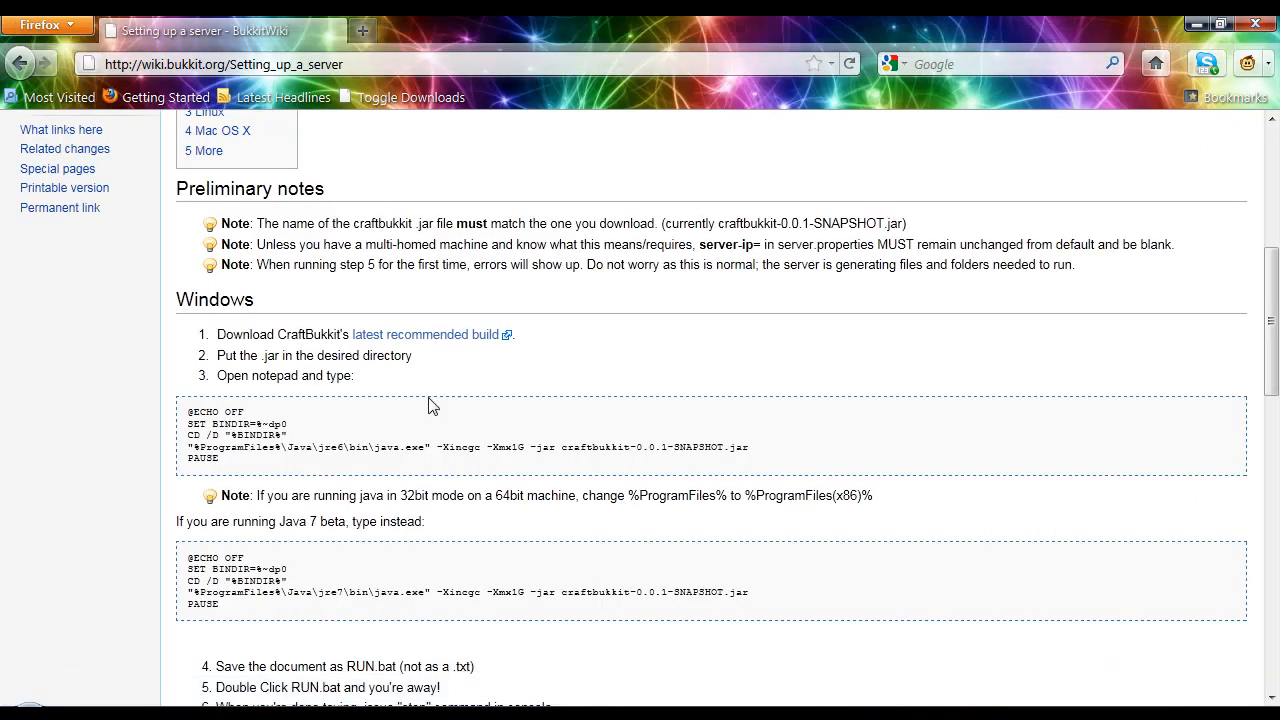
mouse_move(250, 470)
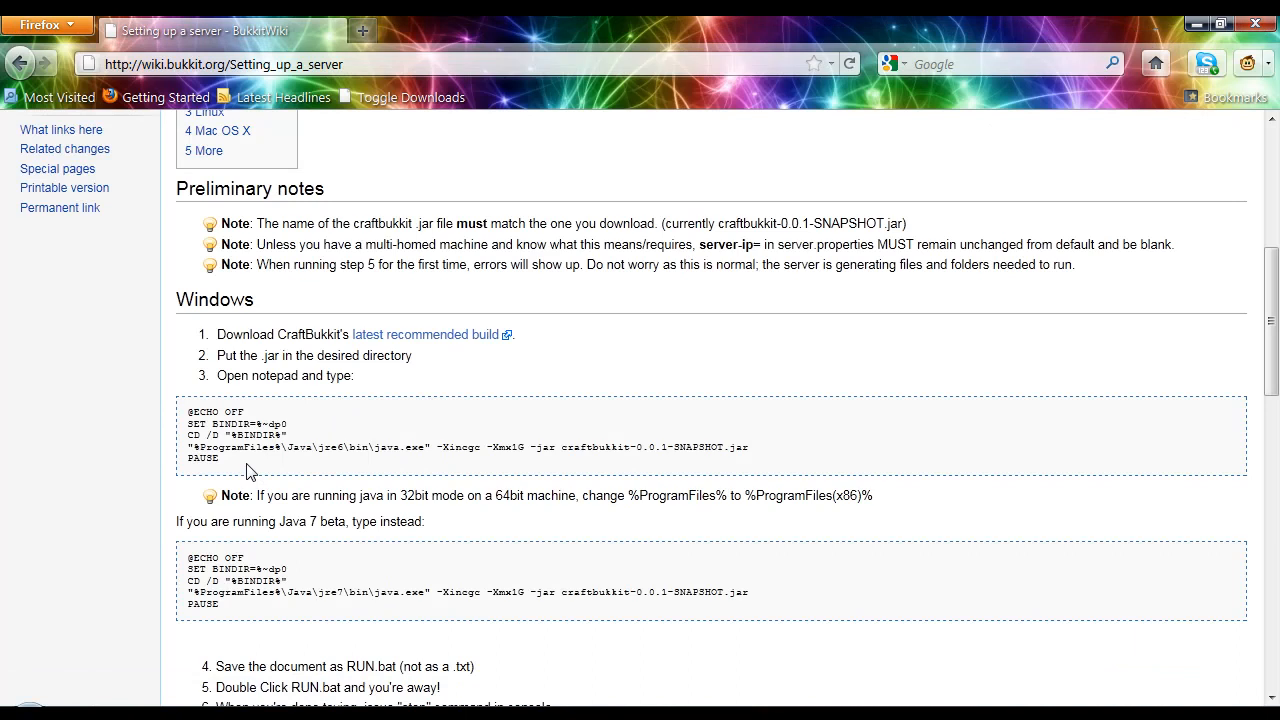
mouse_move(218, 358)
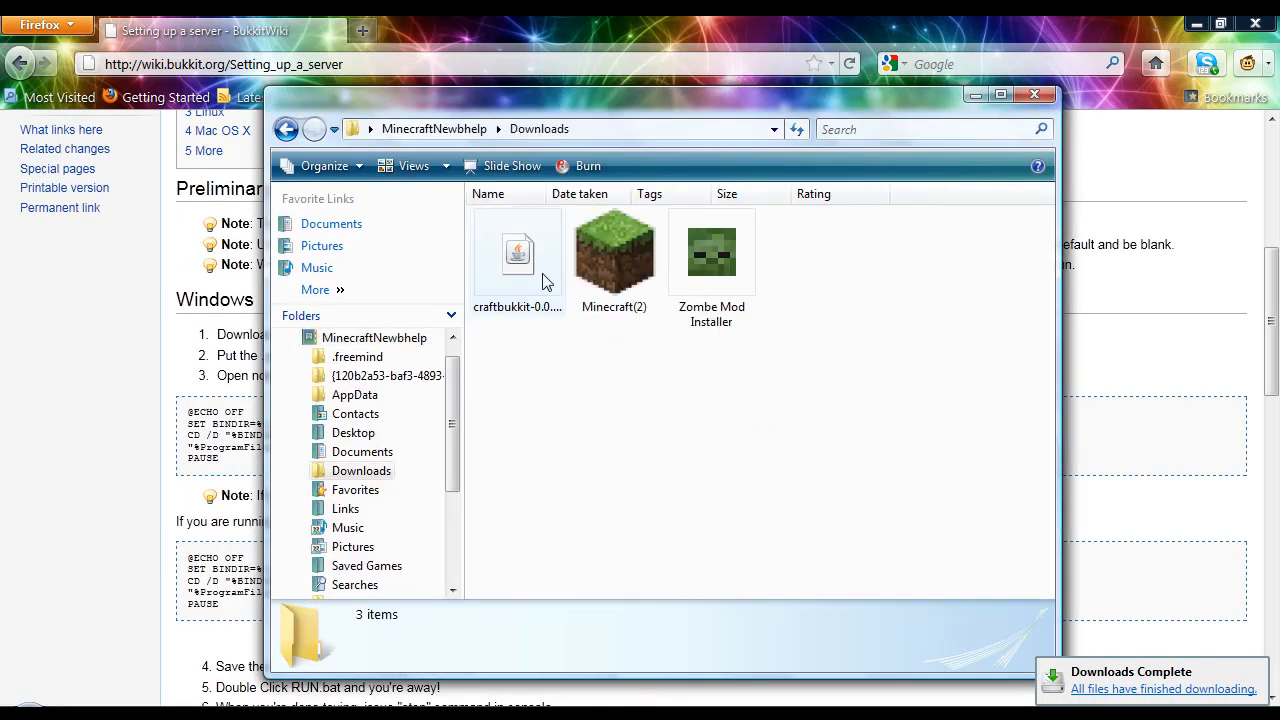
click(517, 255)
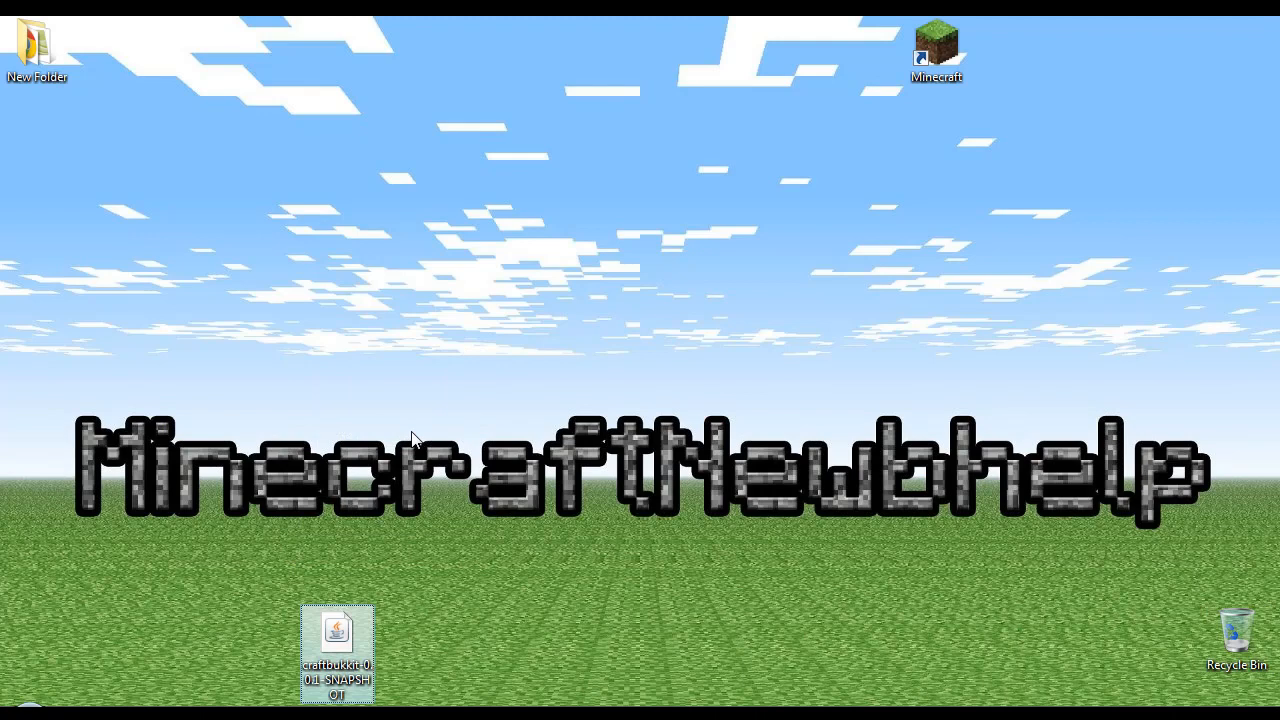
right_click(413, 439)
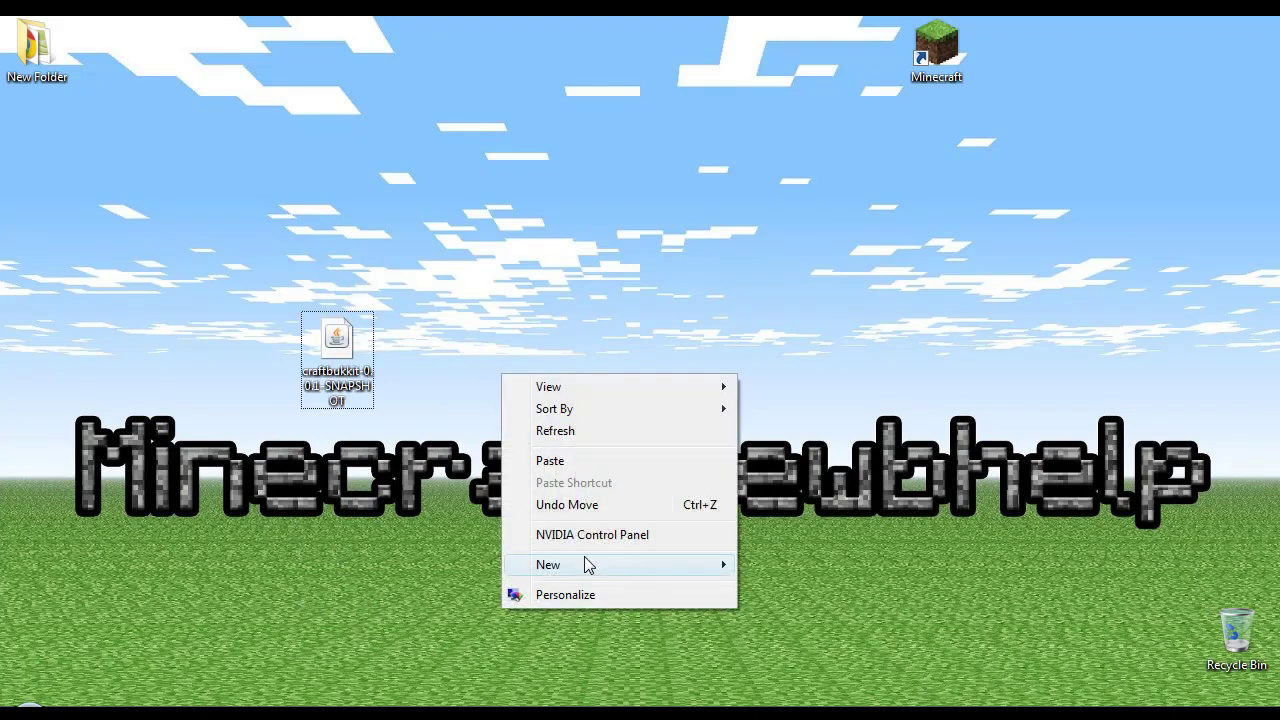
click(783, 336)
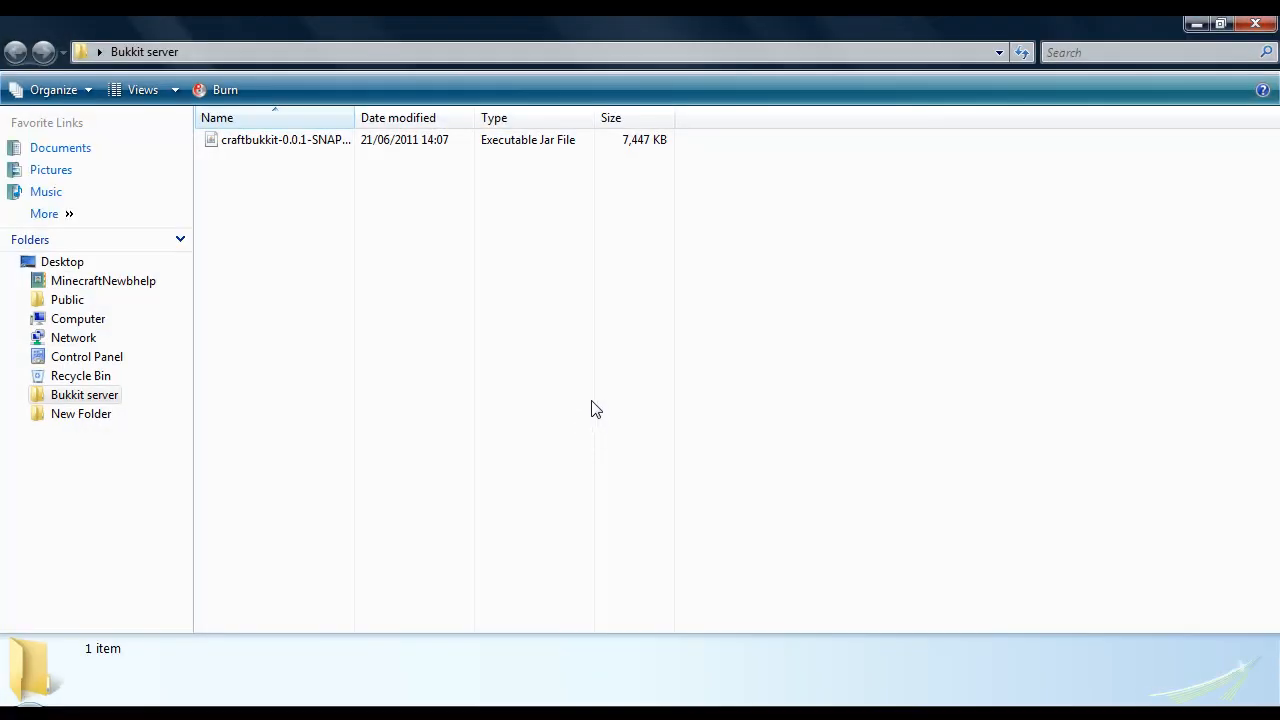
Step: Create a New Text Document beside the craftbukkit jar and open it in Notepad
click(285, 140)
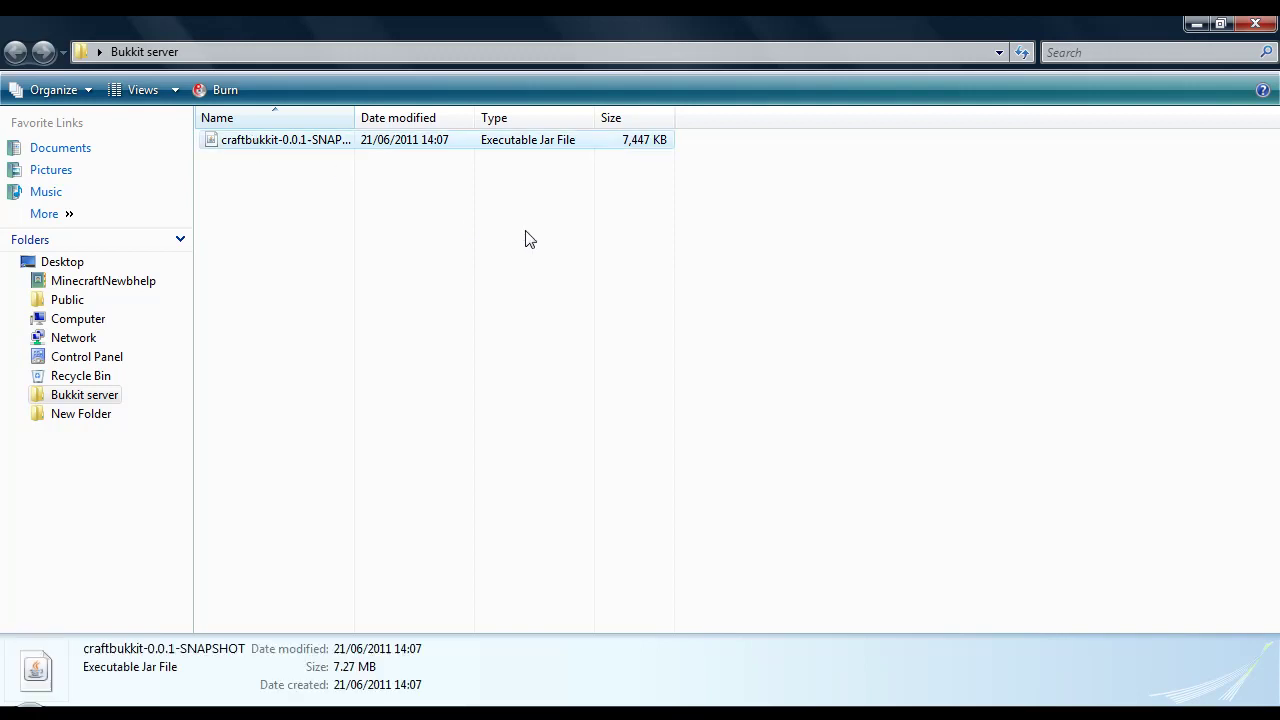
click(285, 140)
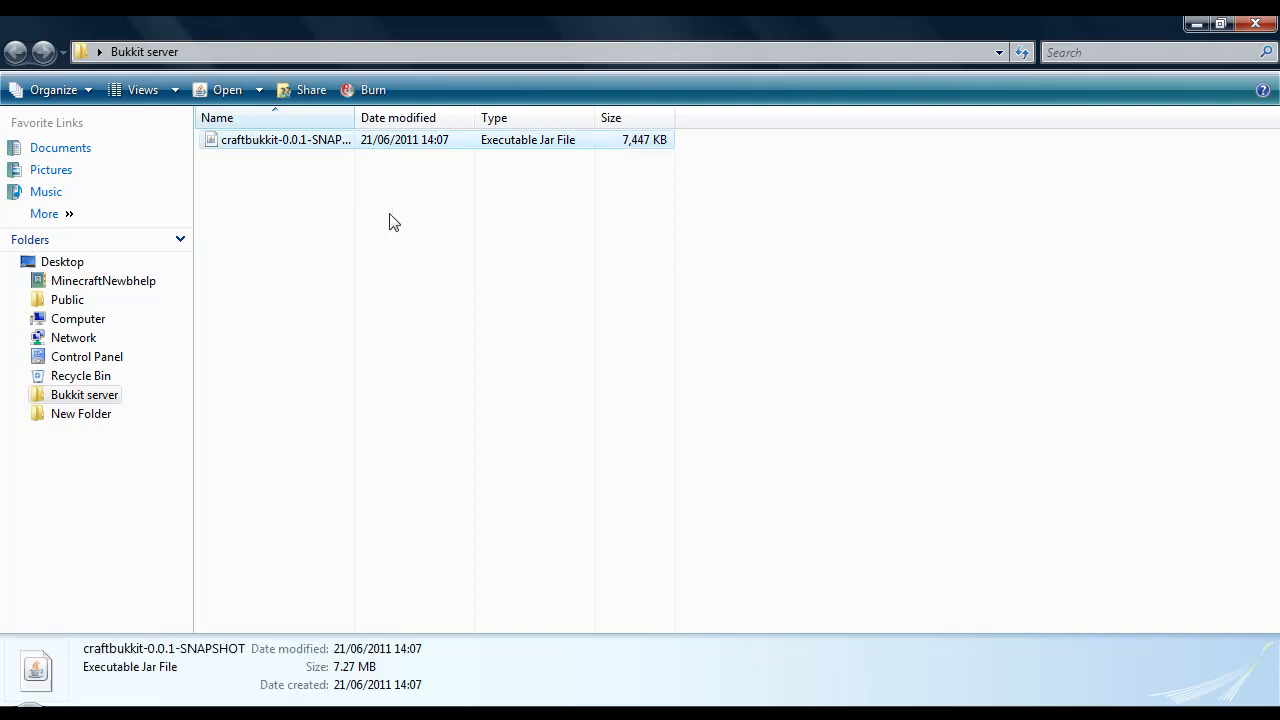
right_click(393, 221)
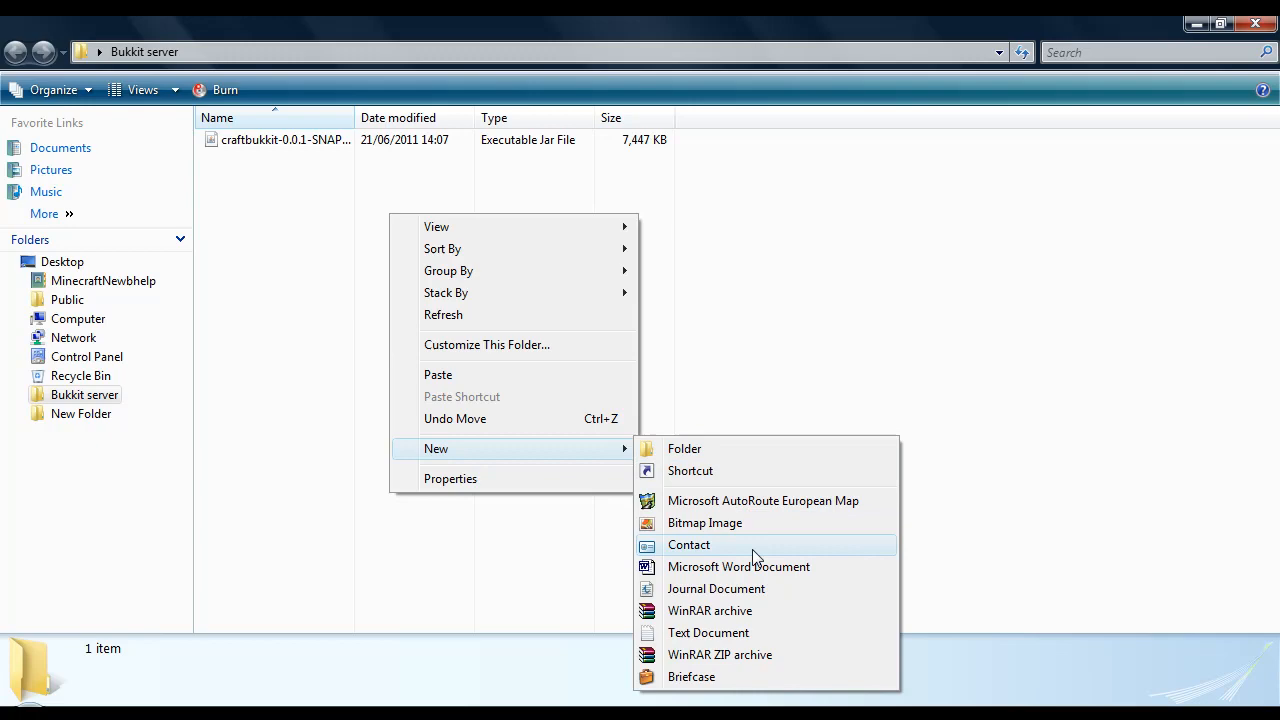
click(708, 632)
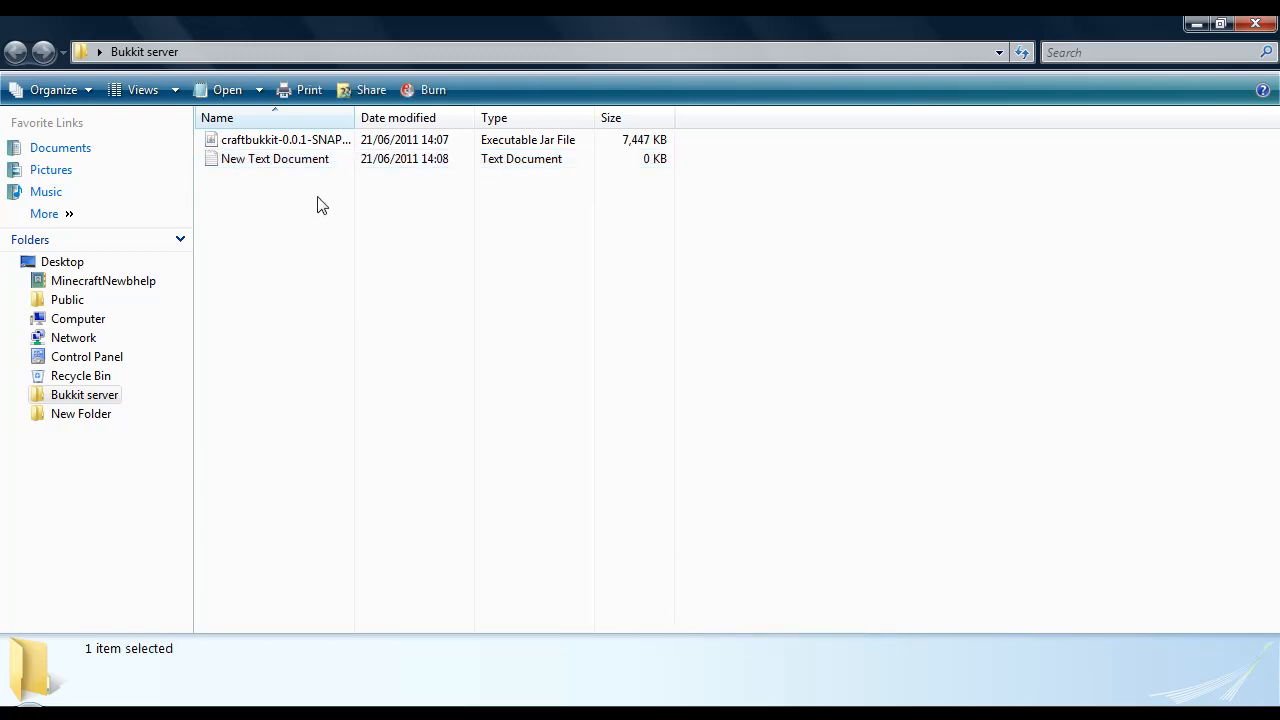
double_click(275, 158)
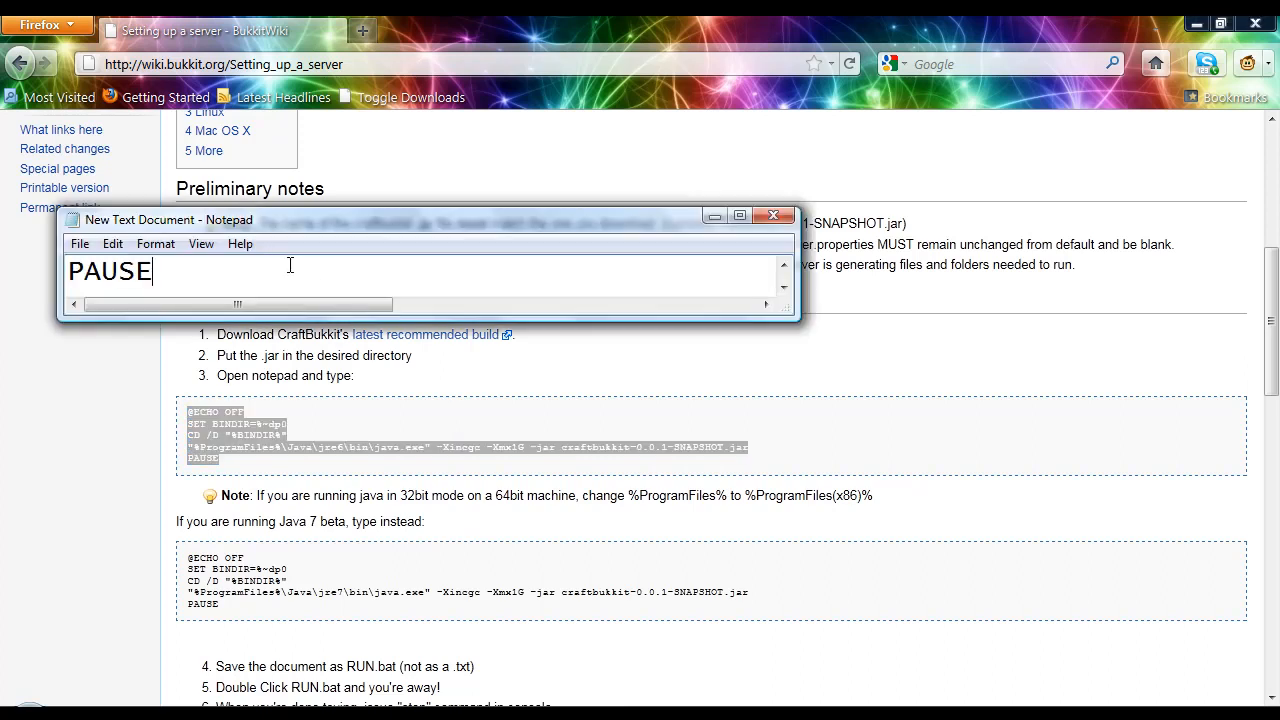
Step: Save the Notepad batch commands through Save As under the name run.bat
click(79, 243)
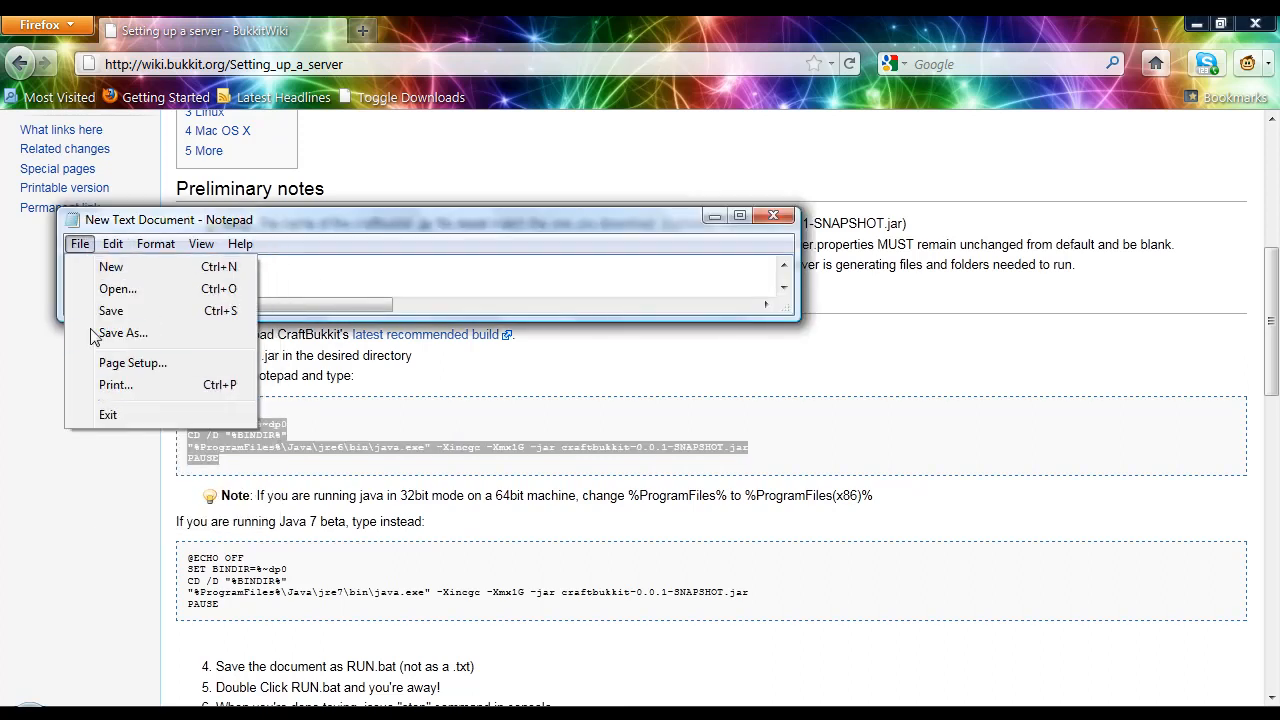
click(122, 333)
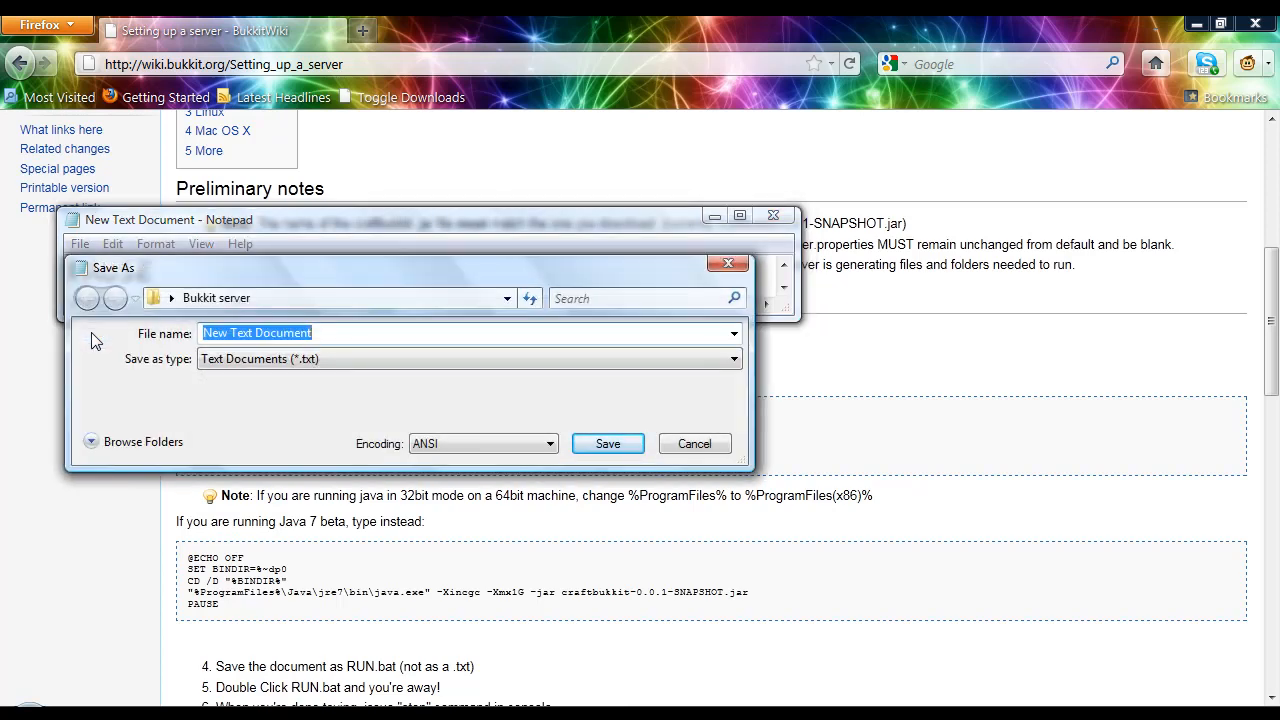
text(run.bat)
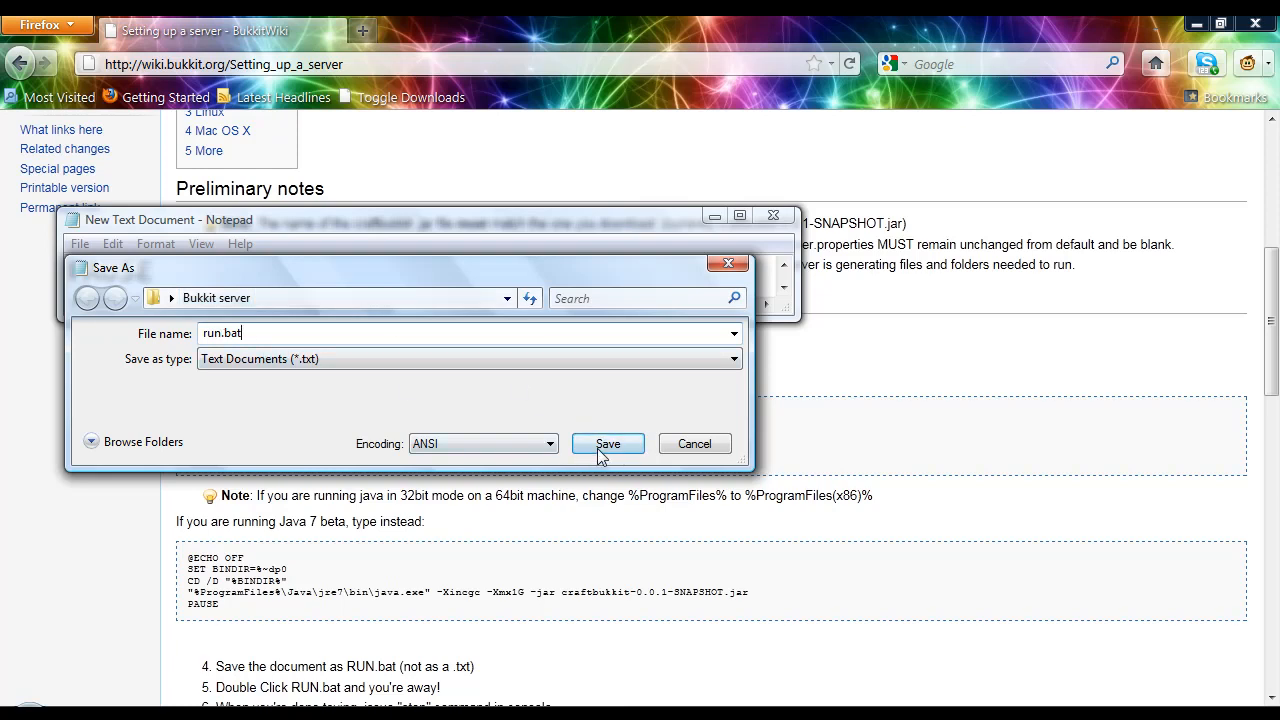
click(608, 443)
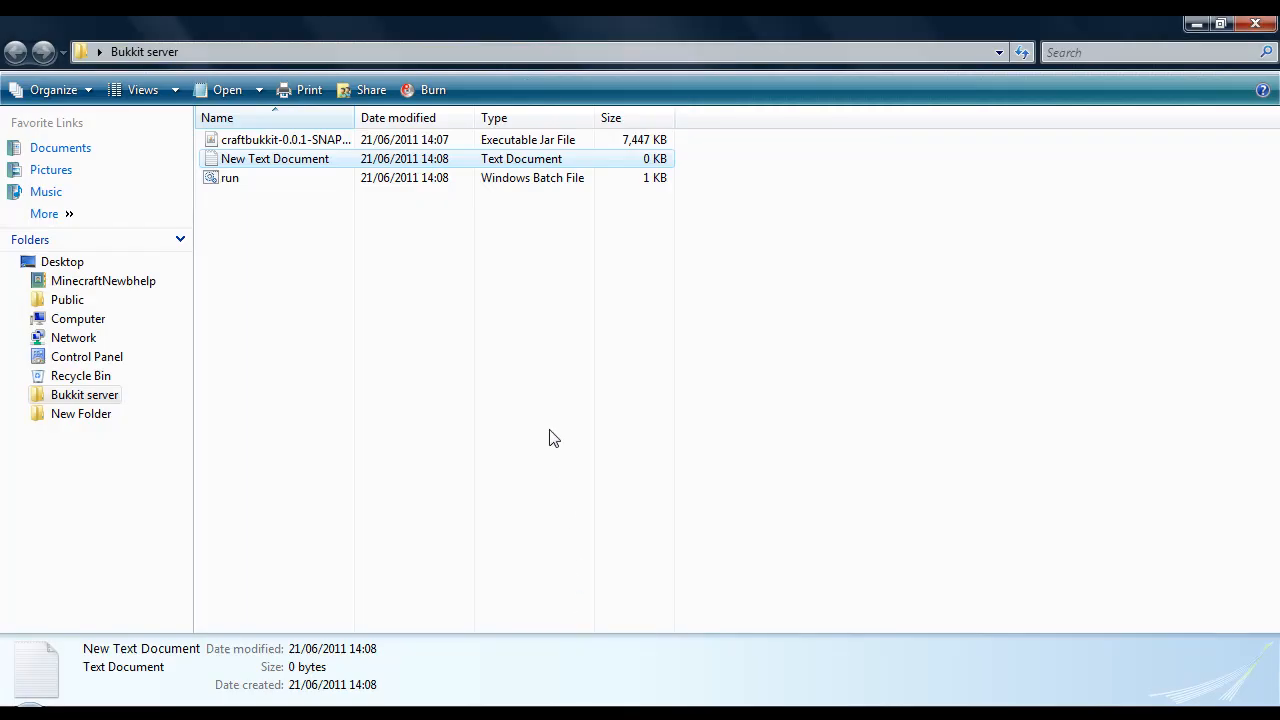
Step: Run run.bat to generate world folders, ops and white-list files, then close the console
click(229, 177)
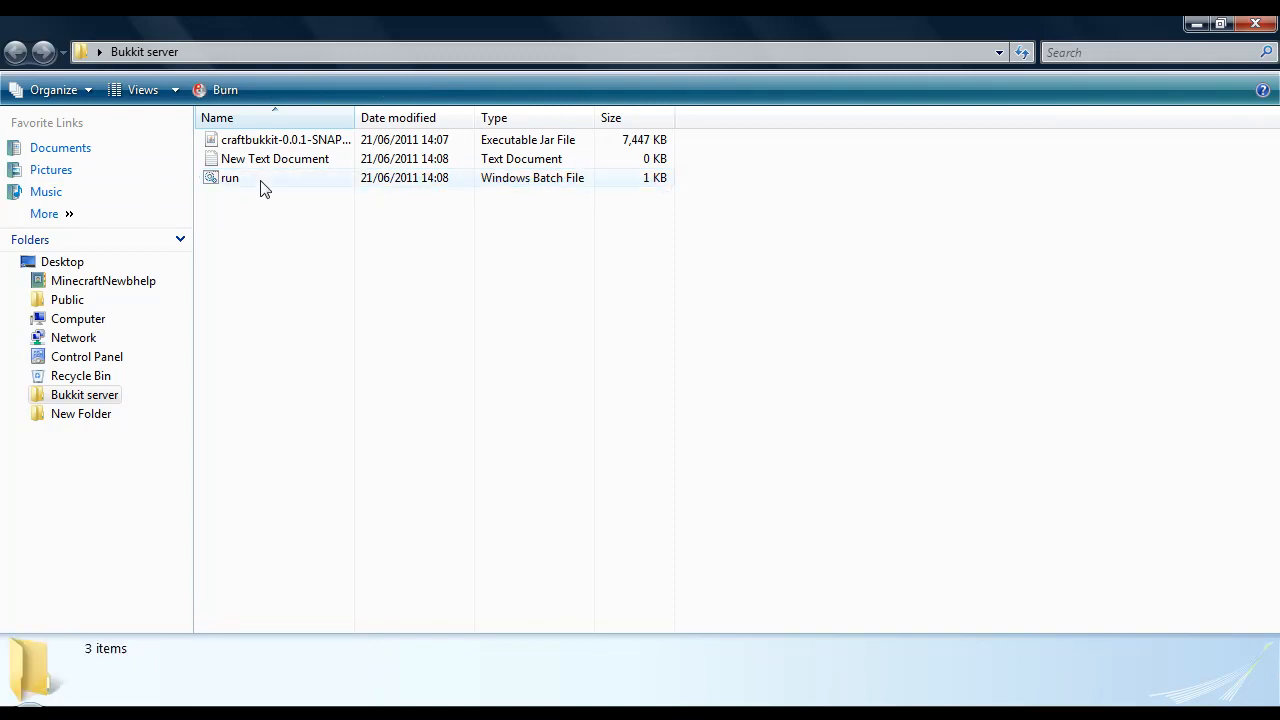
double_click(229, 177)
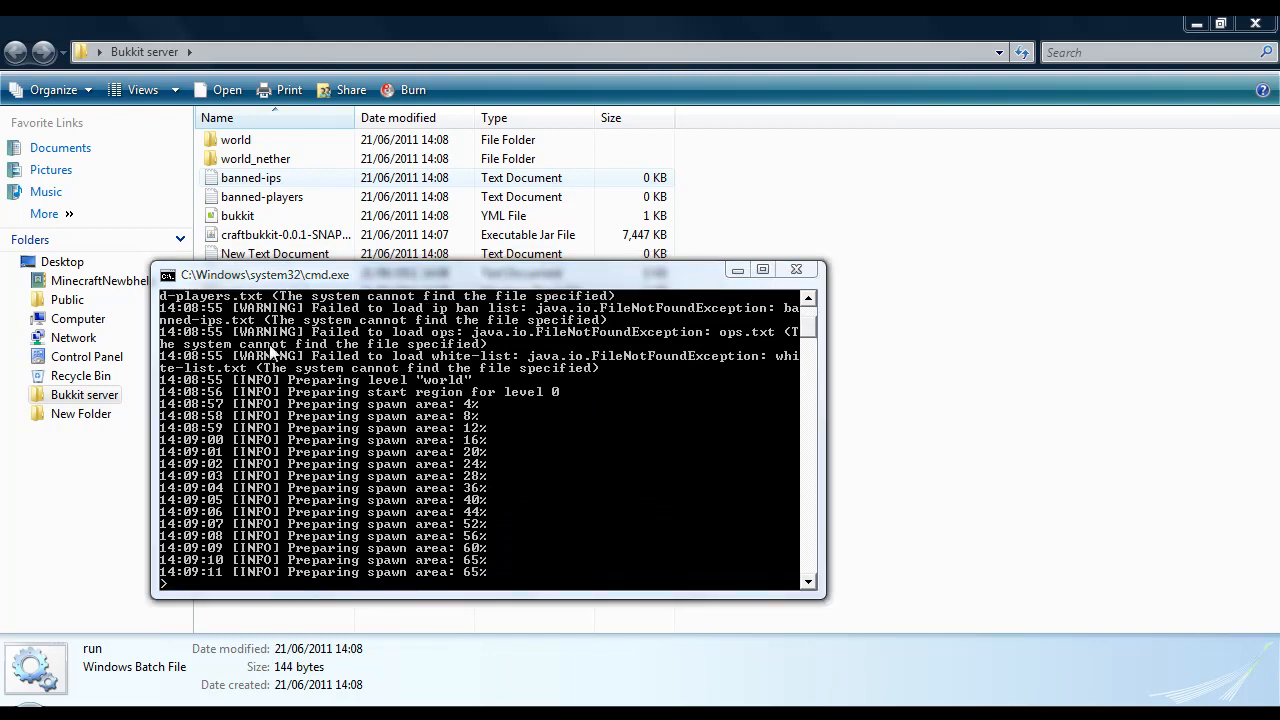
click(797, 269)
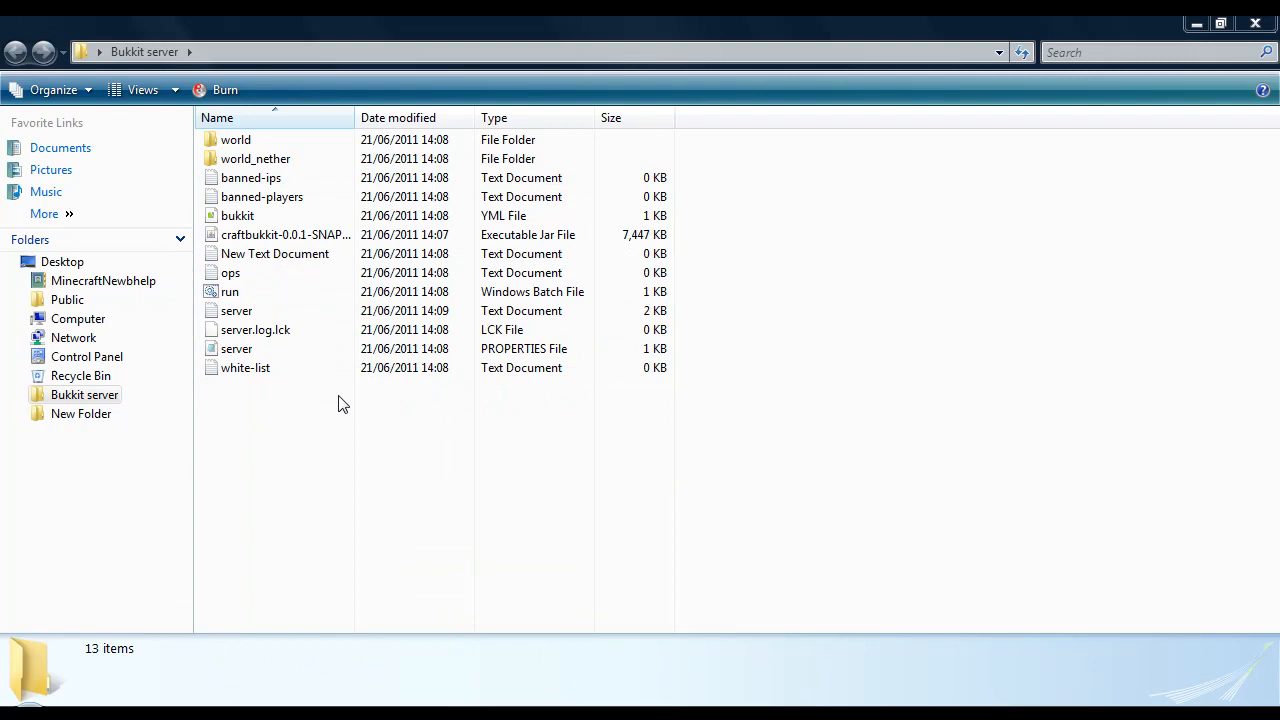
mouse_move(361, 445)
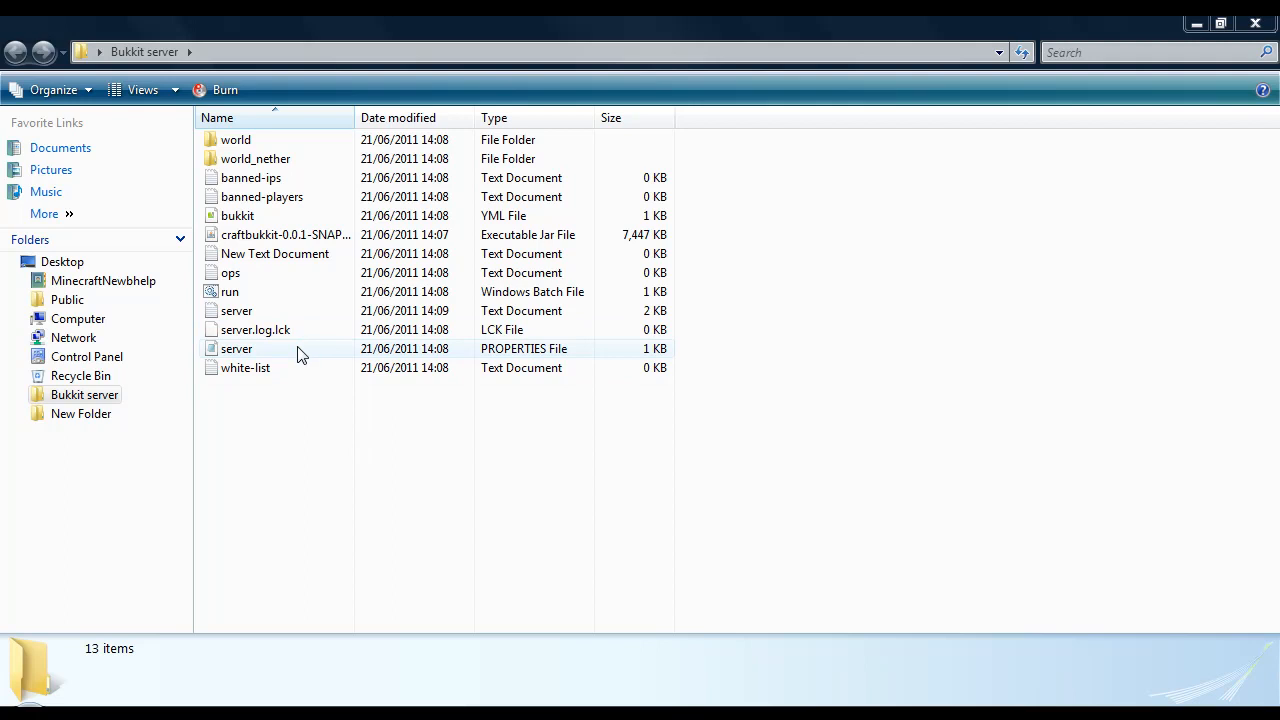
mouse_move(304, 356)
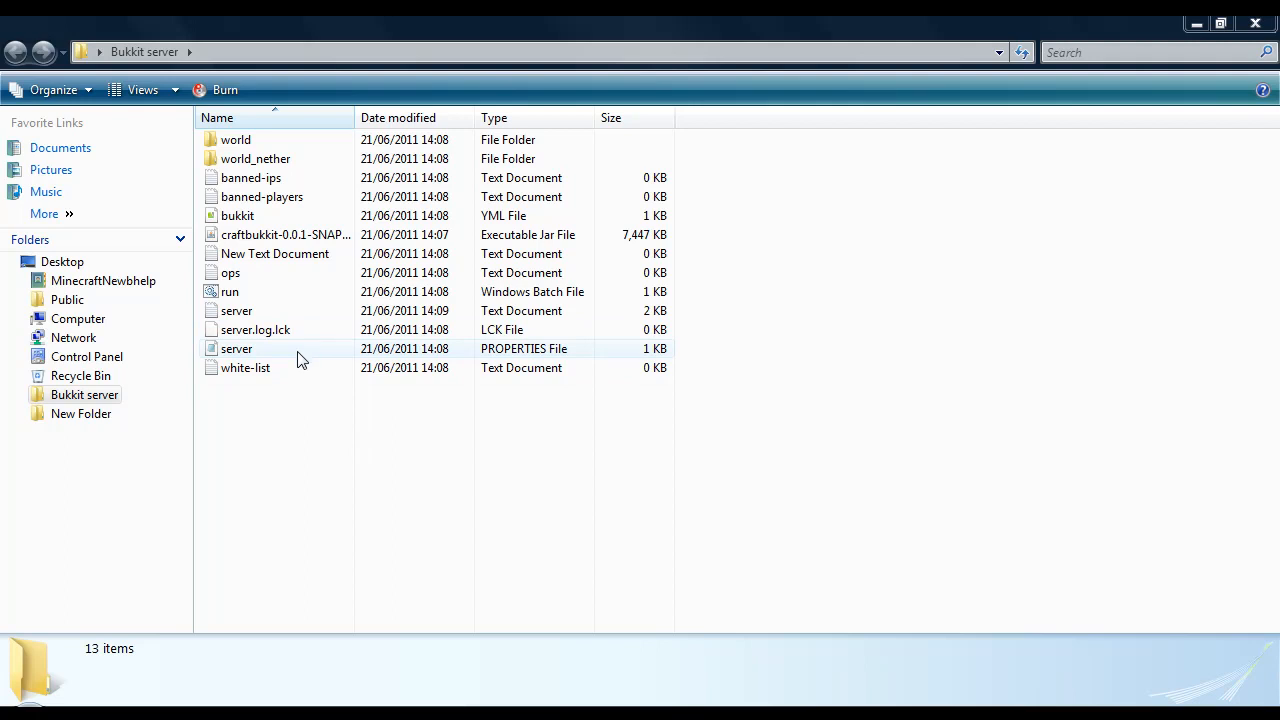
Step: Open server.properties in Notepad from the Bukkit server folder
double_click(236, 348)
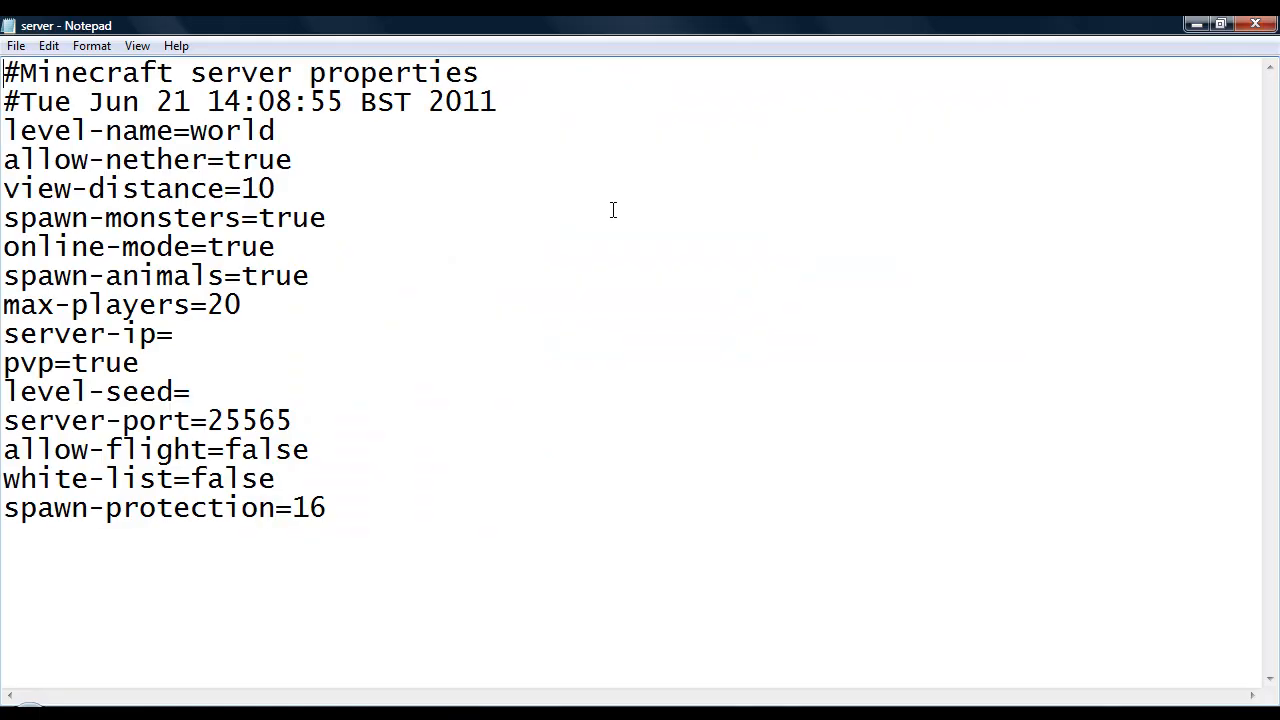
Step: Review level-name world, spawn-monsters, spawn-animals, online-mode and max-players 20 in server.properties
double_click(232, 130)
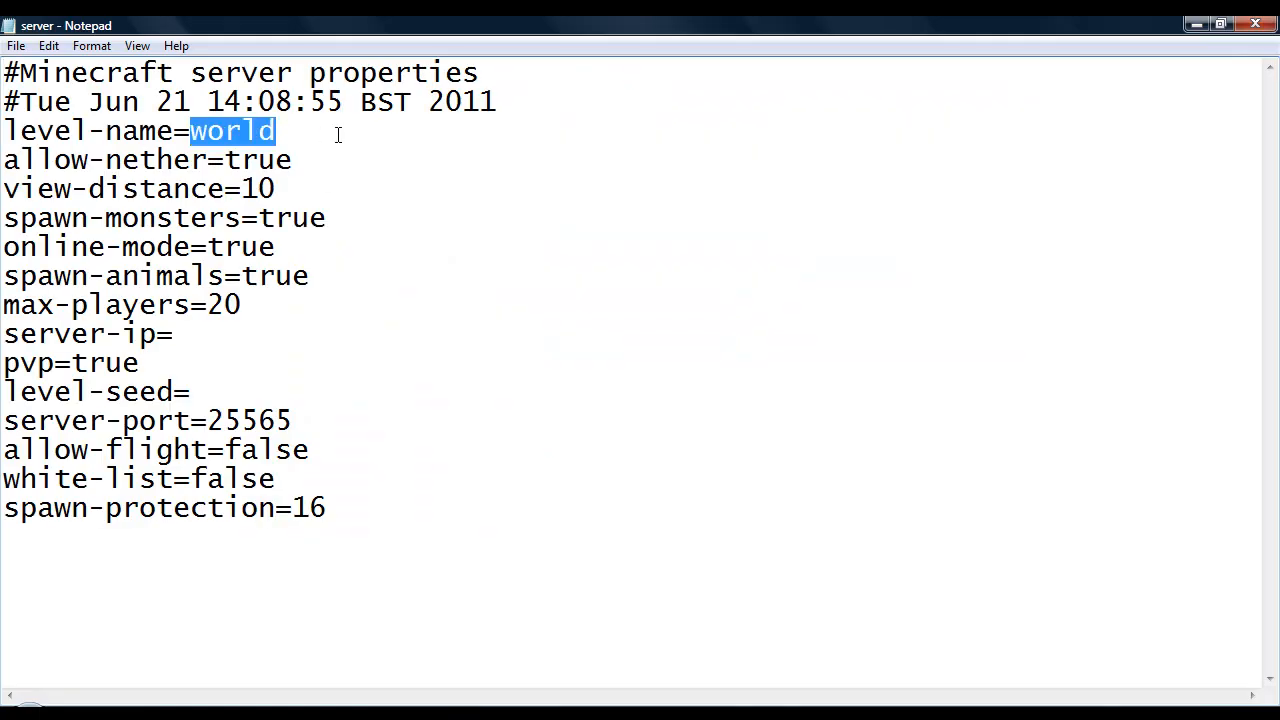
mouse_move(205, 131)
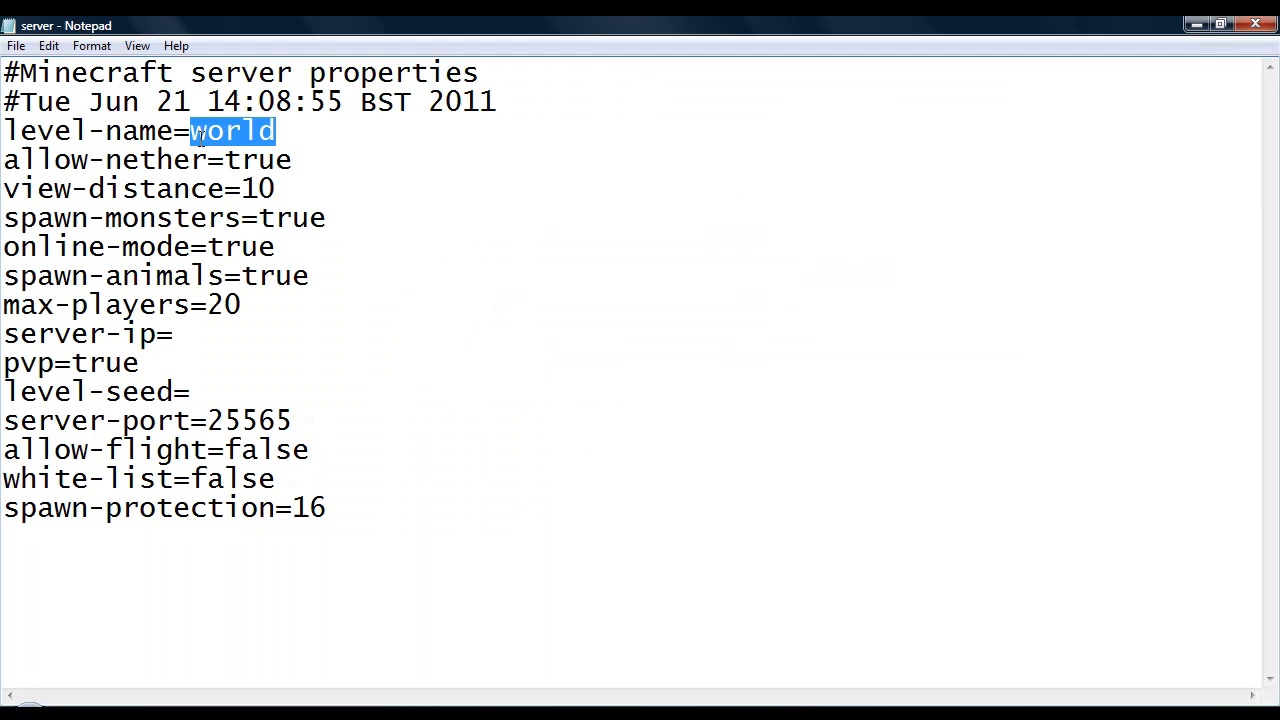
mouse_move(299, 419)
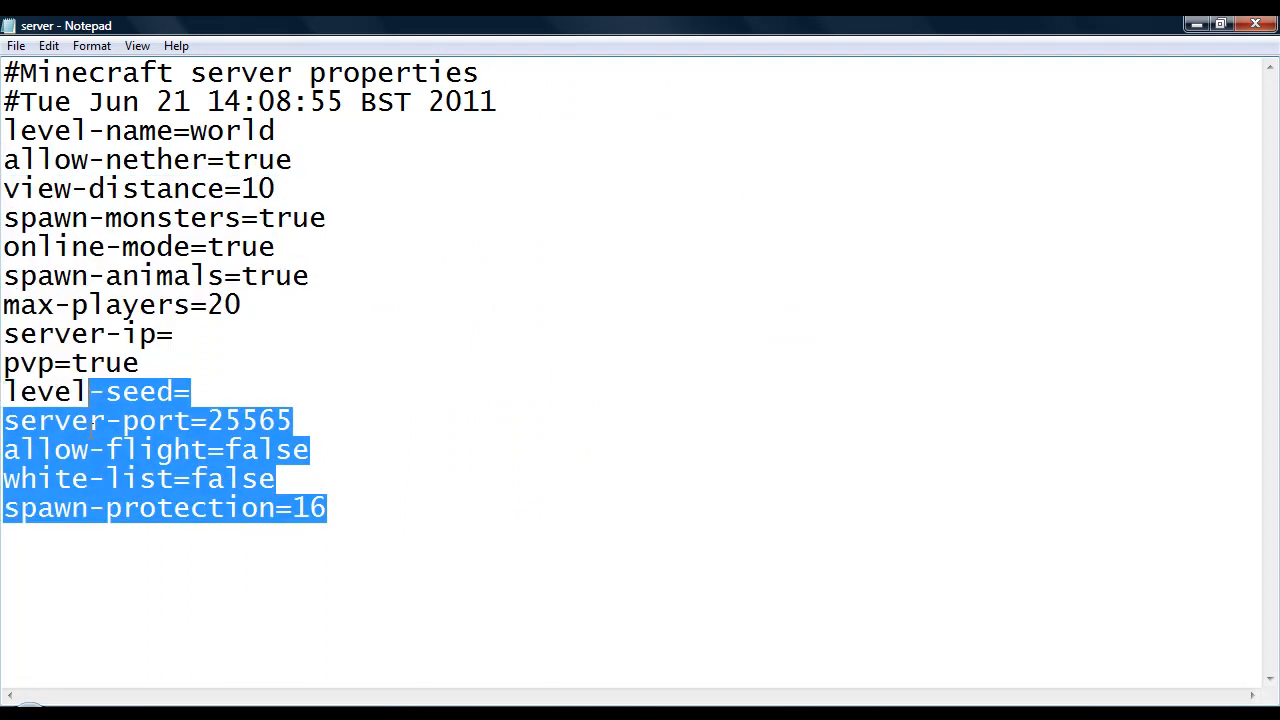
click(228, 159)
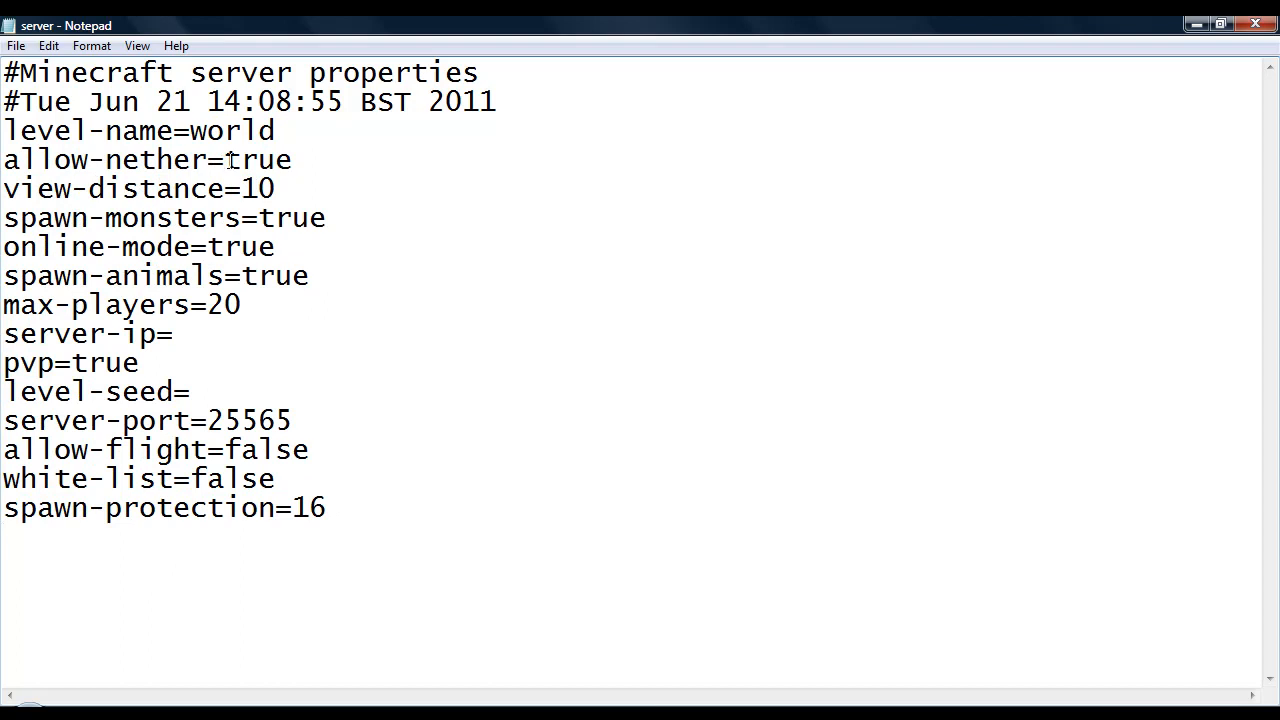
mouse_move(220, 200)
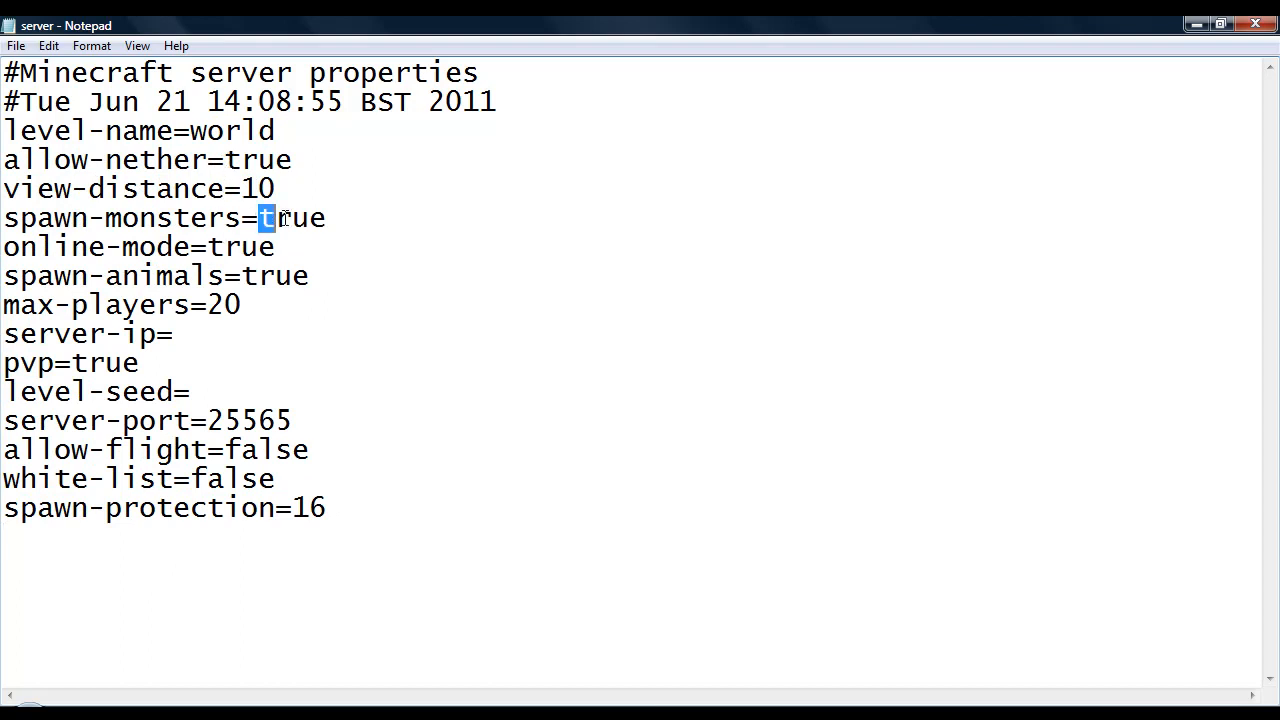
click(235, 247)
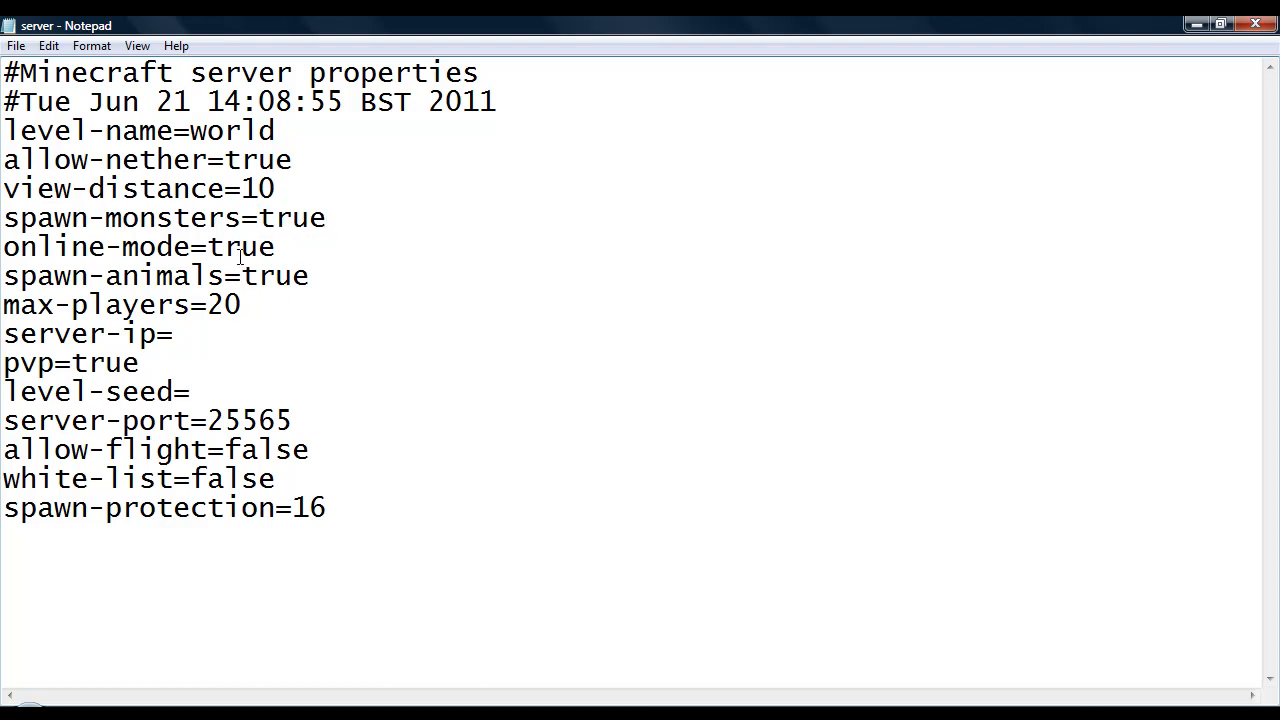
double_click(276, 276)
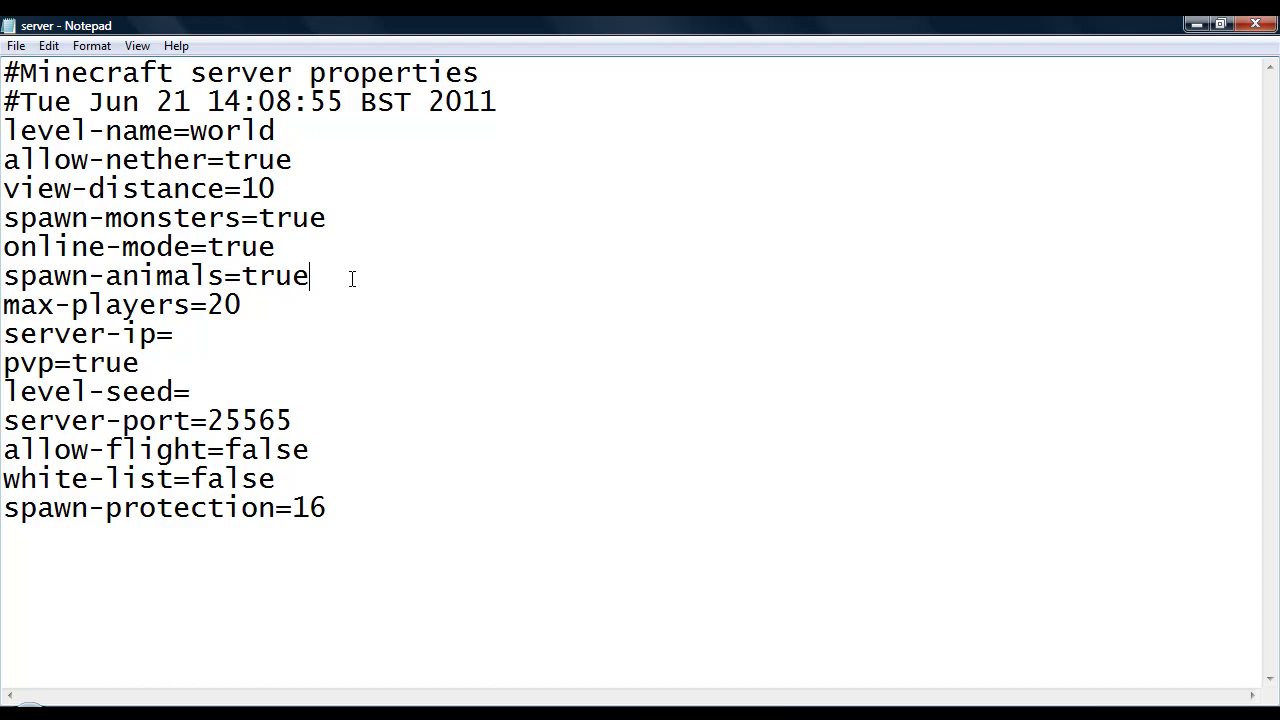
double_click(241, 247)
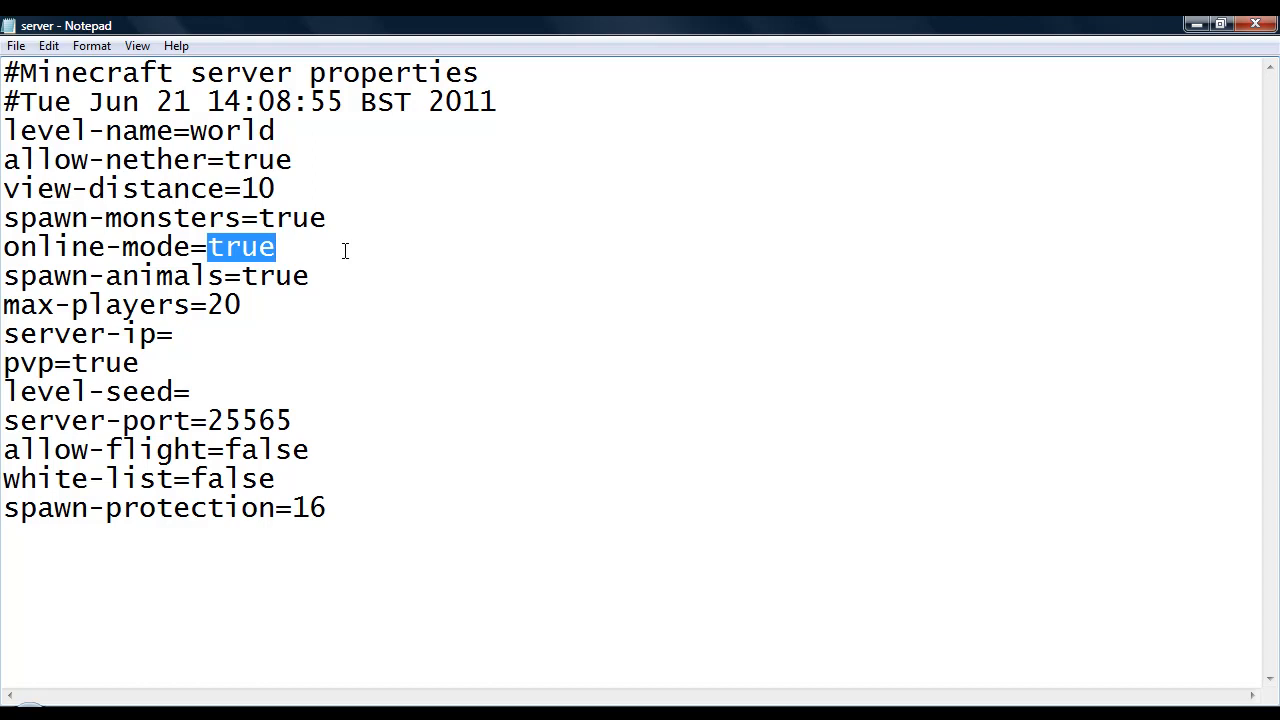
double_click(223, 304)
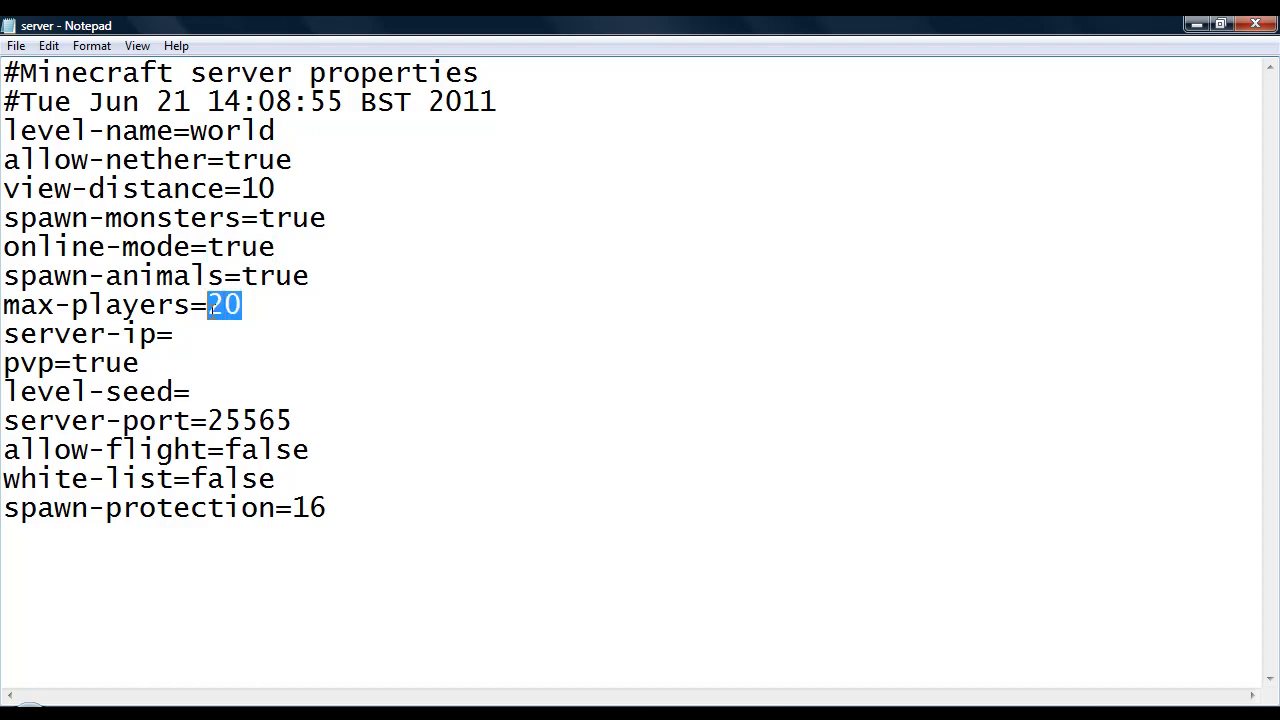
click(176, 334)
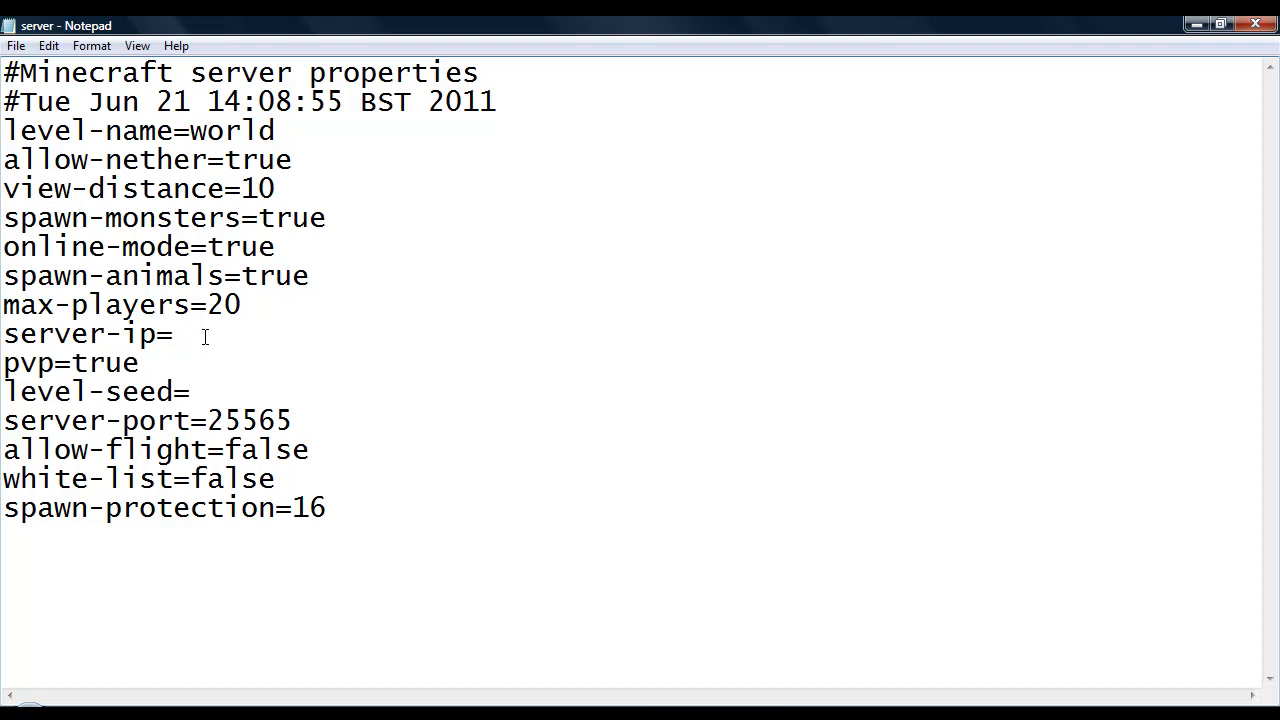
Step: Review the empty server-ip and level-seed, the server port, and allow-flight false
click(177, 334)
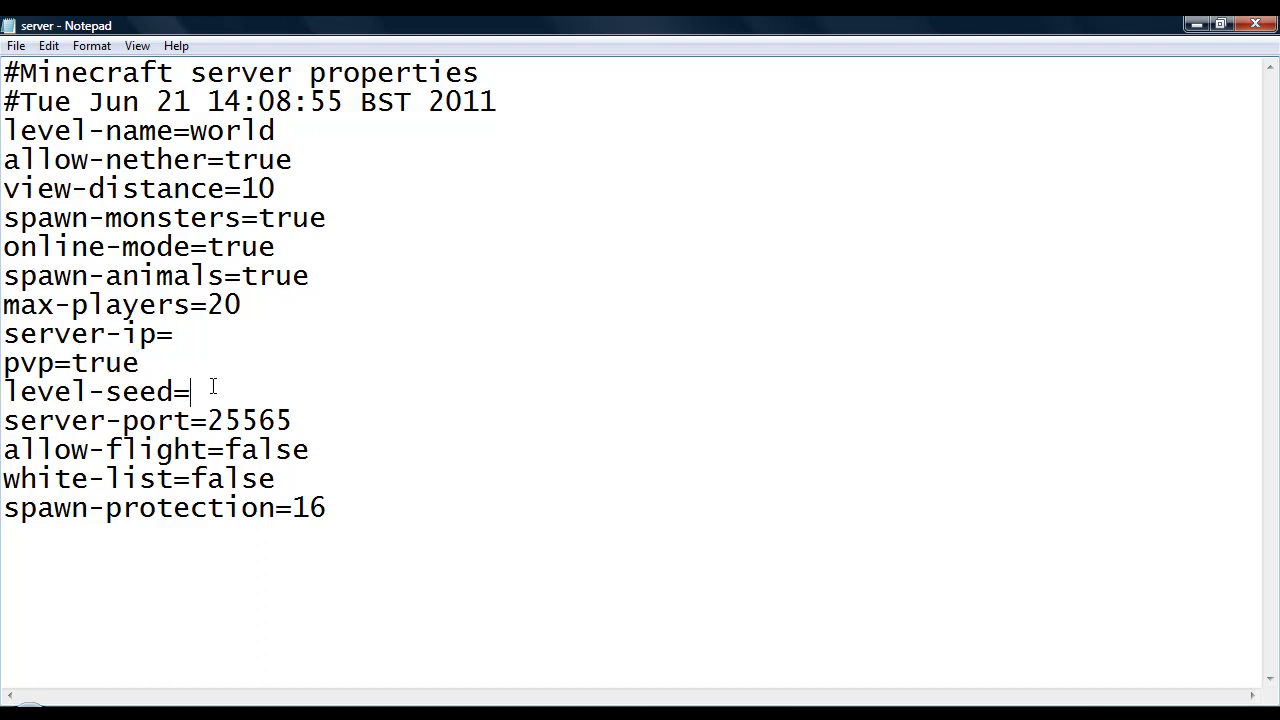
mouse_move(265, 360)
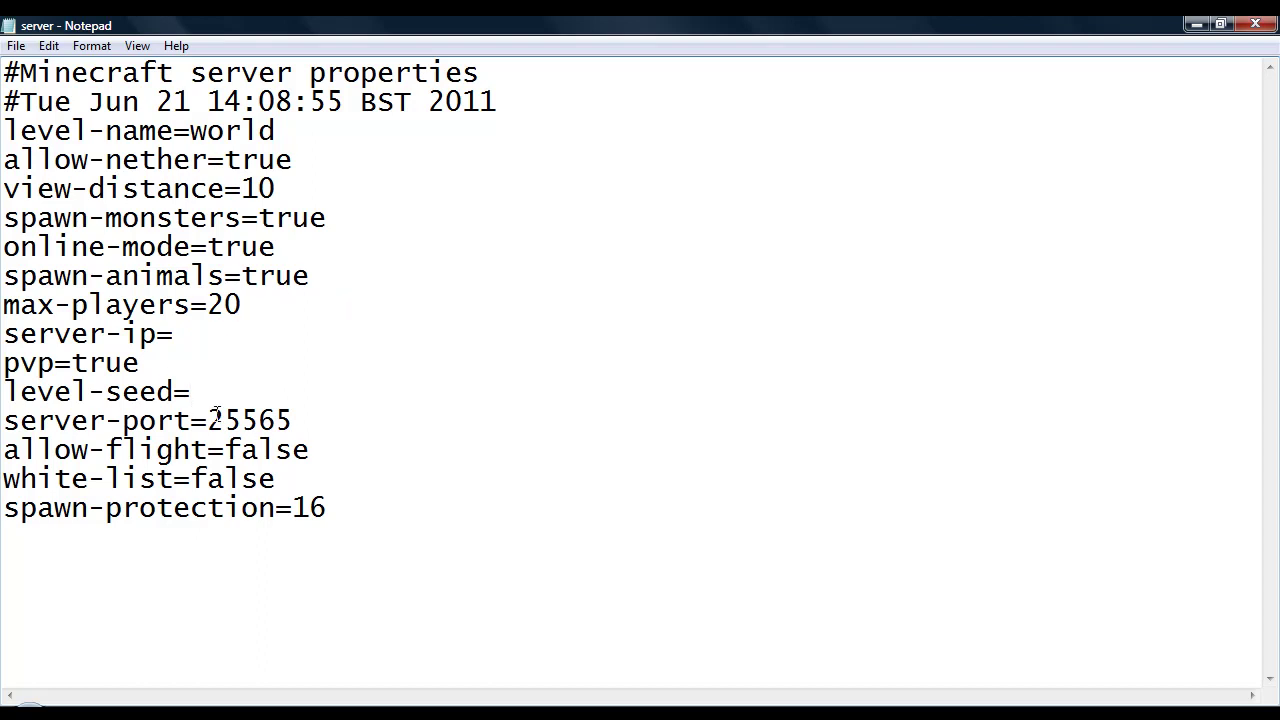
click(188, 392)
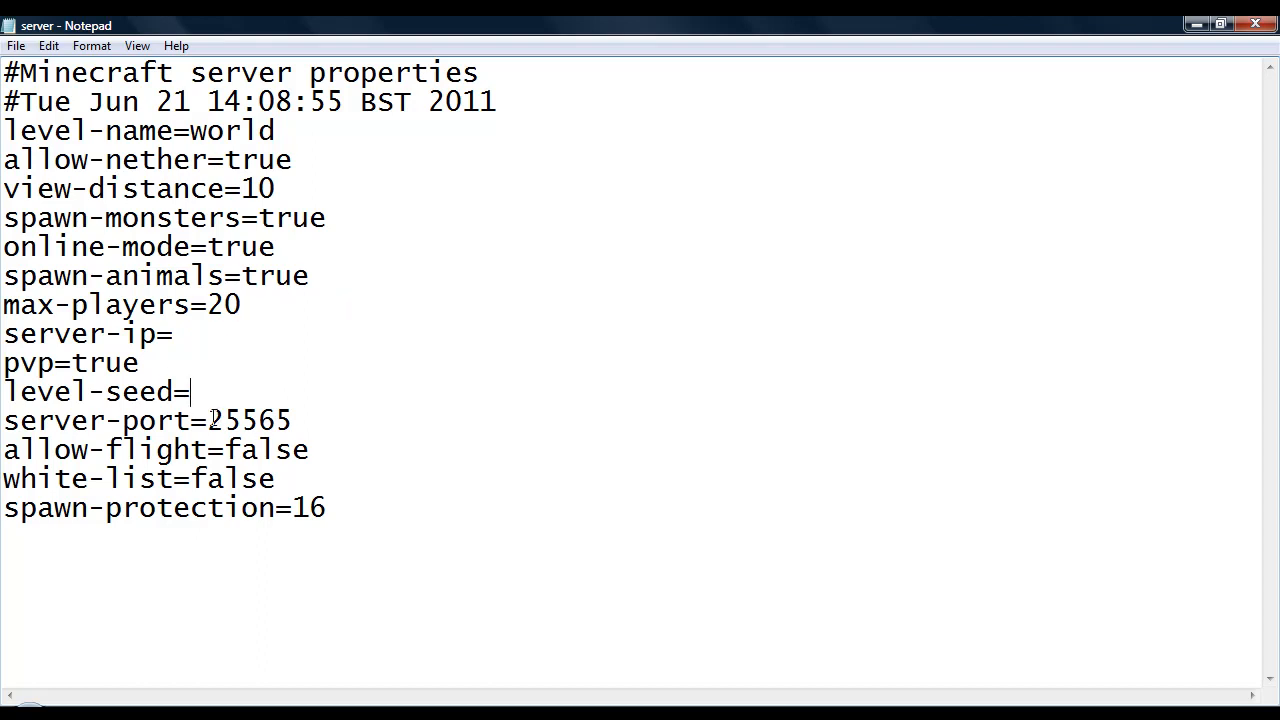
double_click(211, 420)
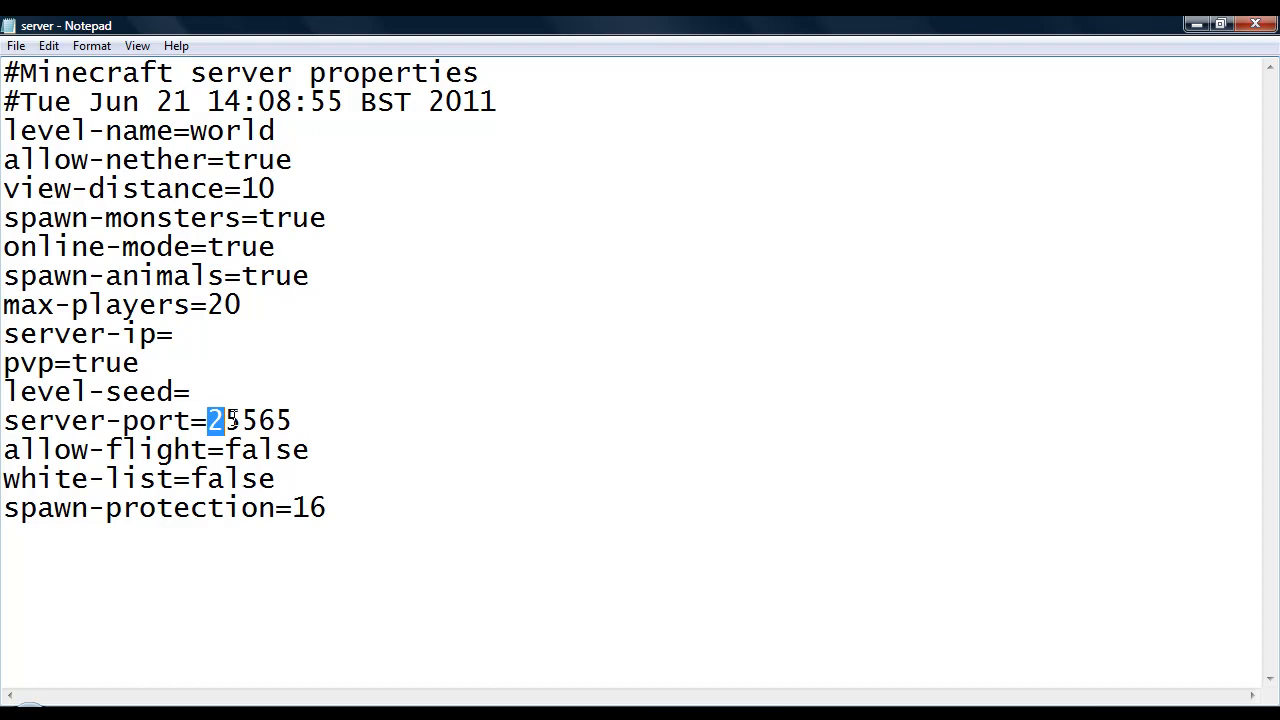
click(338, 420)
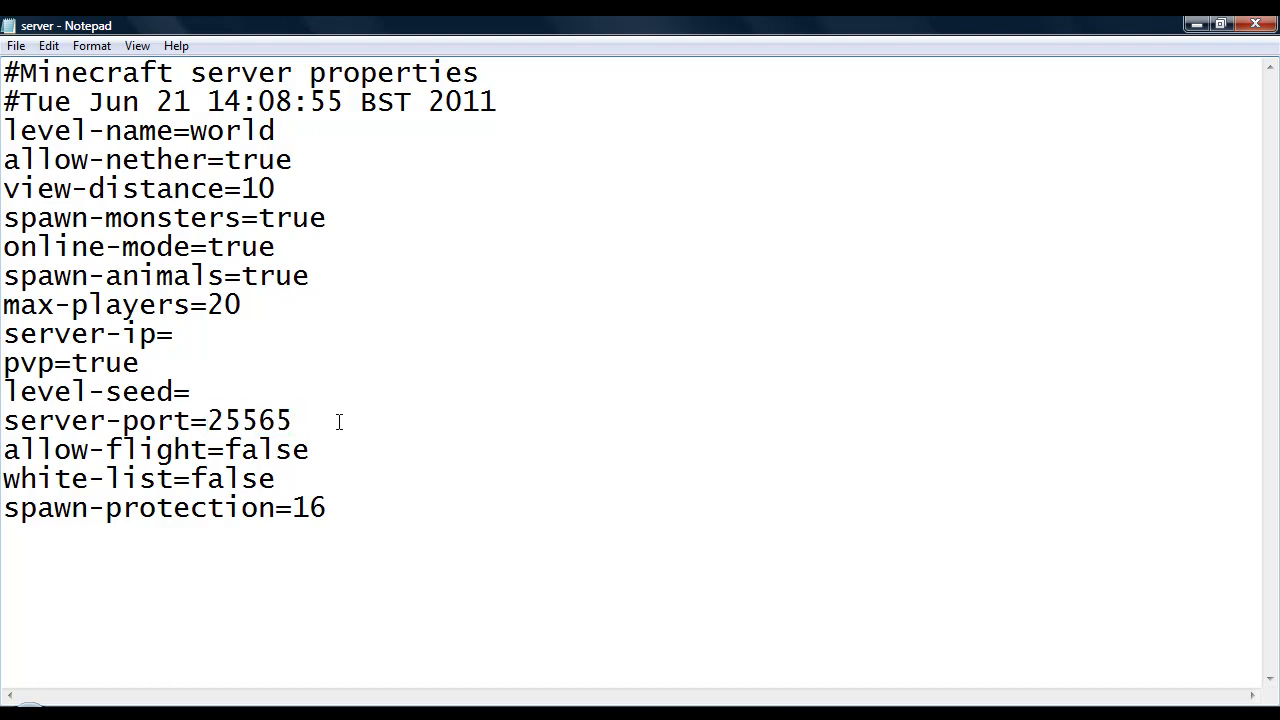
mouse_move(196, 357)
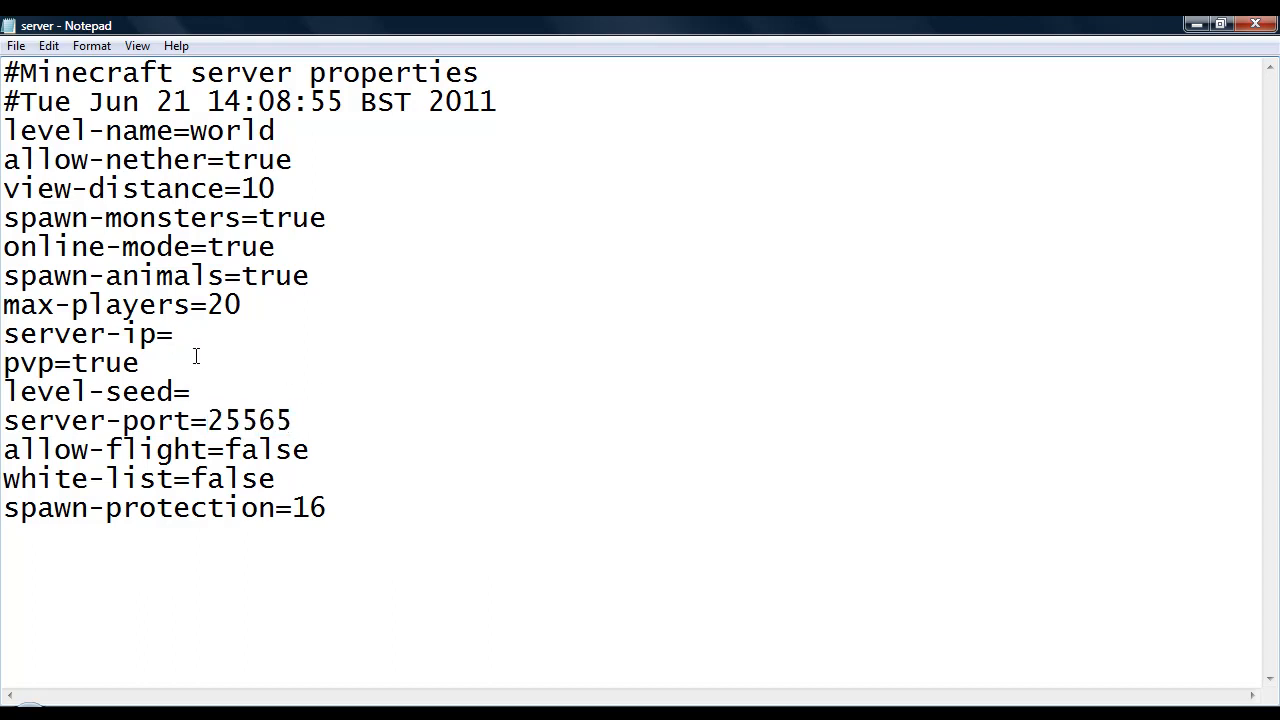
mouse_move(280, 392)
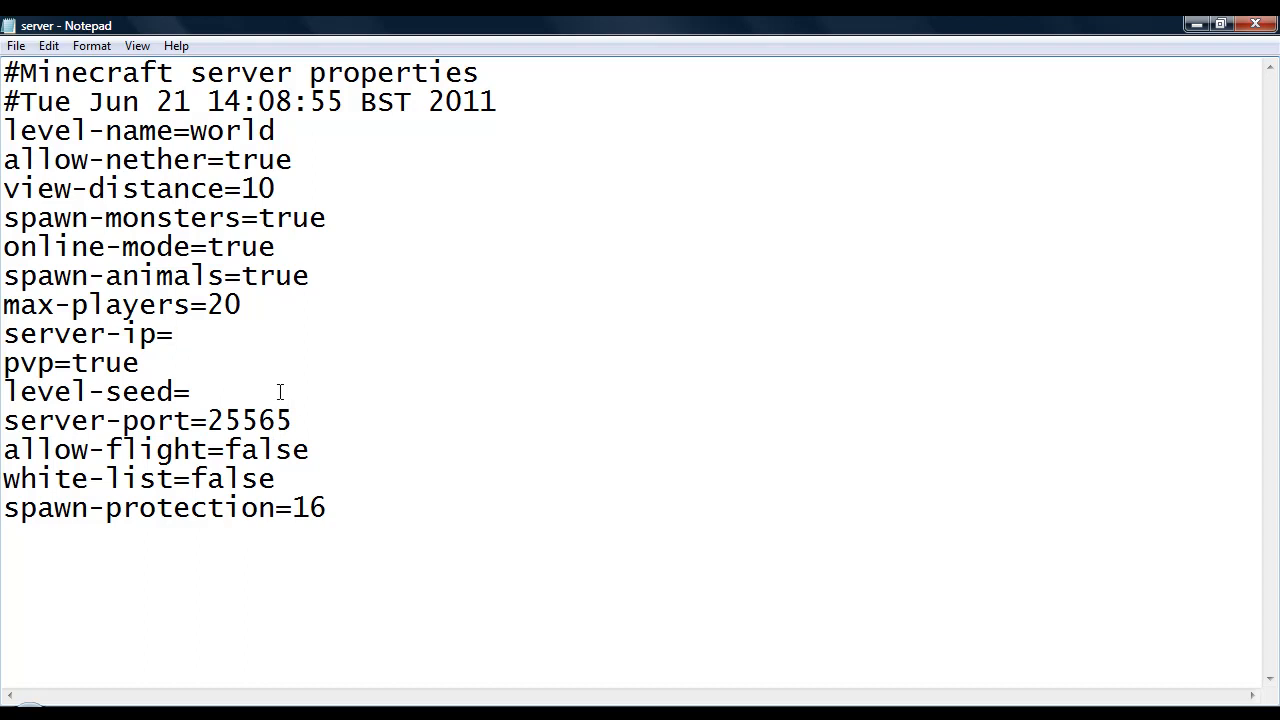
mouse_move(210, 432)
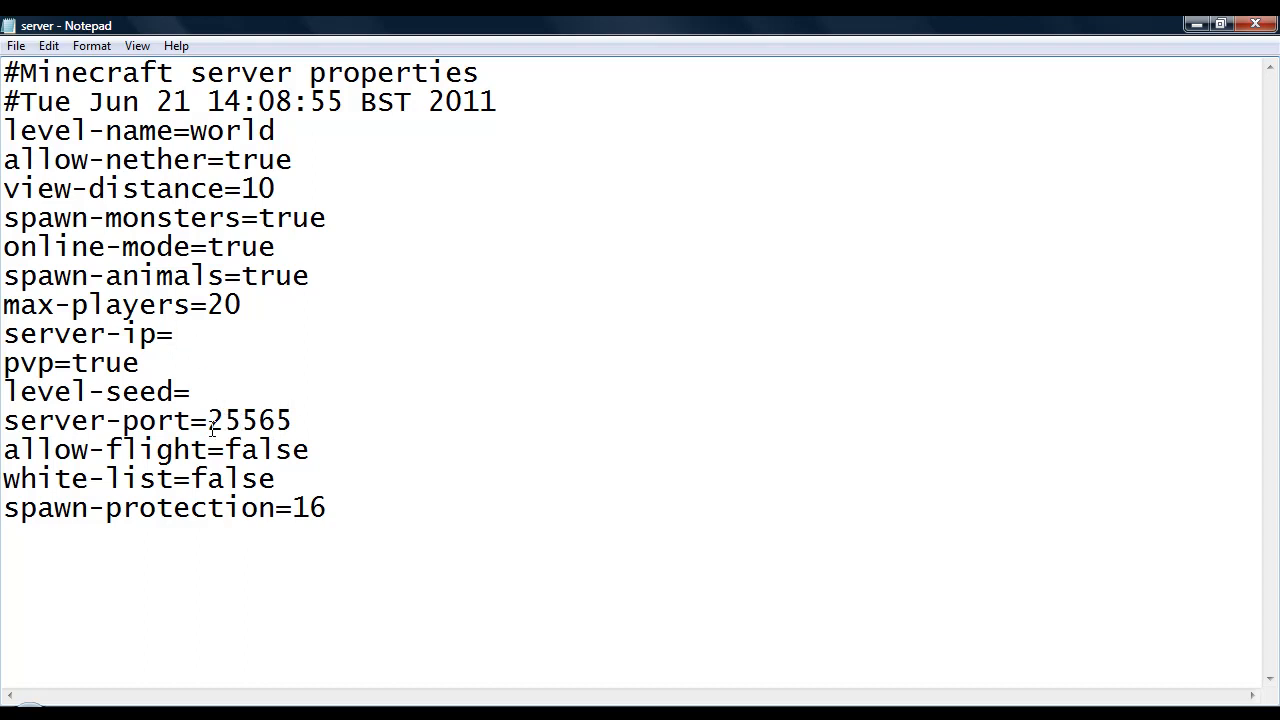
double_click(248, 421)
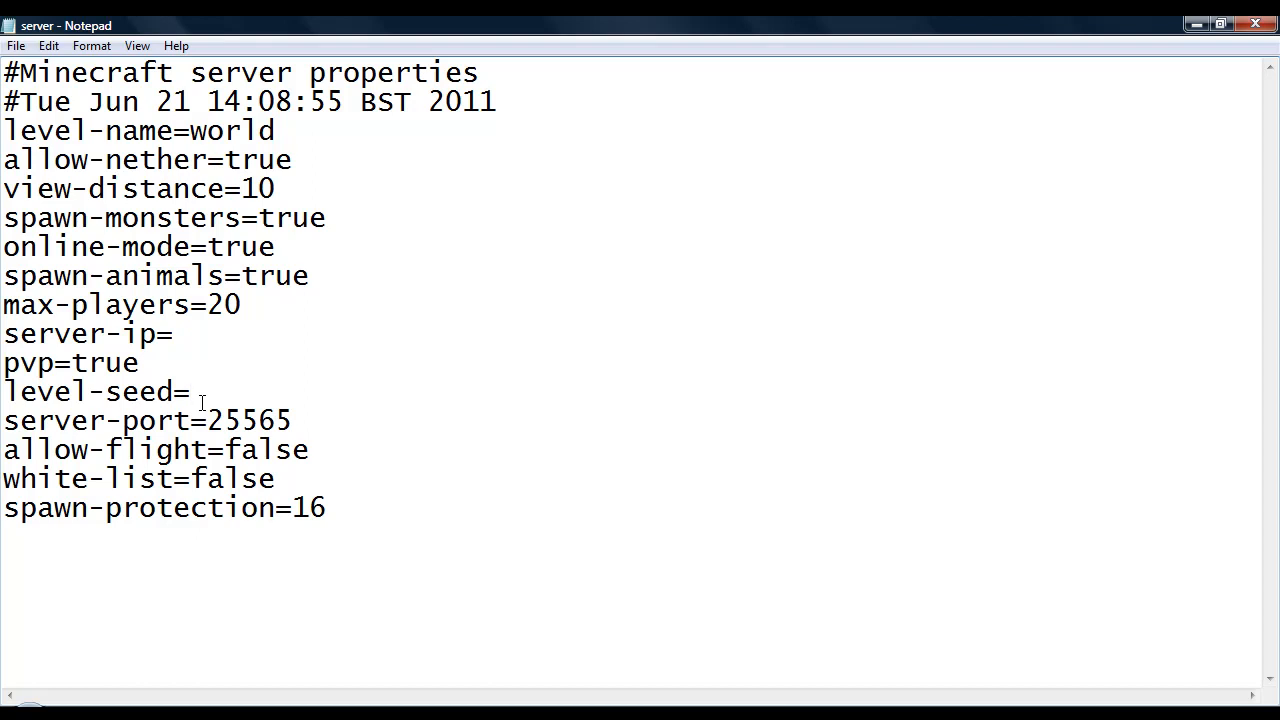
double_click(266, 449)
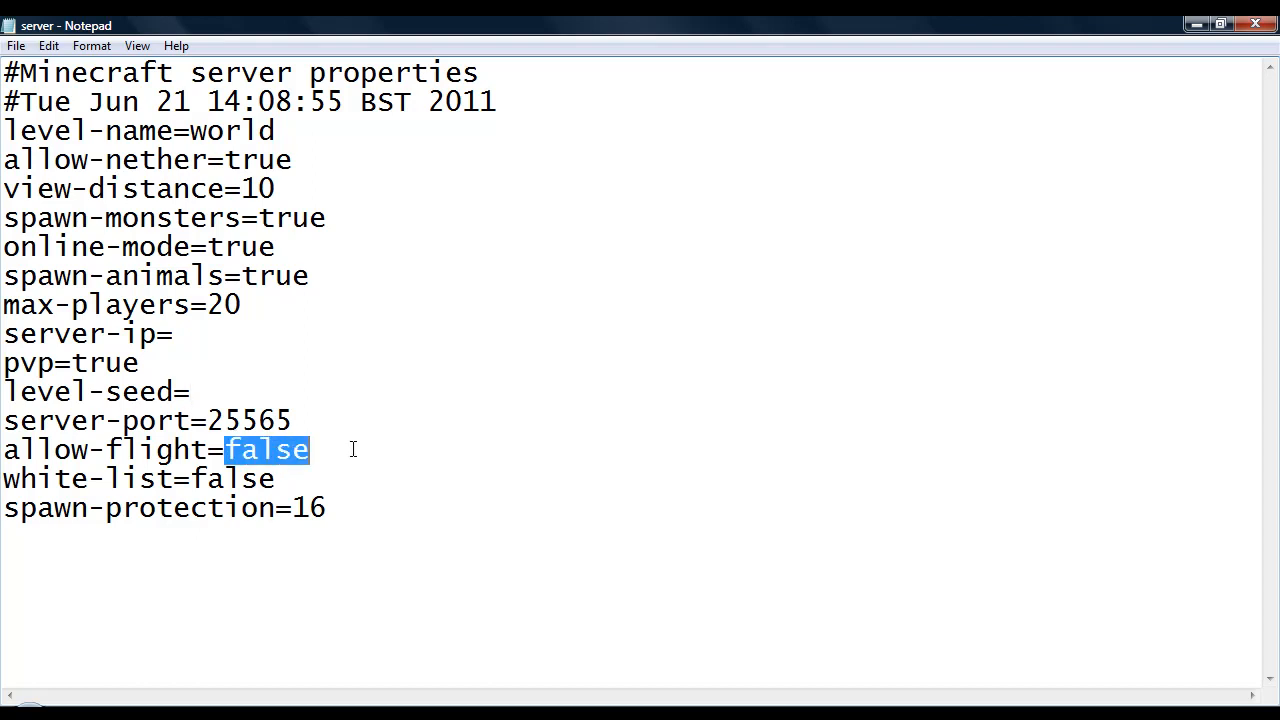
mouse_move(350, 438)
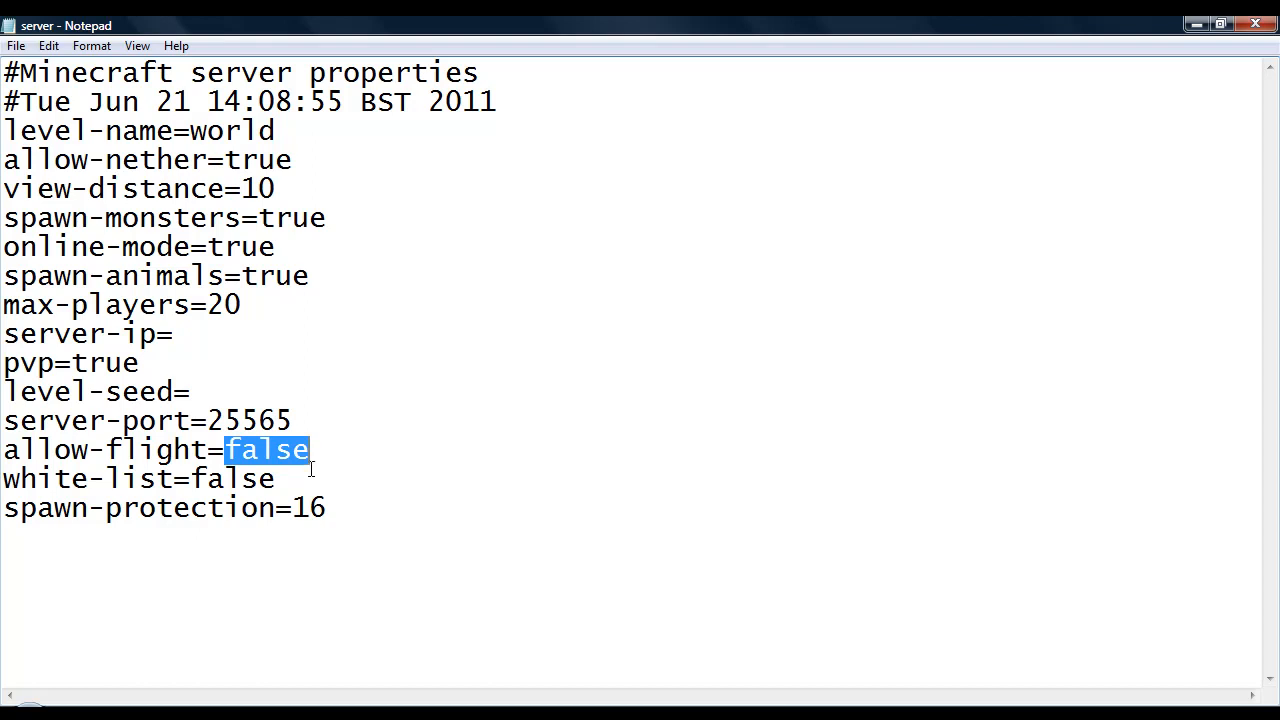
double_click(230, 478)
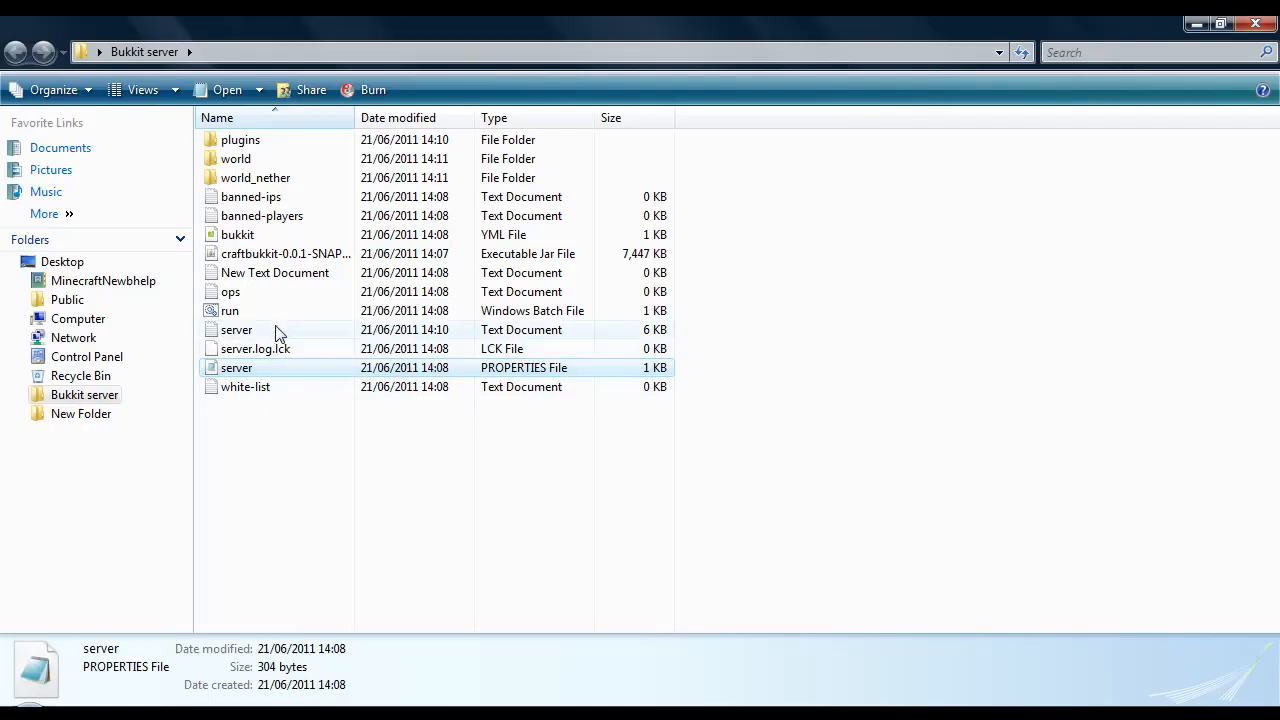
double_click(245, 386)
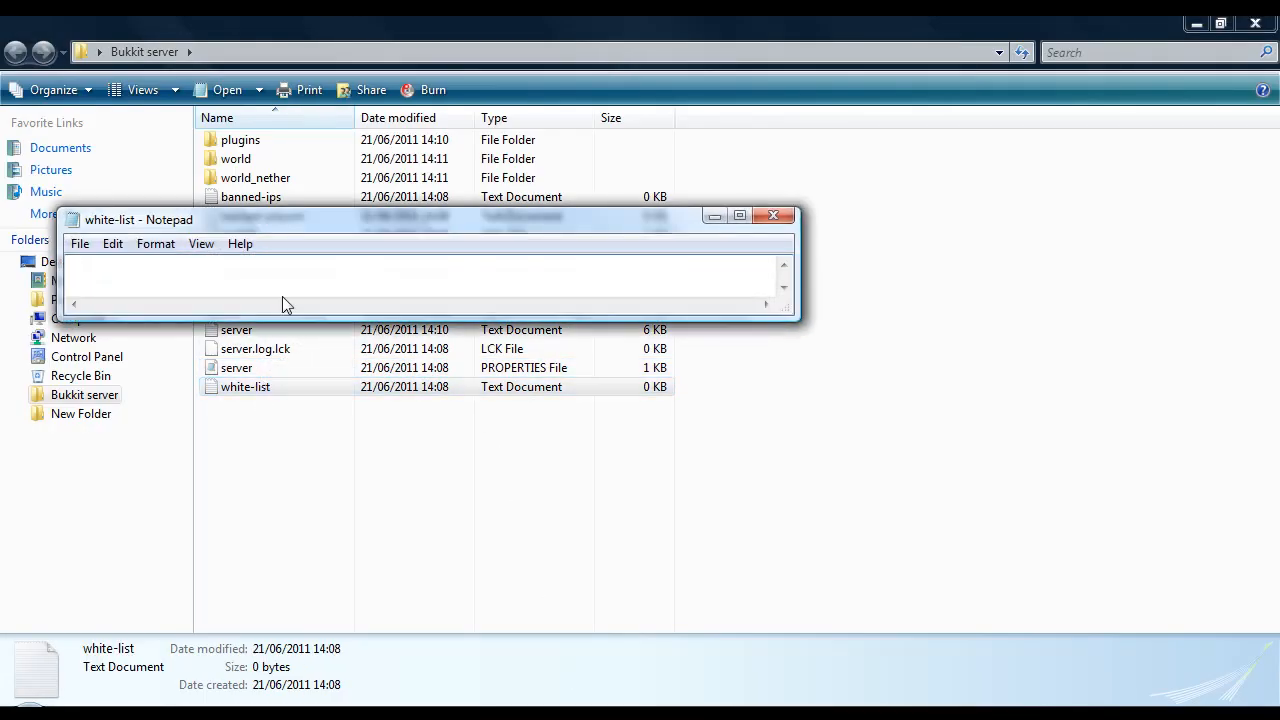
text(123)
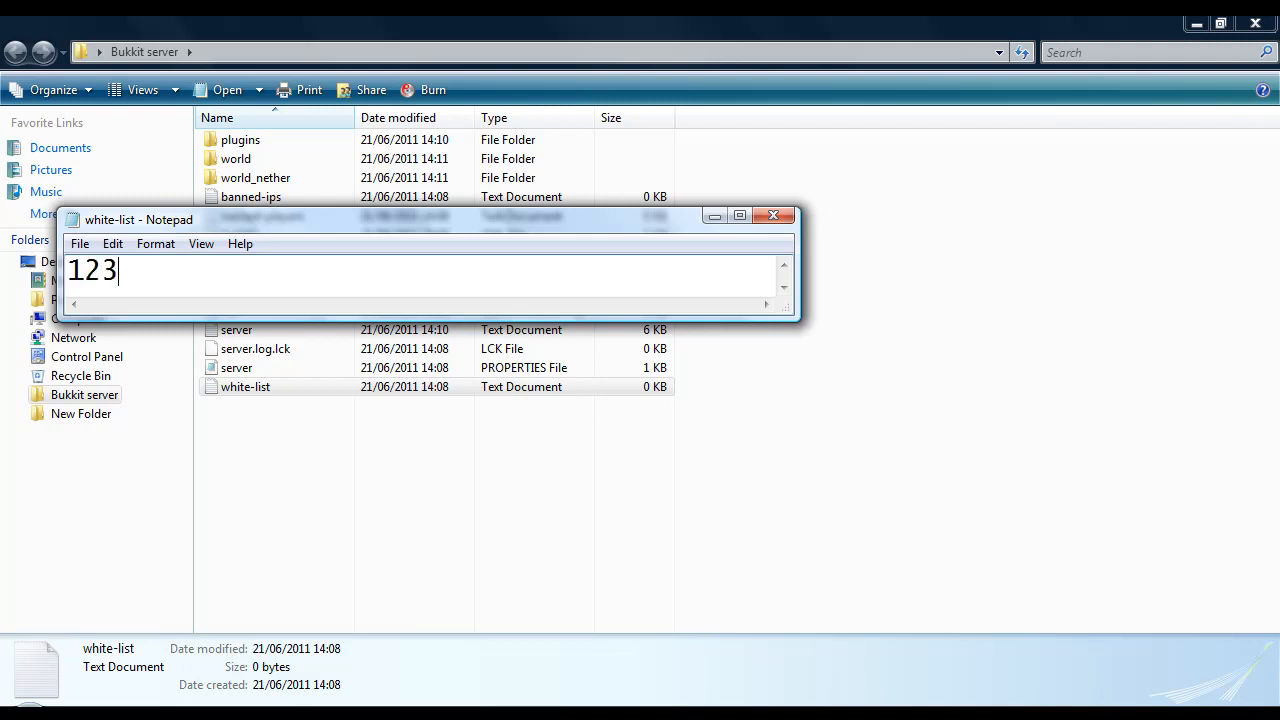
text(abc)
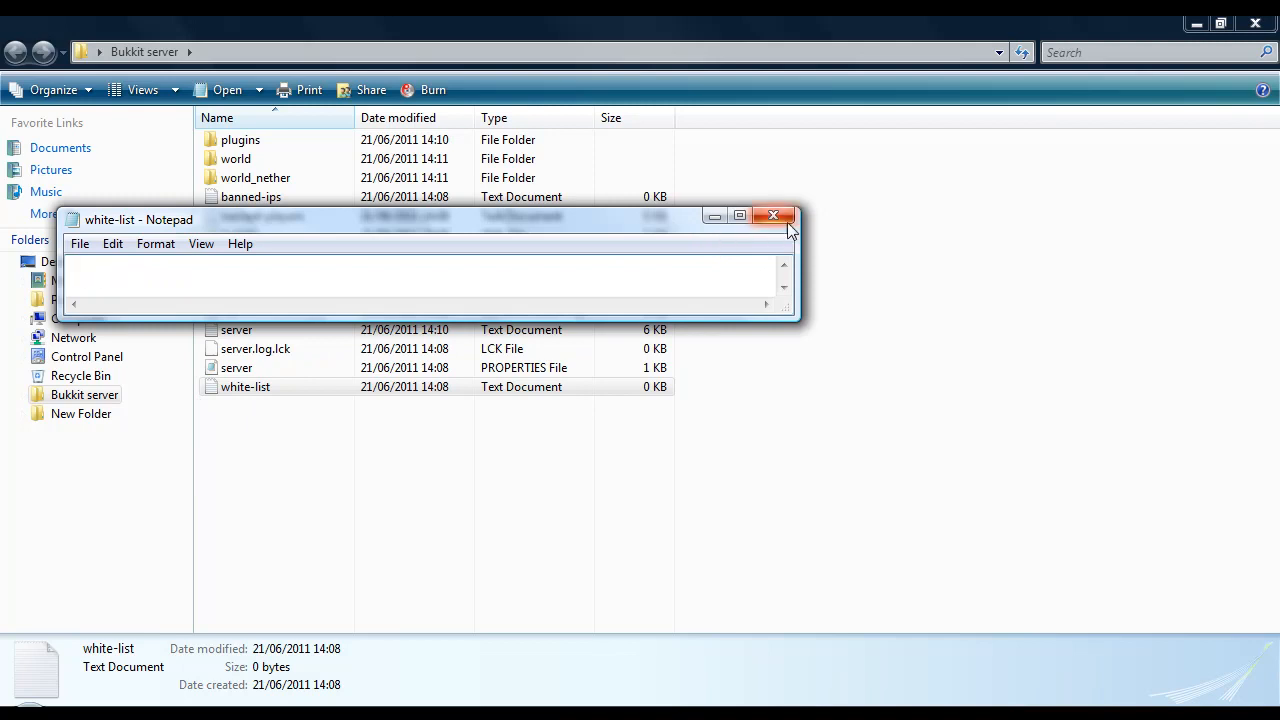
click(774, 215)
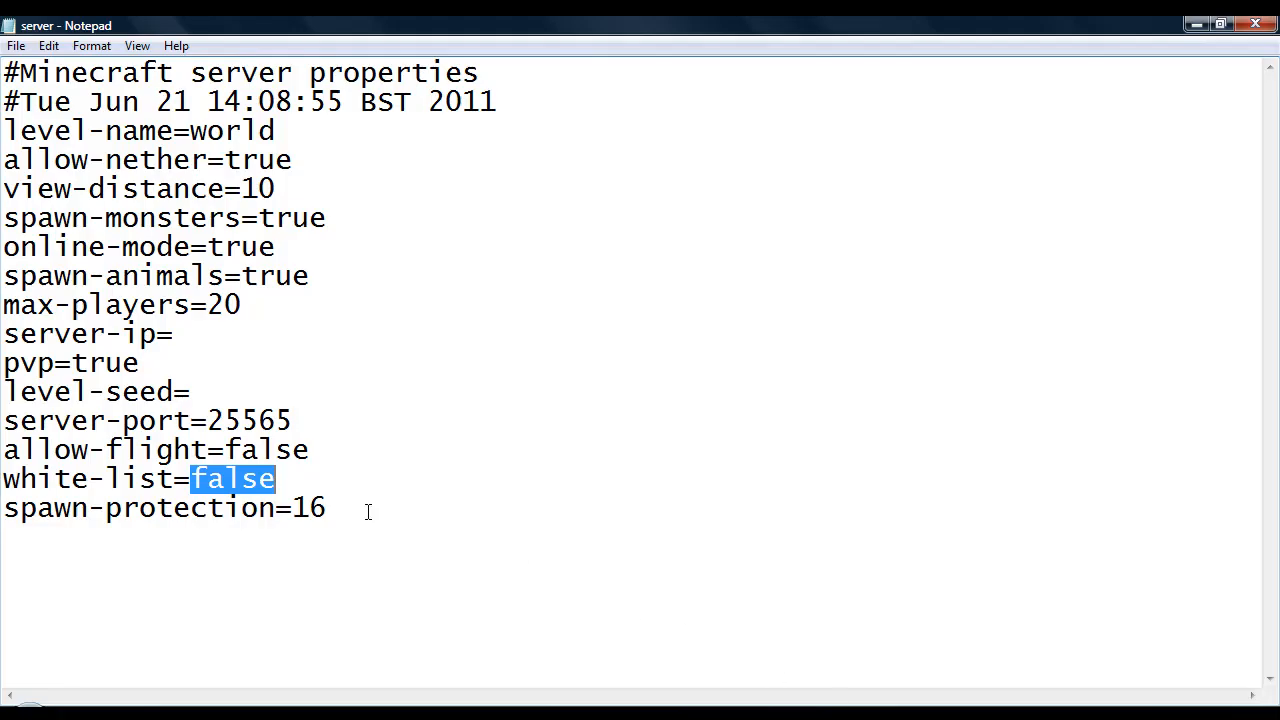
double_click(309, 508)
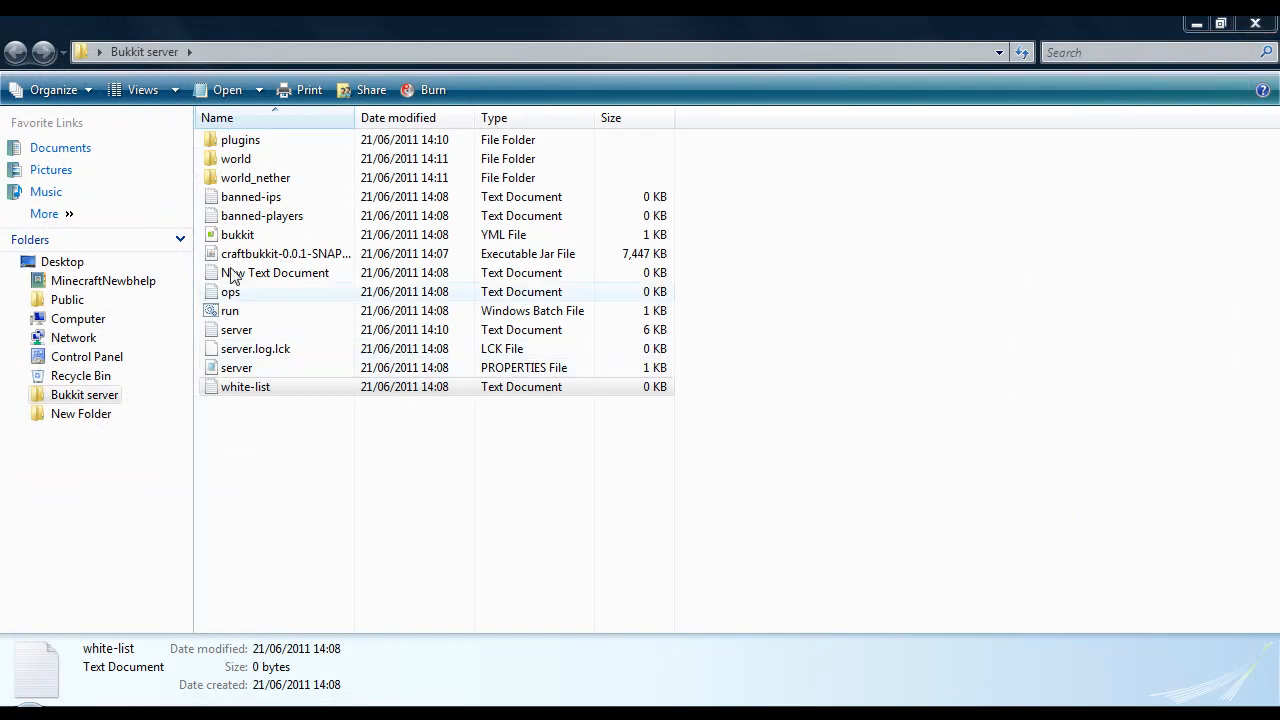
click(231, 291)
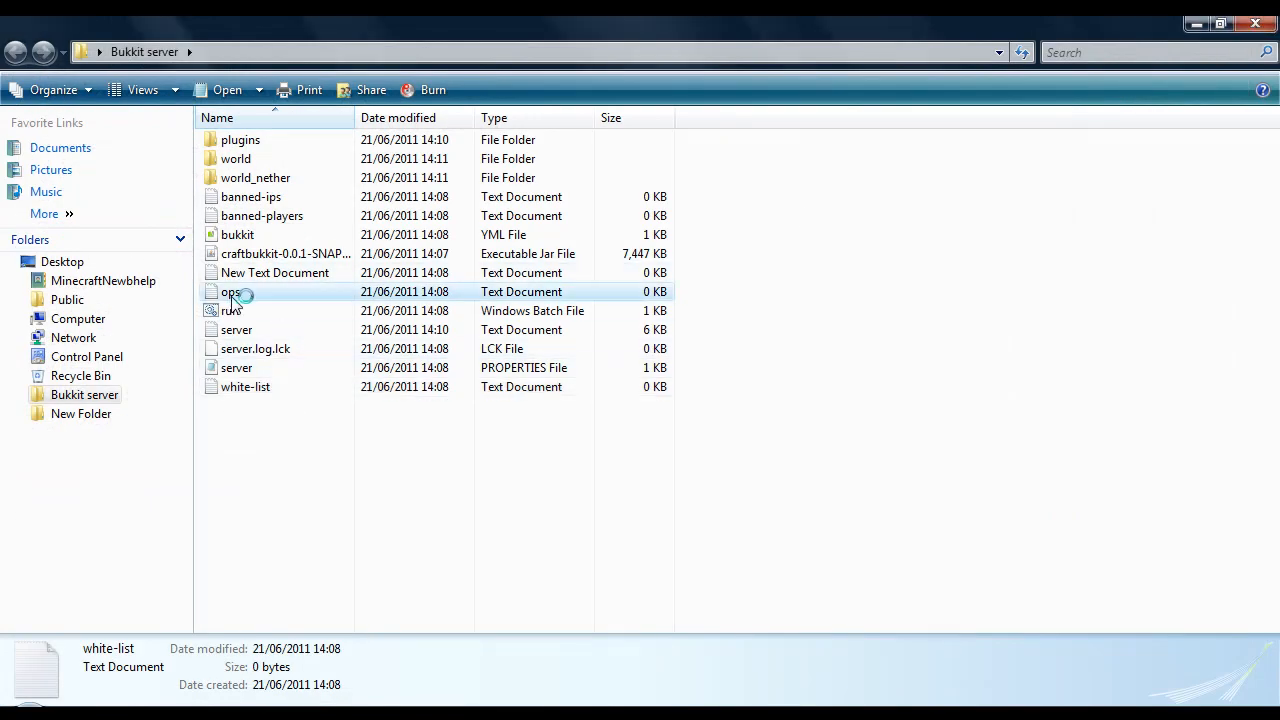
double_click(231, 291)
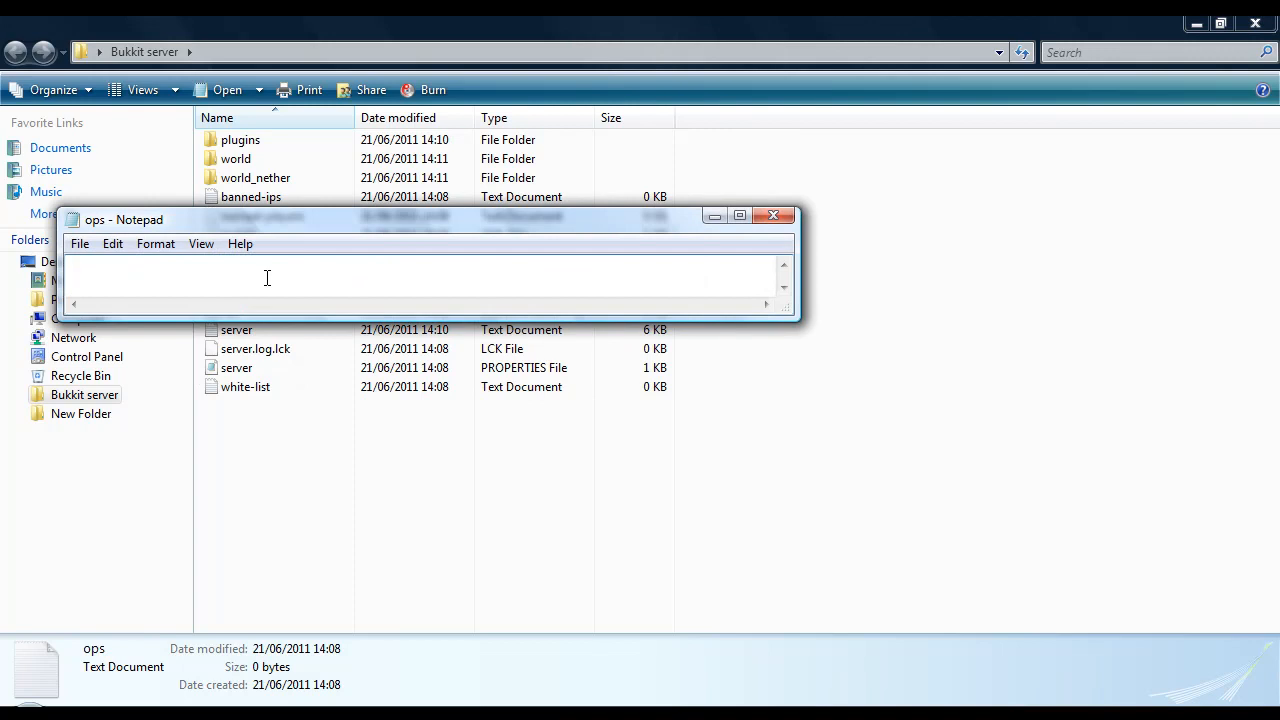
text(123ab)
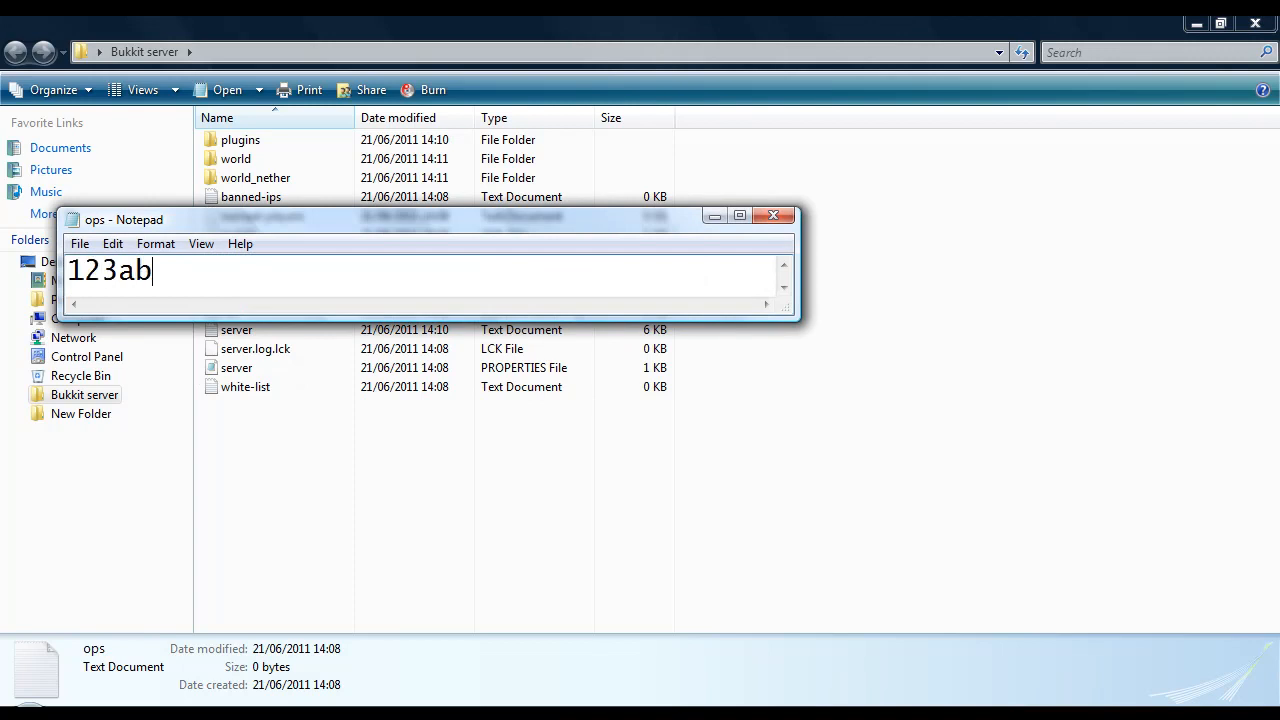
text(c)
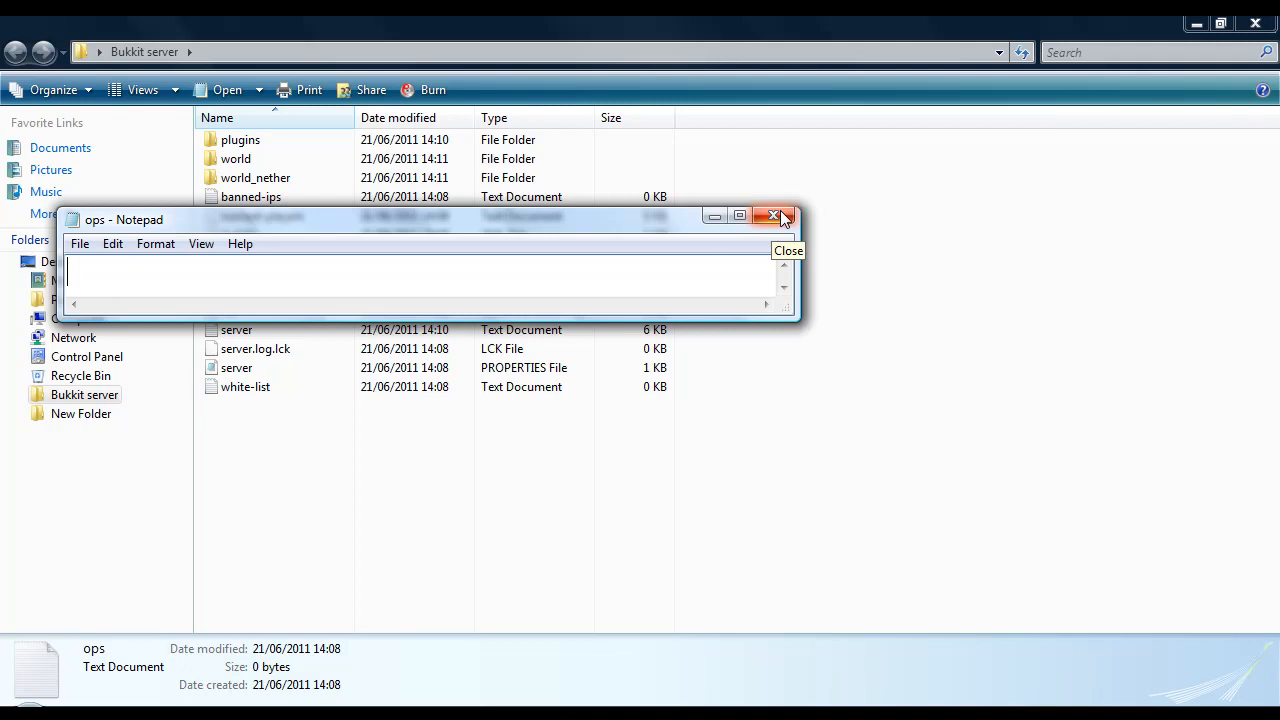
click(776, 215)
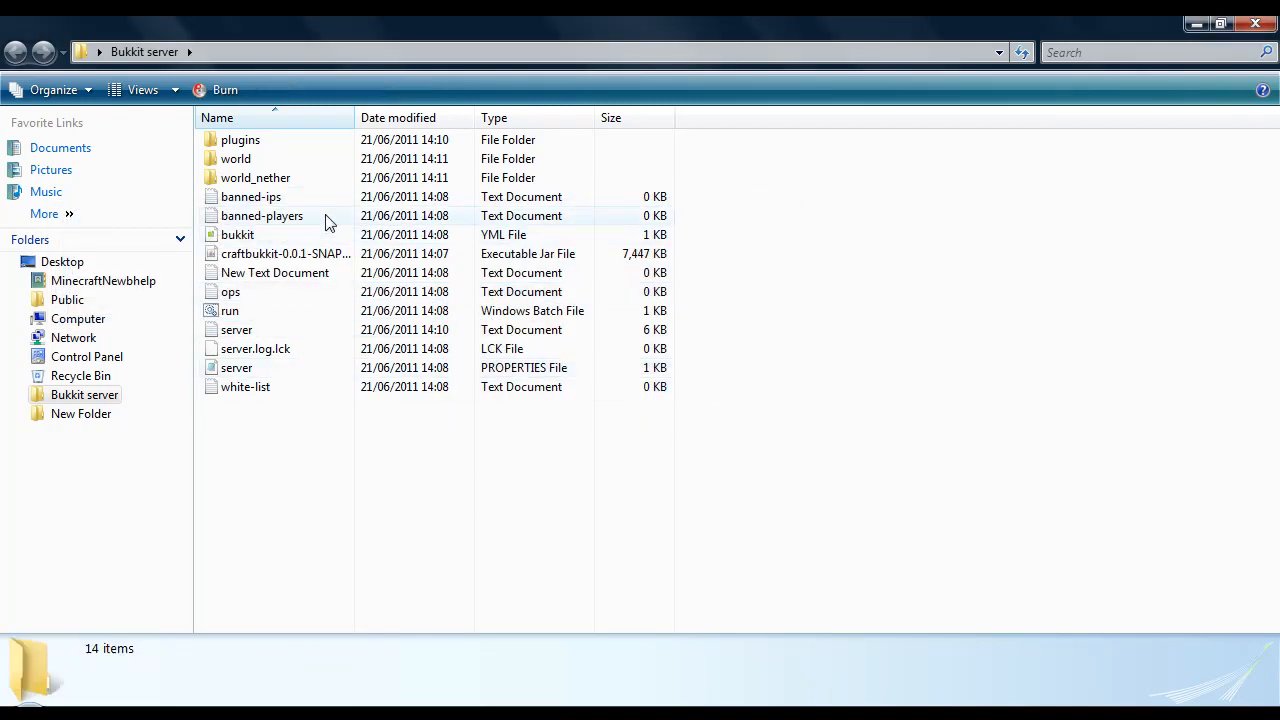
mouse_move(315, 225)
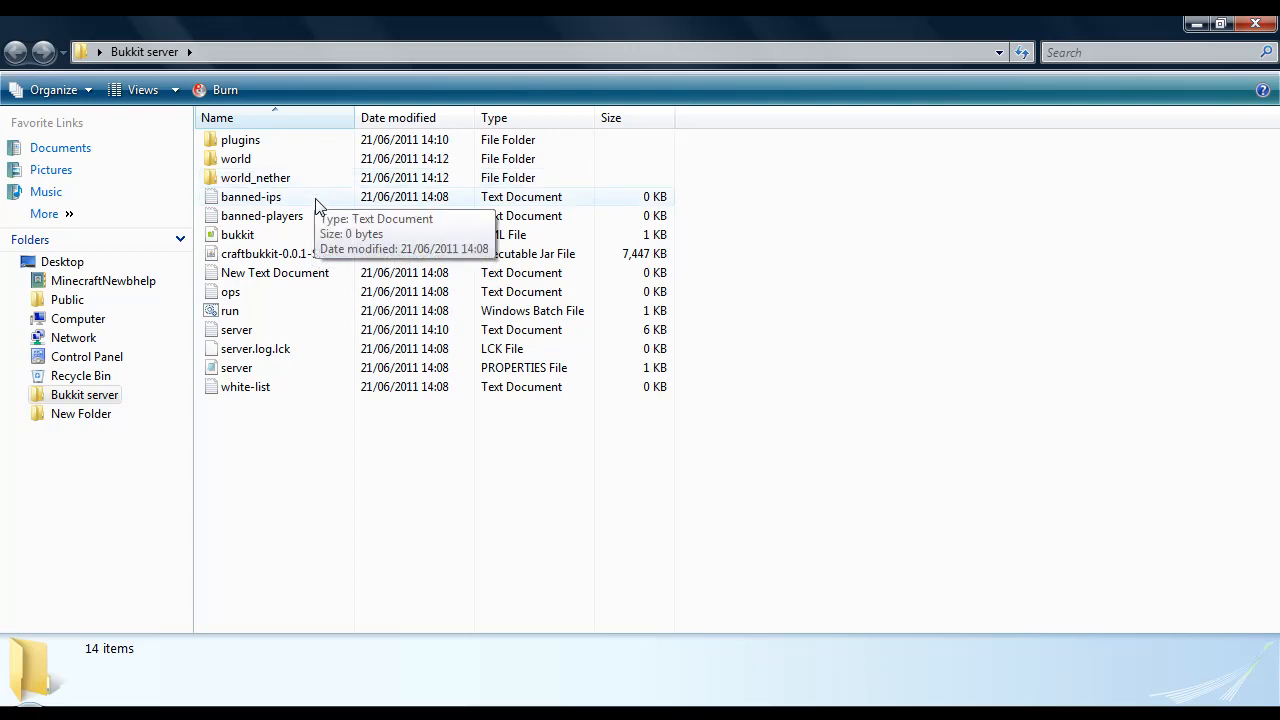
mouse_move(322, 208)
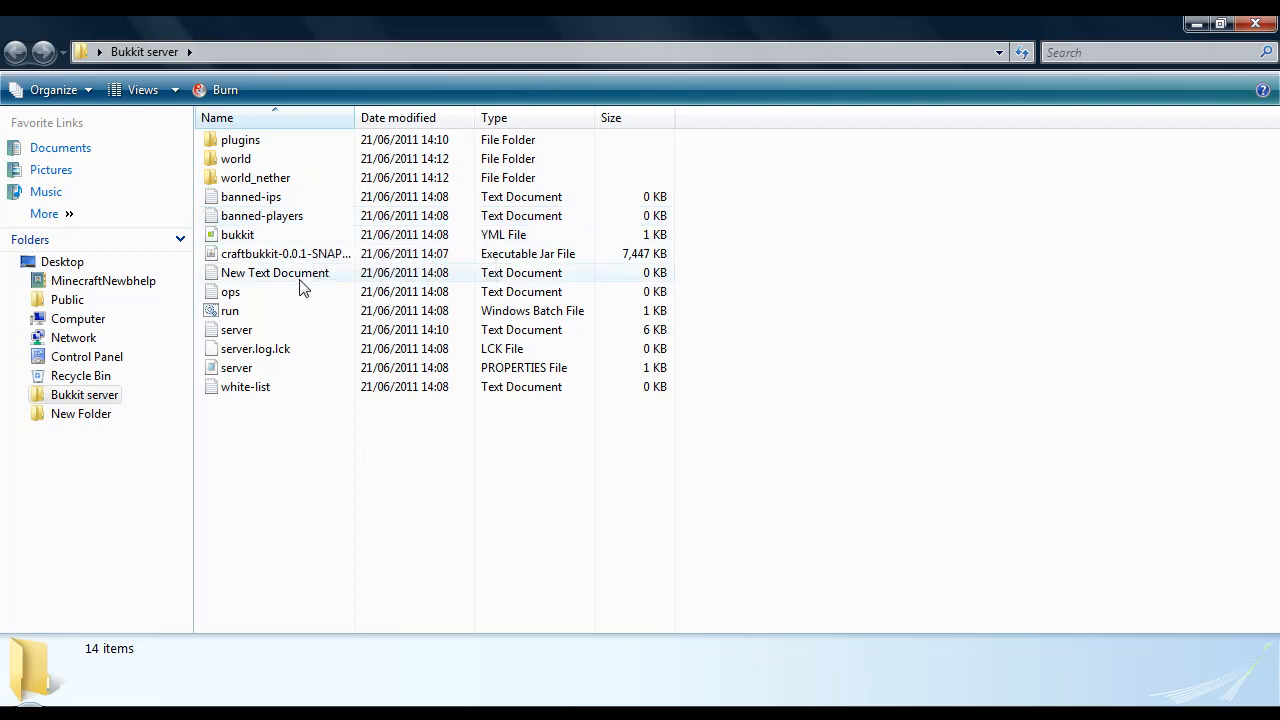
mouse_move(291, 388)
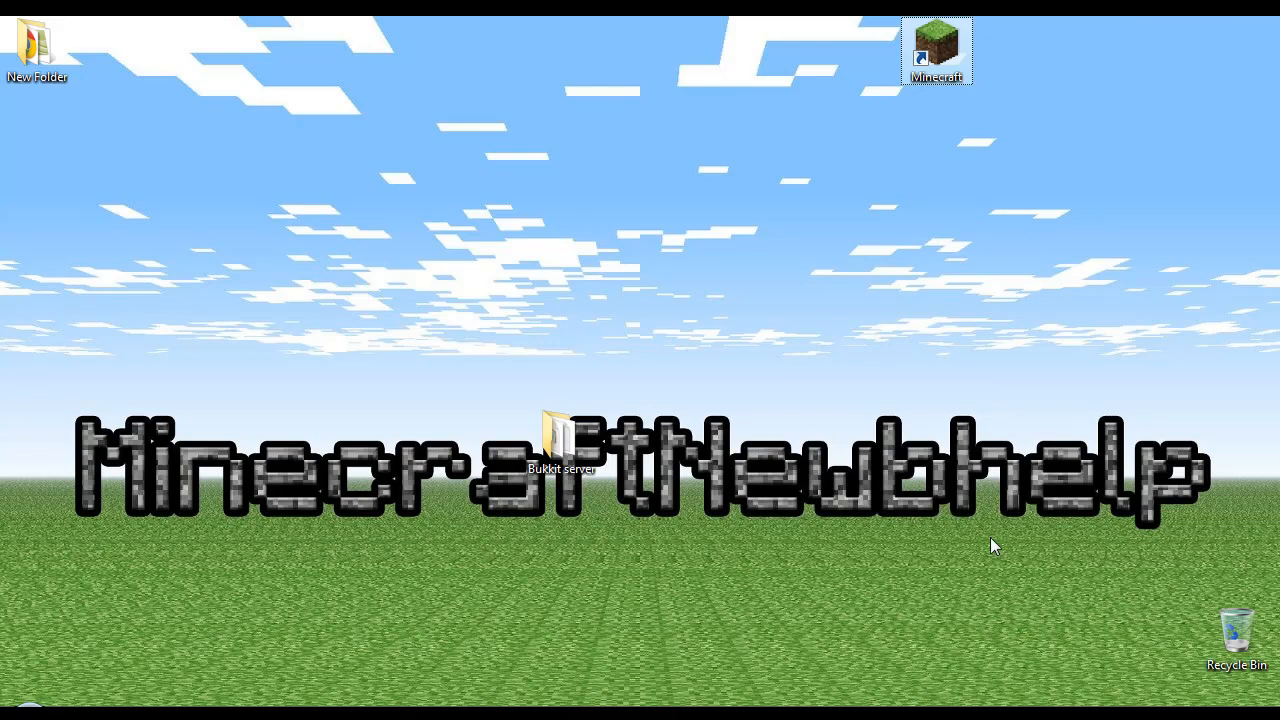
Step: Launch Minecraft from the desktop shortcut and log in through the launcher
double_click(937, 46)
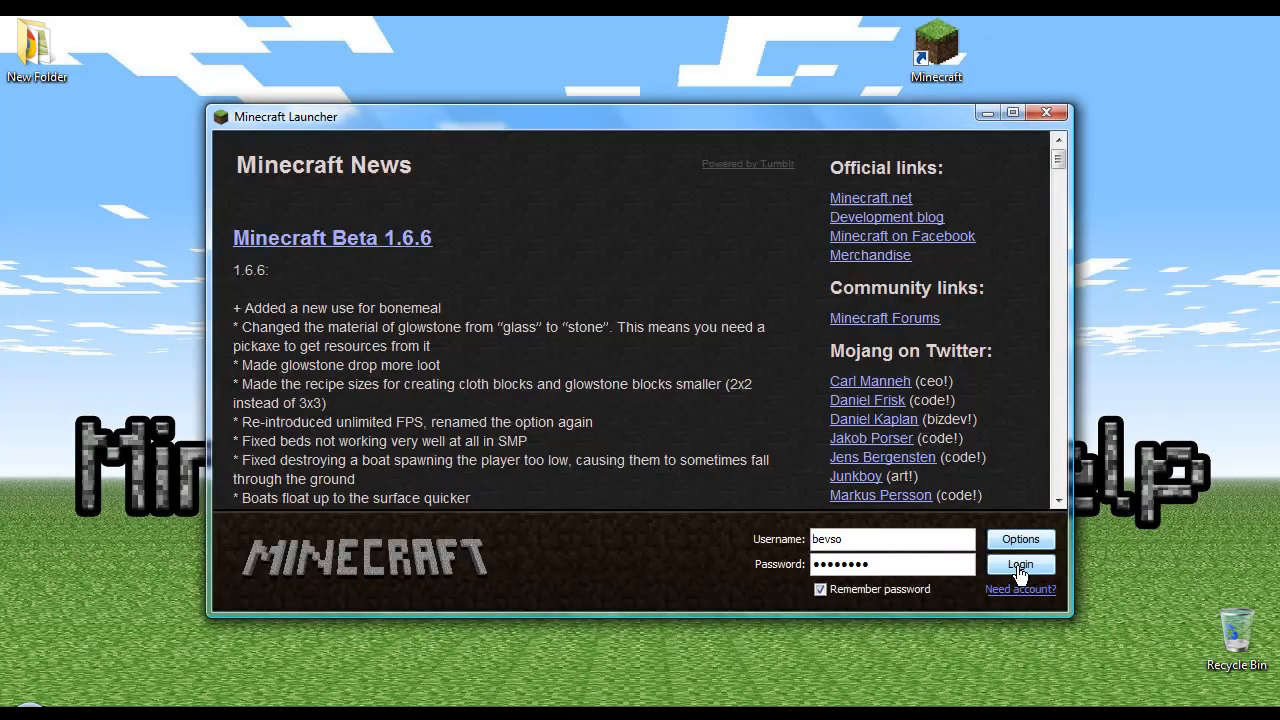
click(1020, 564)
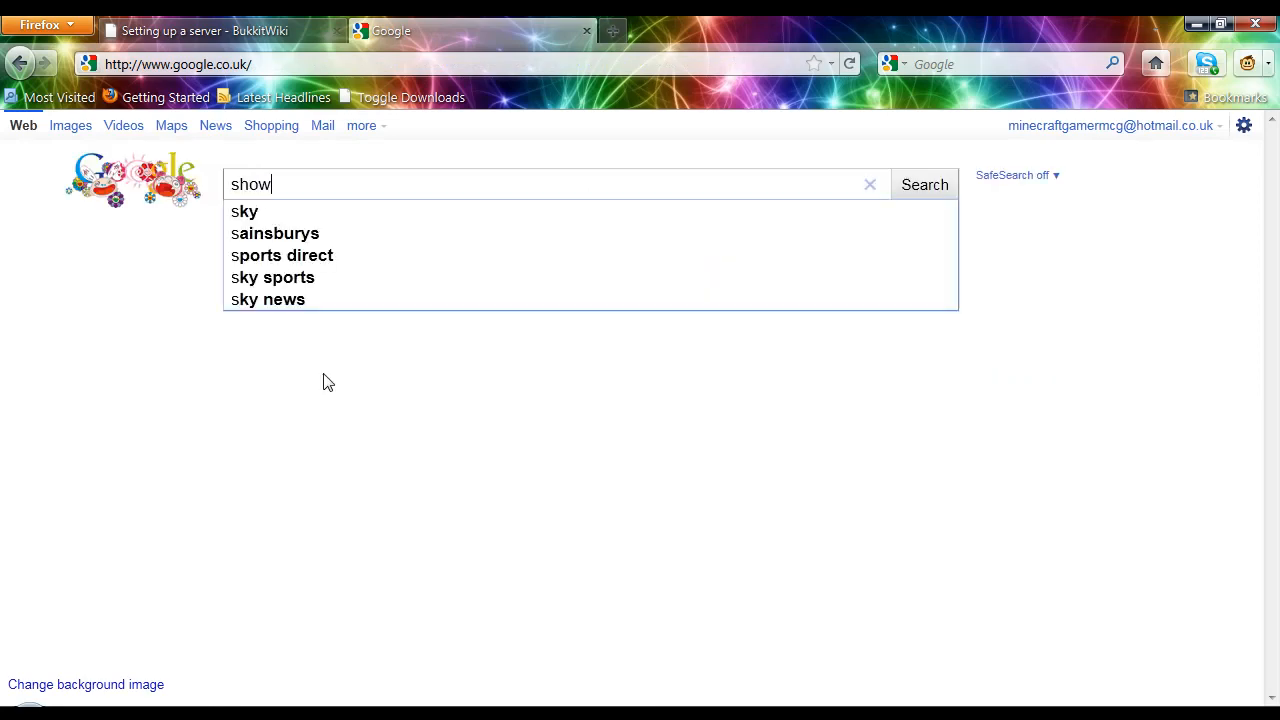
Step: Look up the public IP and try connecting to 66.249.72.83 in multiplayer
text(myip)
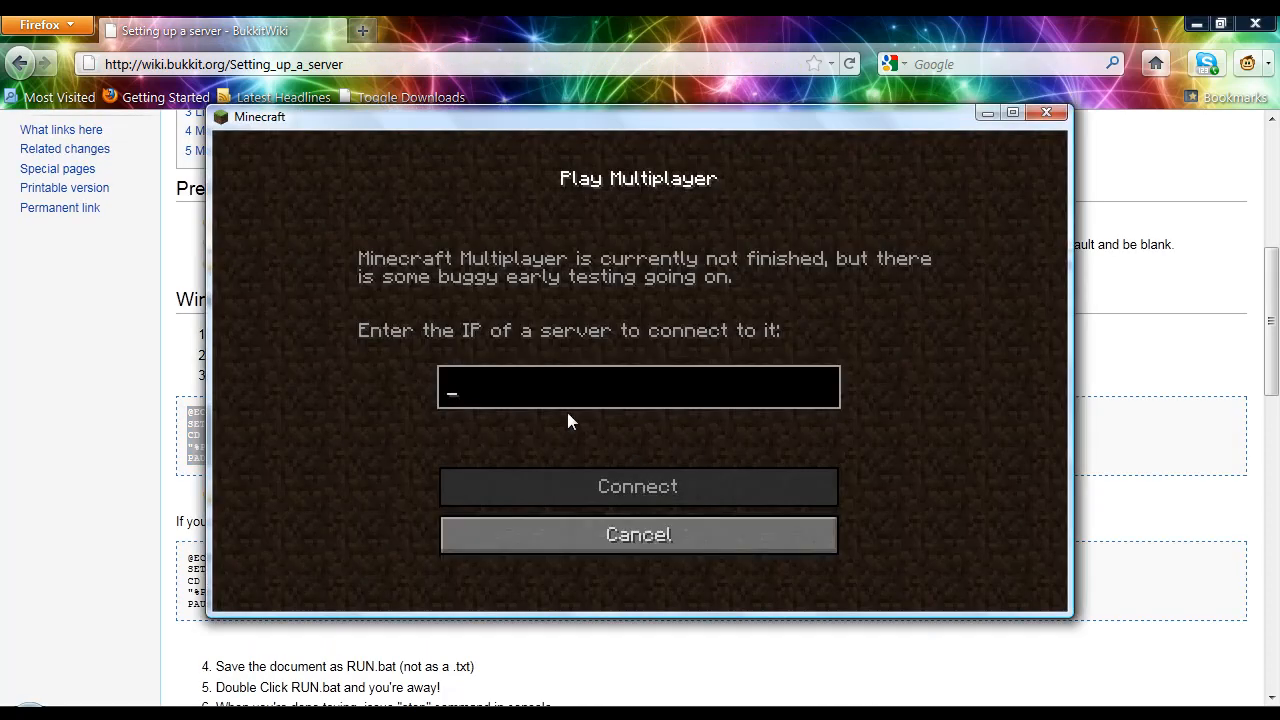
text(66.249.72.83)
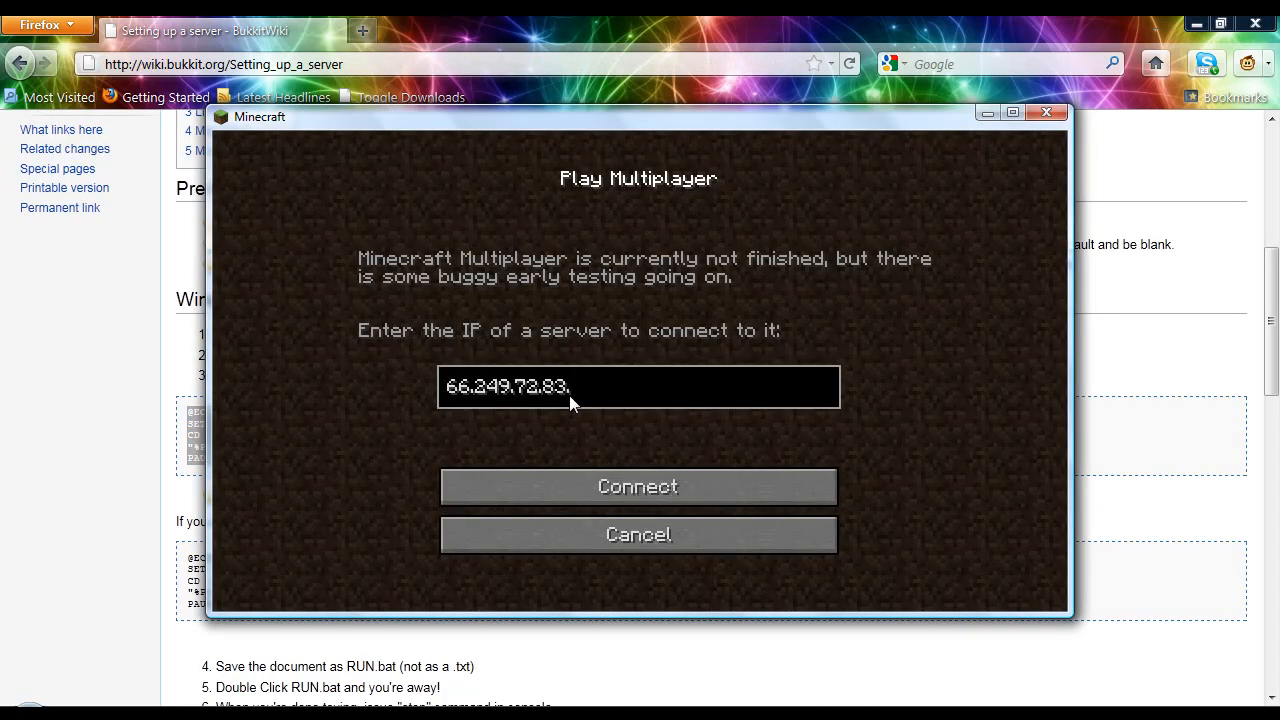
click(638, 487)
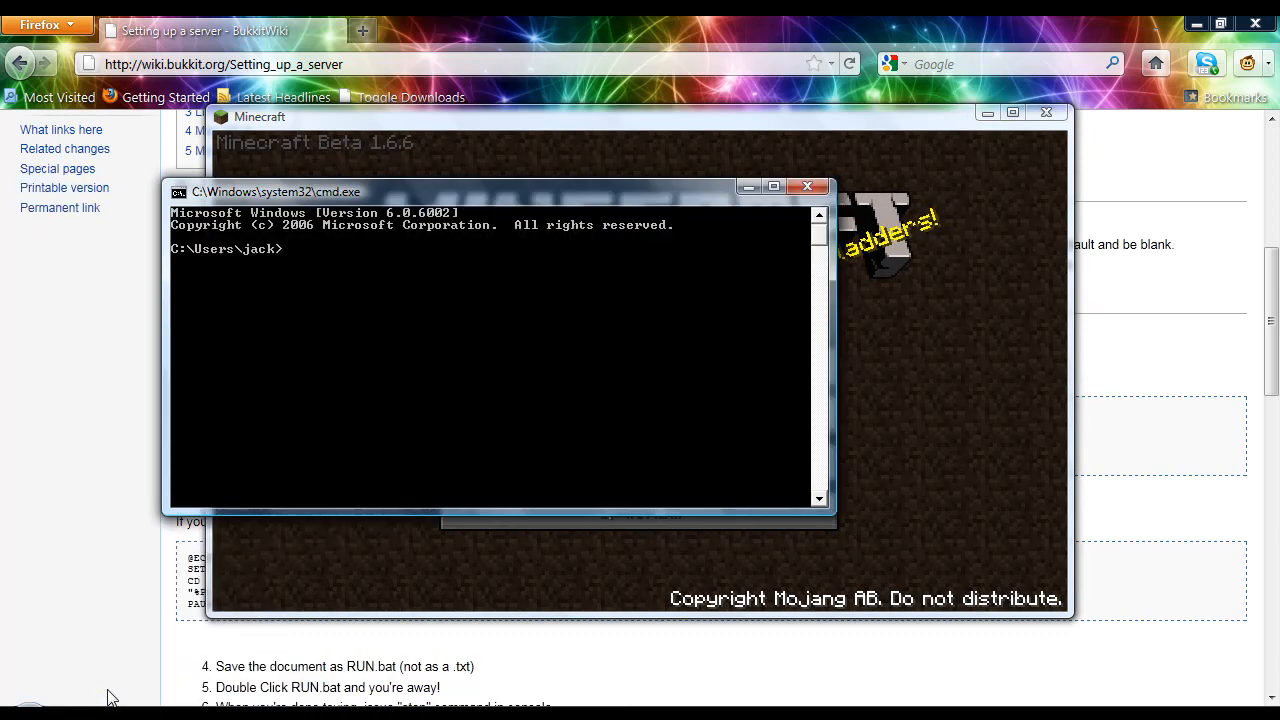
Step: Run ipconfig to find the local IPv4 address 192.168.0.104
text(ip)
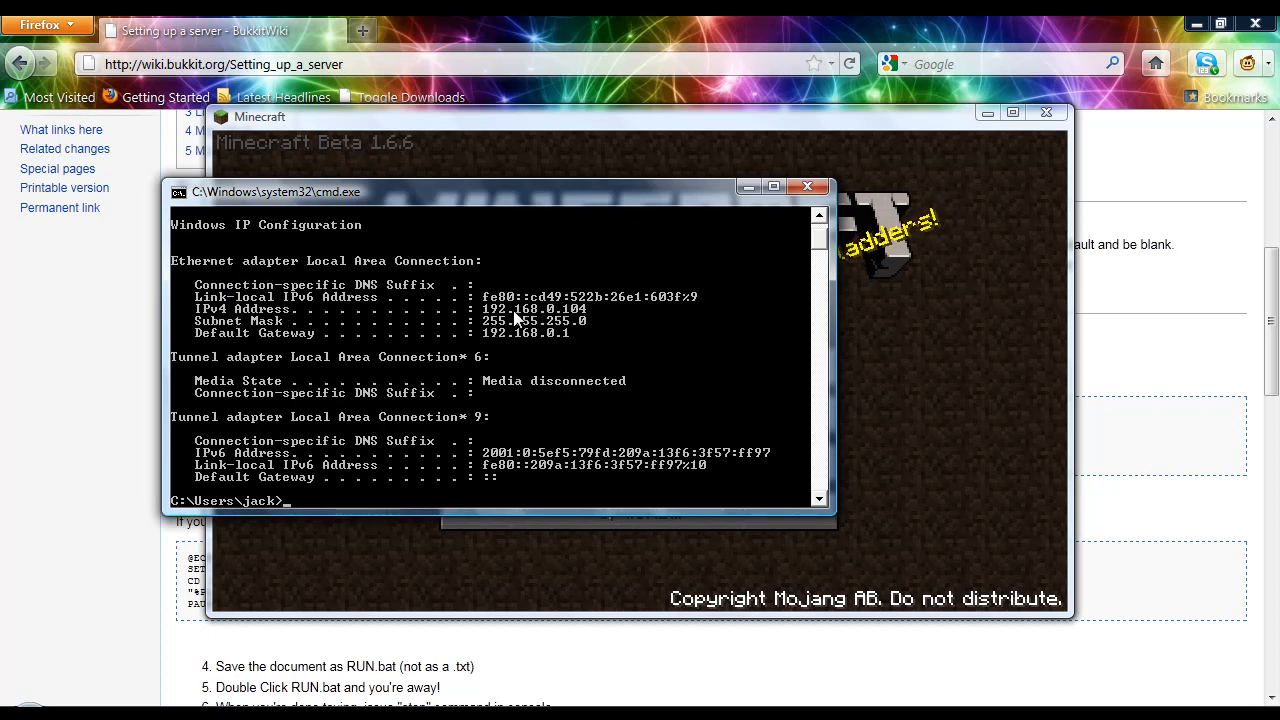
mouse_move(968, 377)
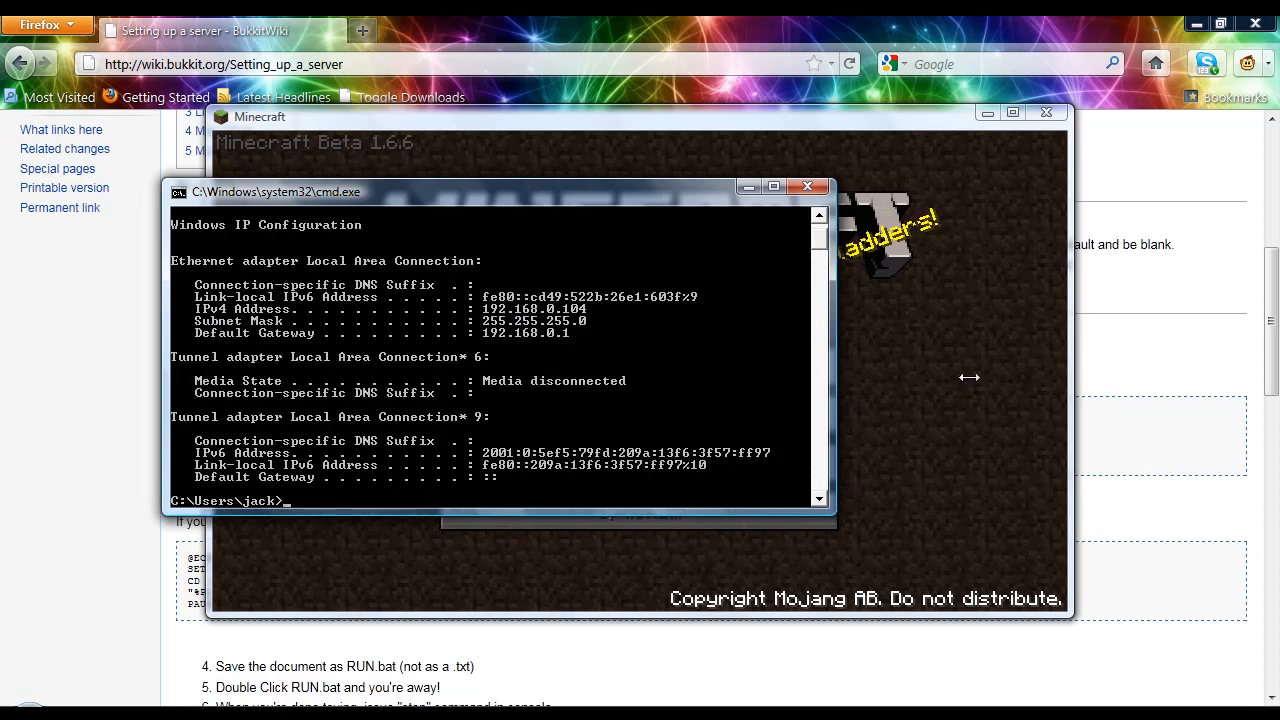
mouse_move(785, 338)
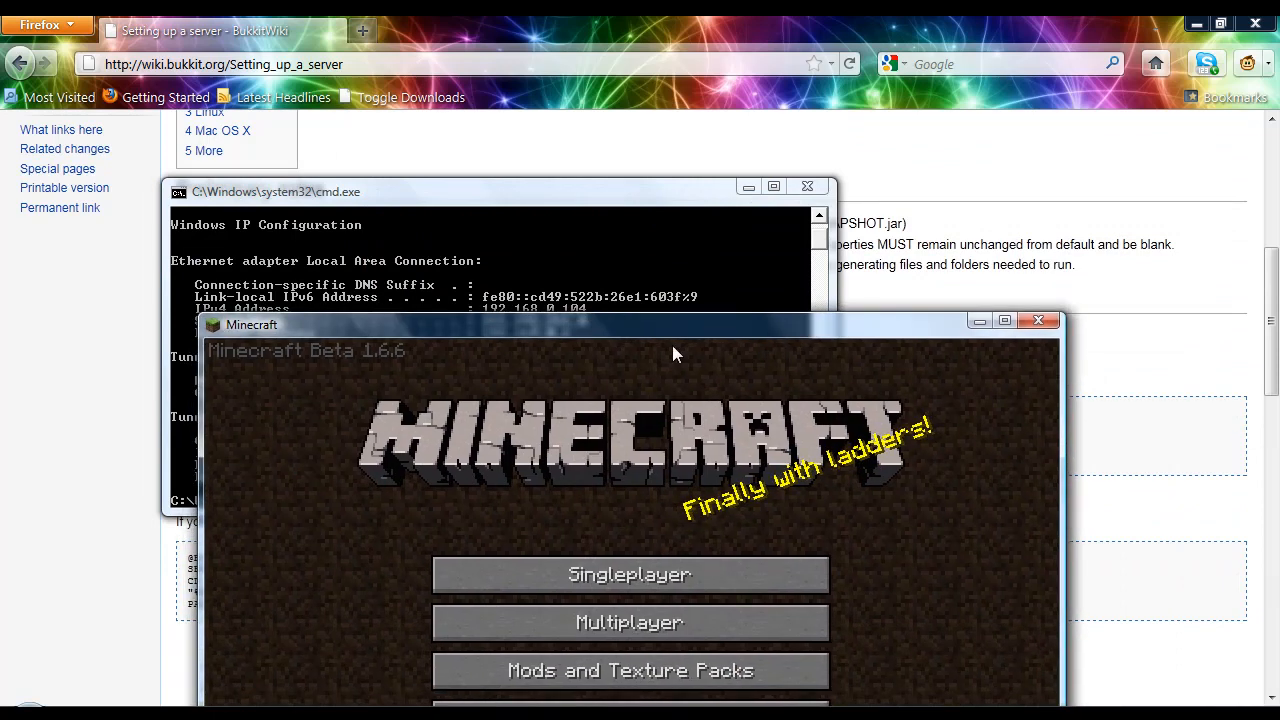
Step: Connect to the local server address 192.168.0.104 in Multiplayer and maximize the game window
click(631, 622)
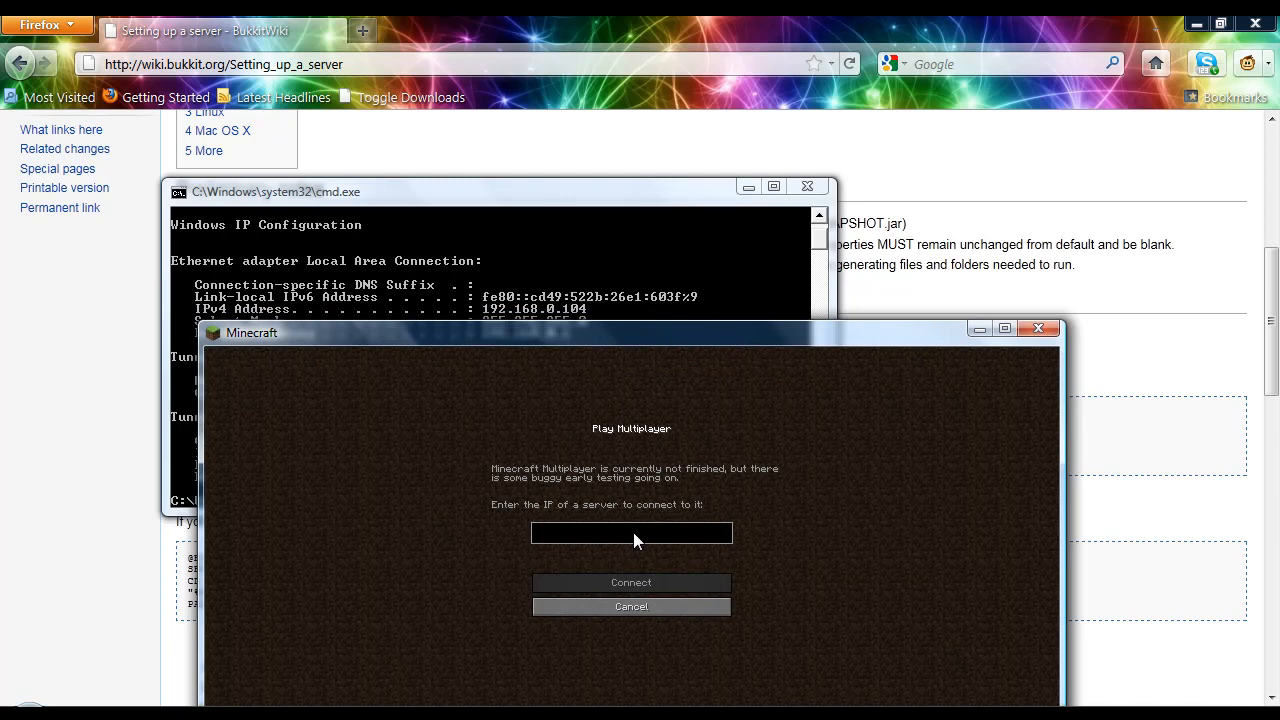
text(193)
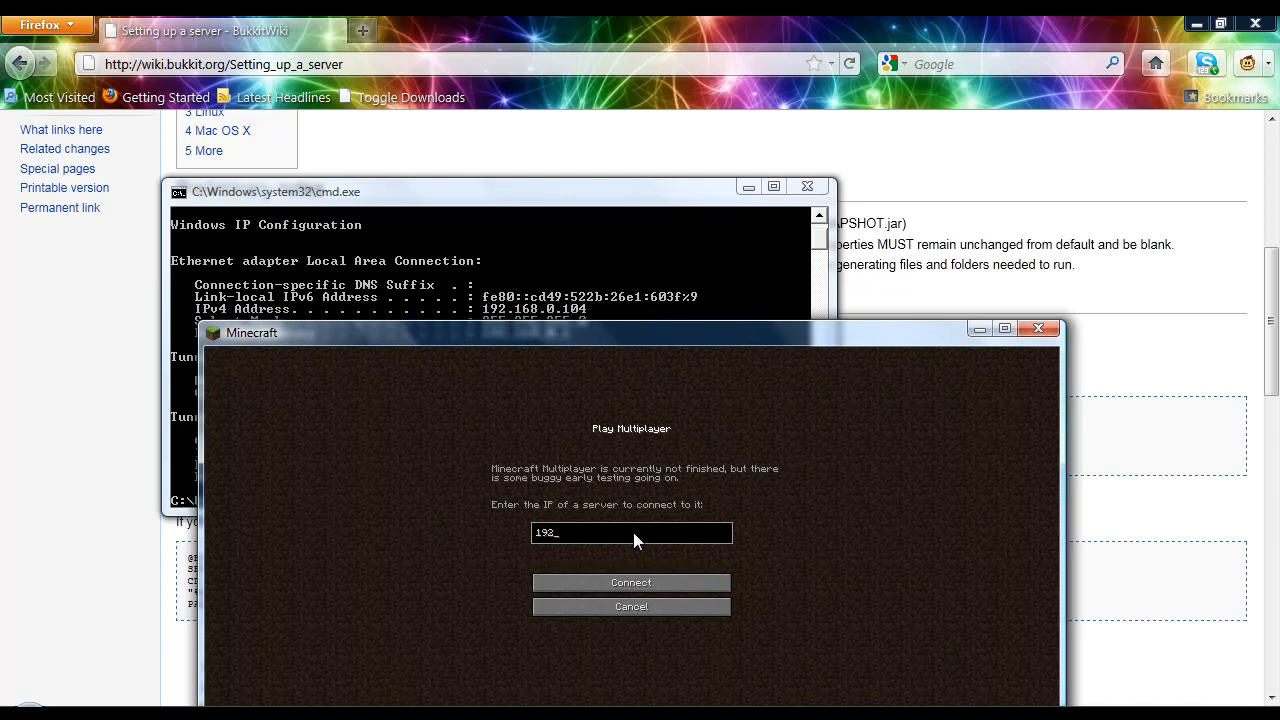
text(.)
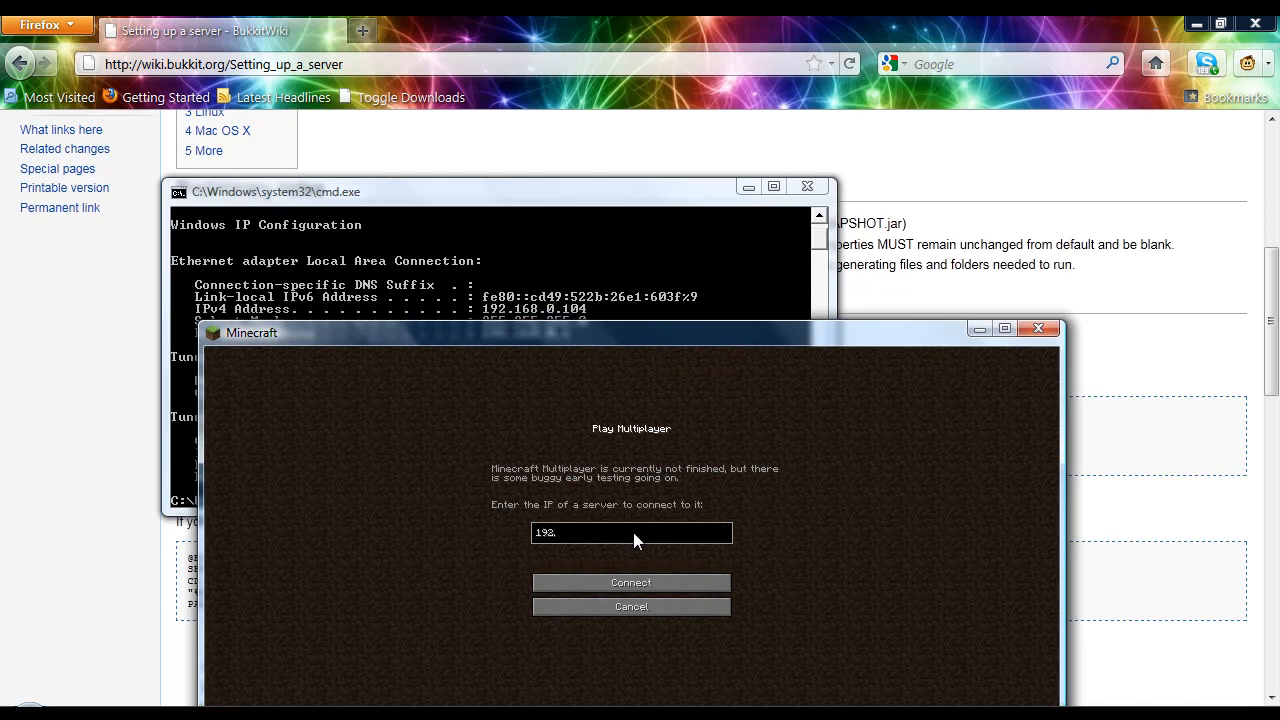
text(168.0.)
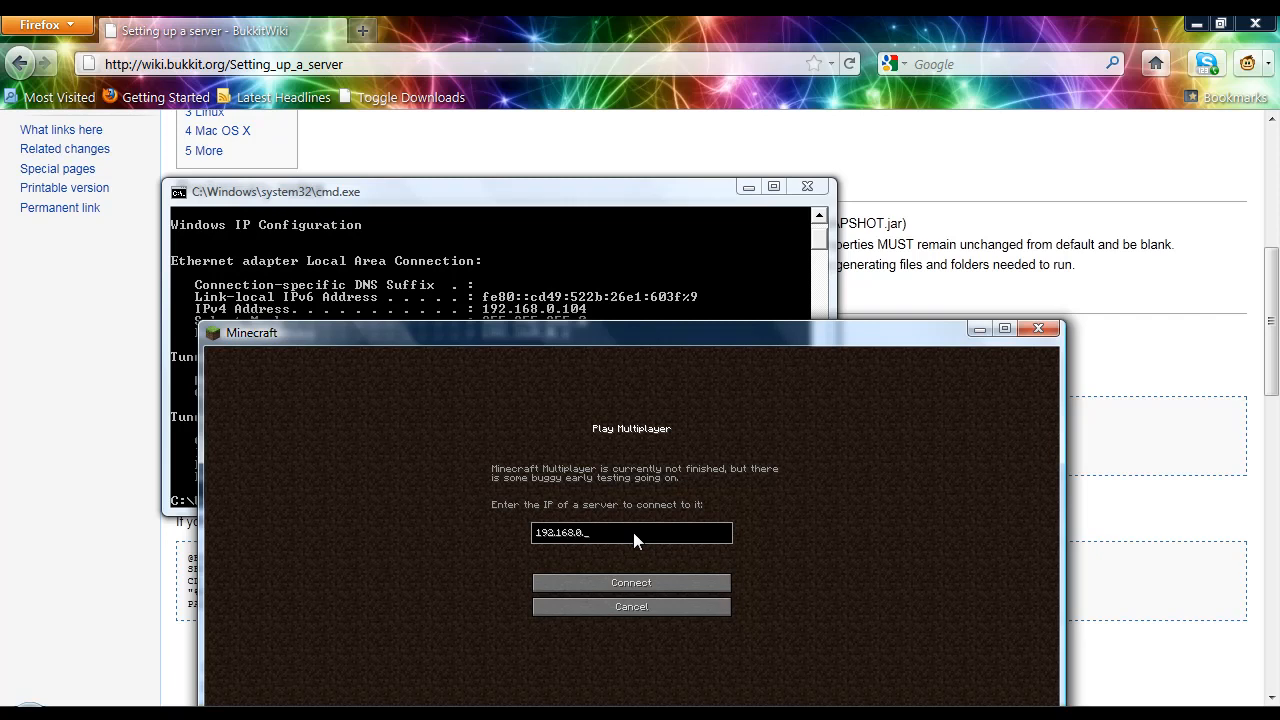
click(631, 582)
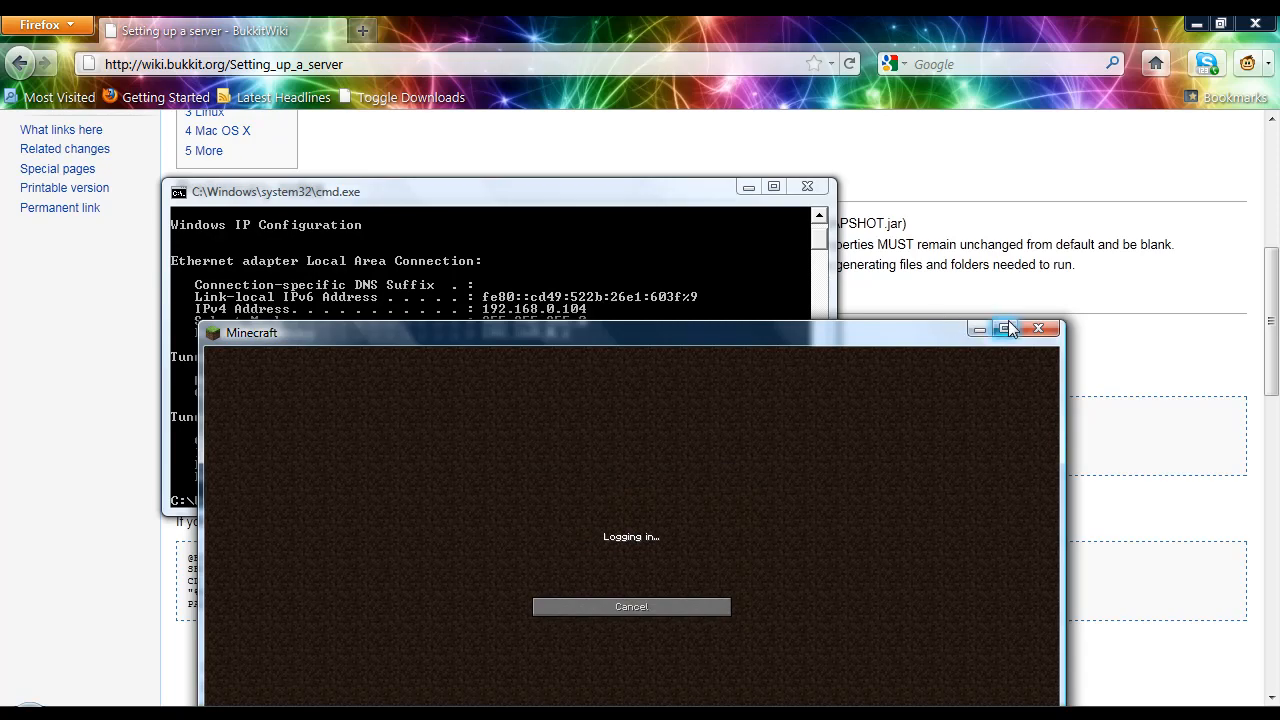
click(1006, 328)
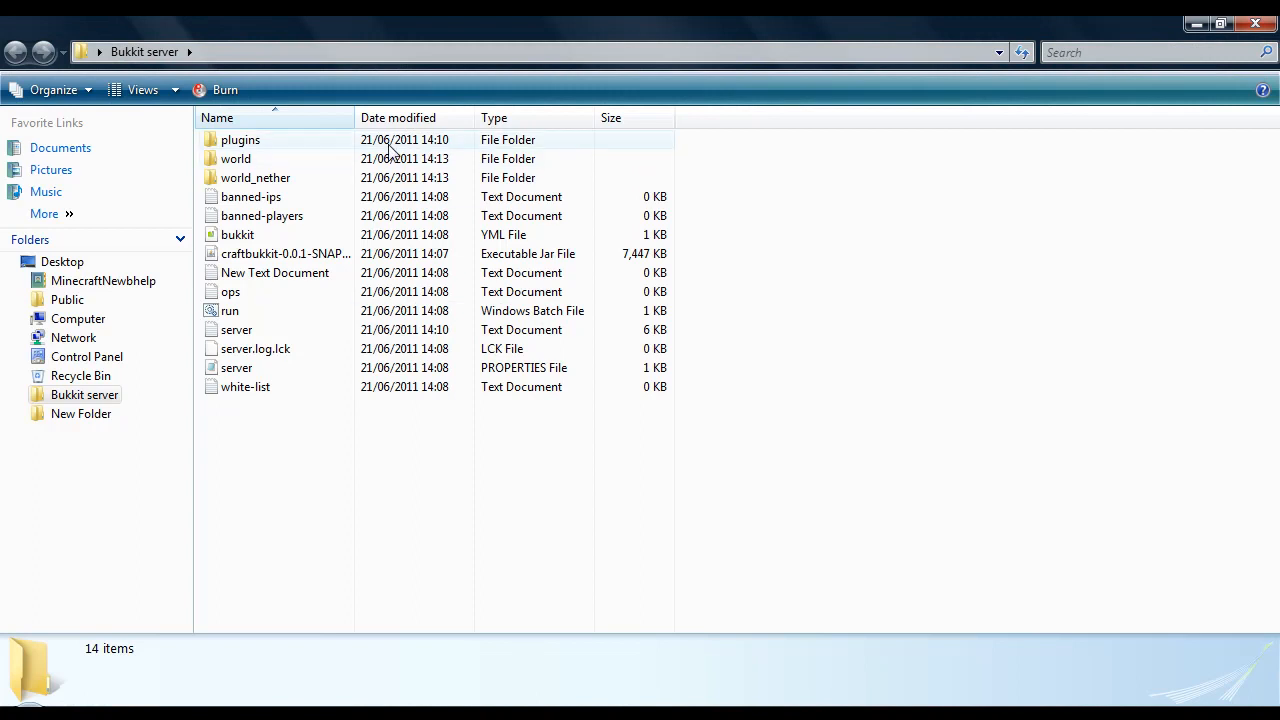
Step: Open the empty plugins folder inside the Bukkit server directory
double_click(240, 139)
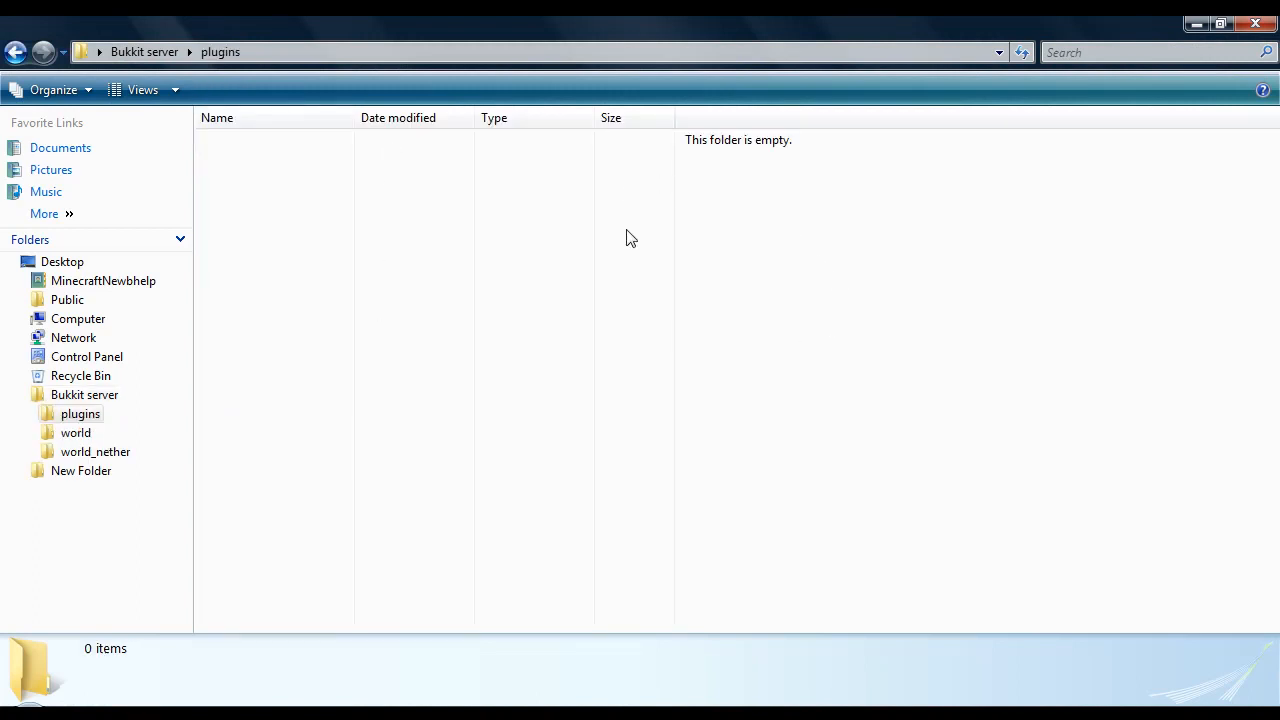
mouse_move(711, 680)
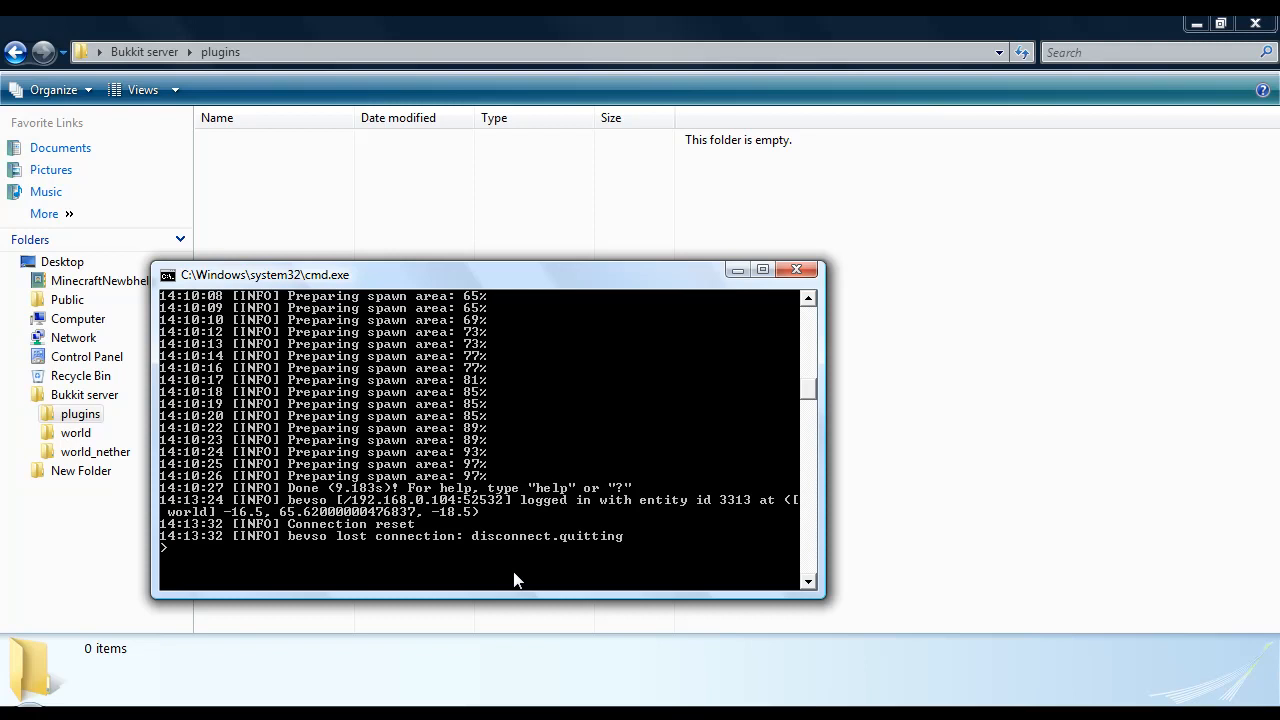
Step: Enter 'stop' in the server console to save chunks and shut down Bukkit
text(stop)
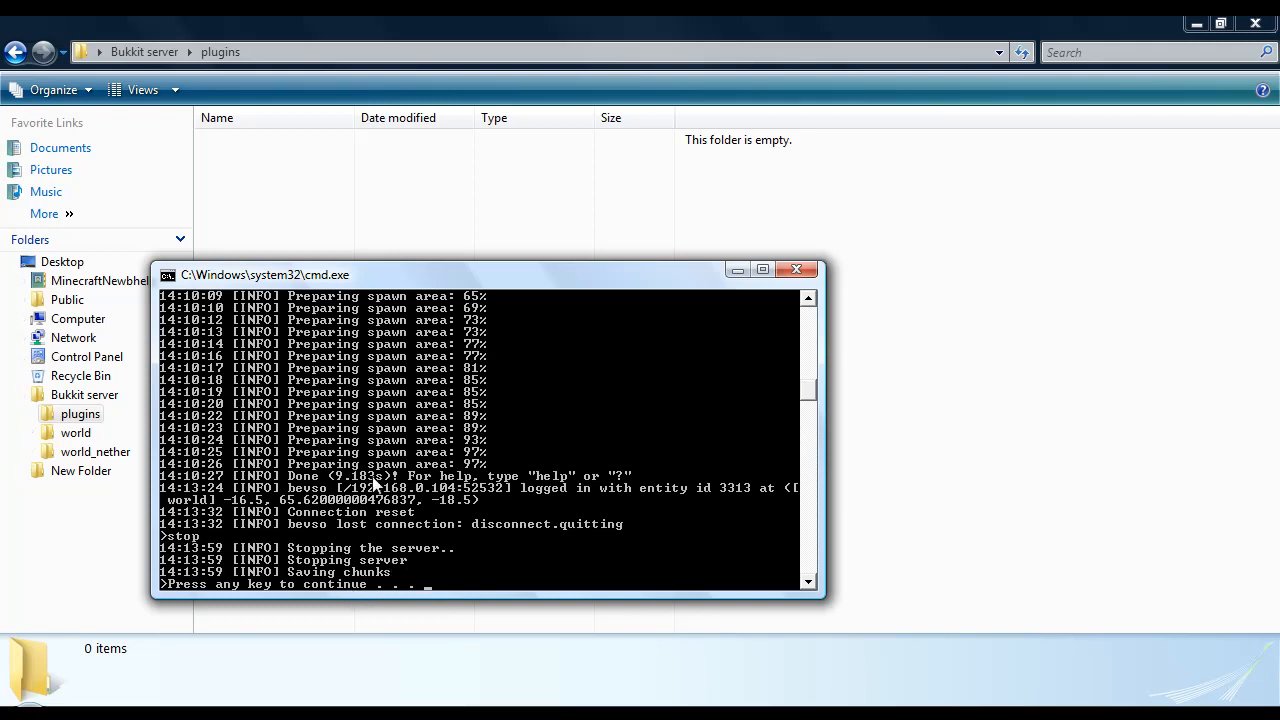
mouse_move(797, 269)
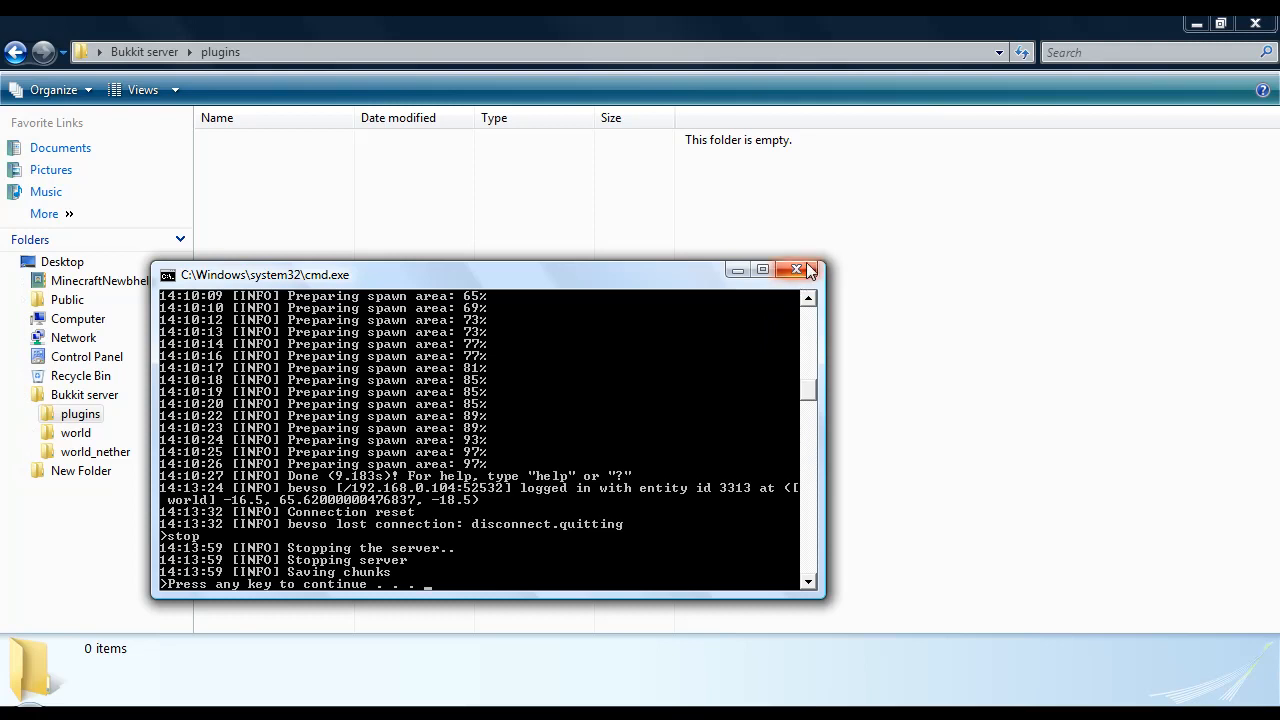
mouse_move(805, 340)
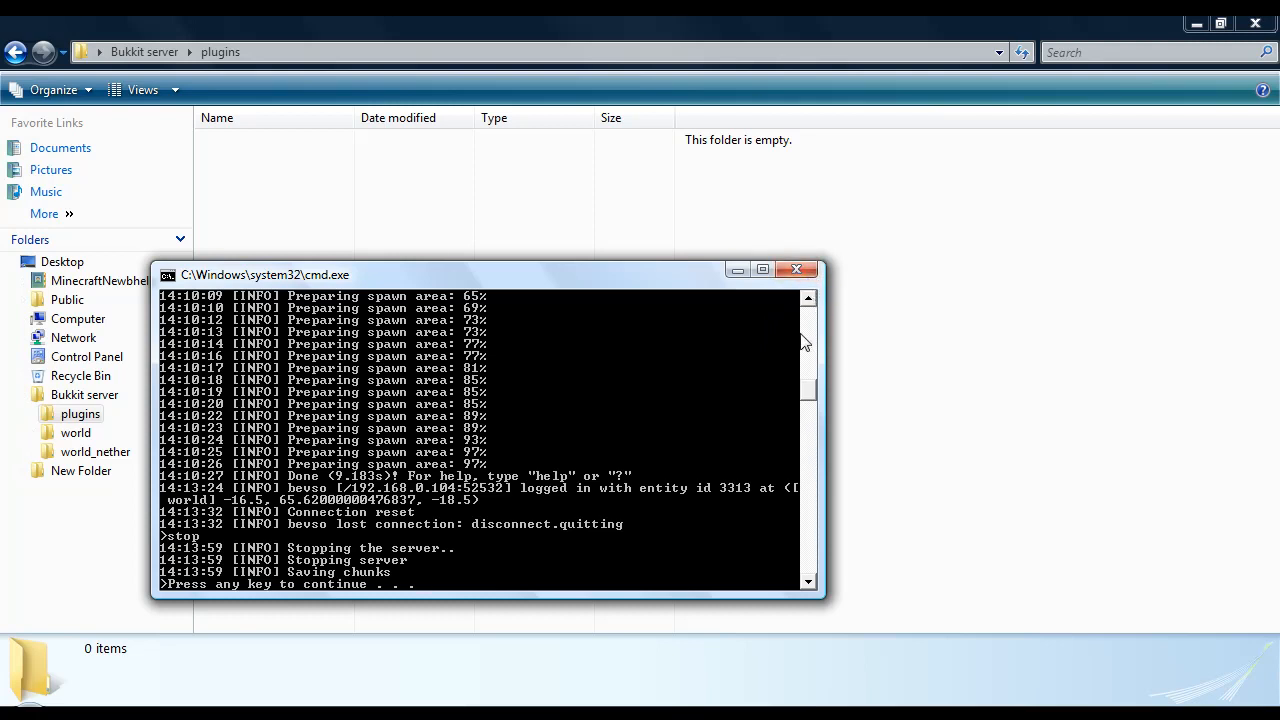
mouse_move(763, 330)
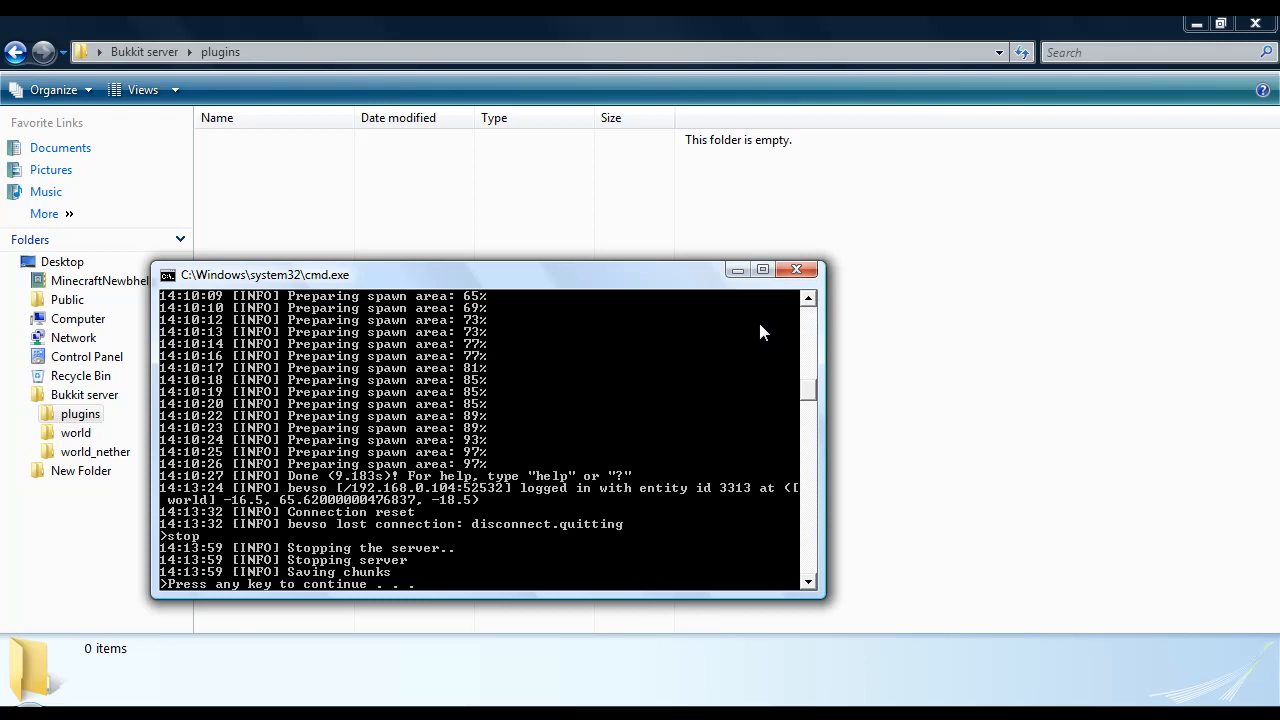
mouse_move(548, 234)
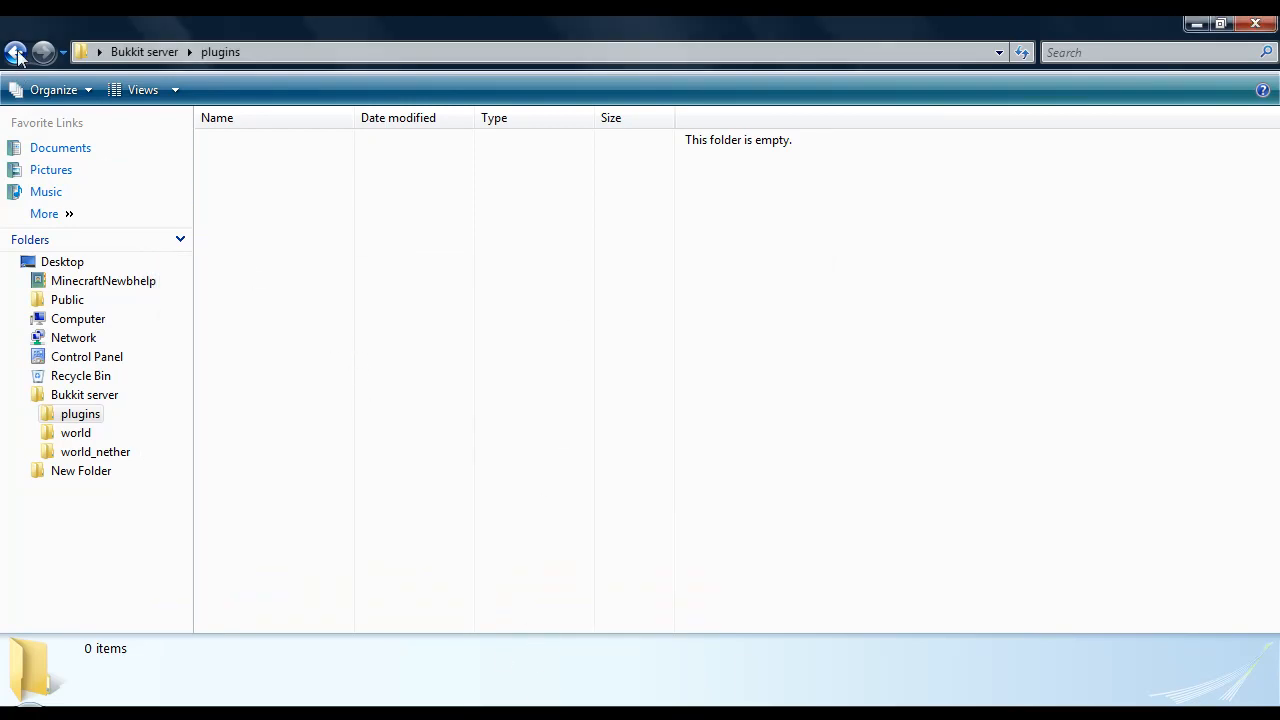
Step: Go back to the Bukkit server folder, now without the server.log.lck file
click(18, 52)
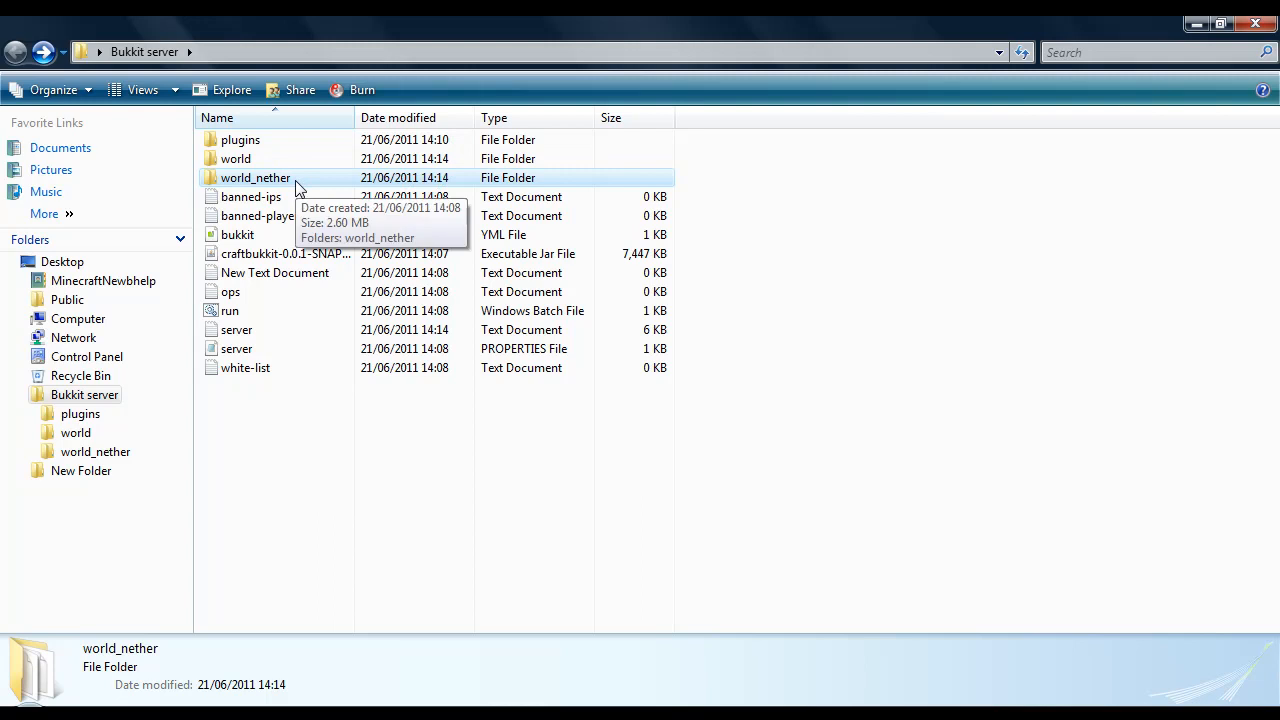
mouse_move(289, 426)
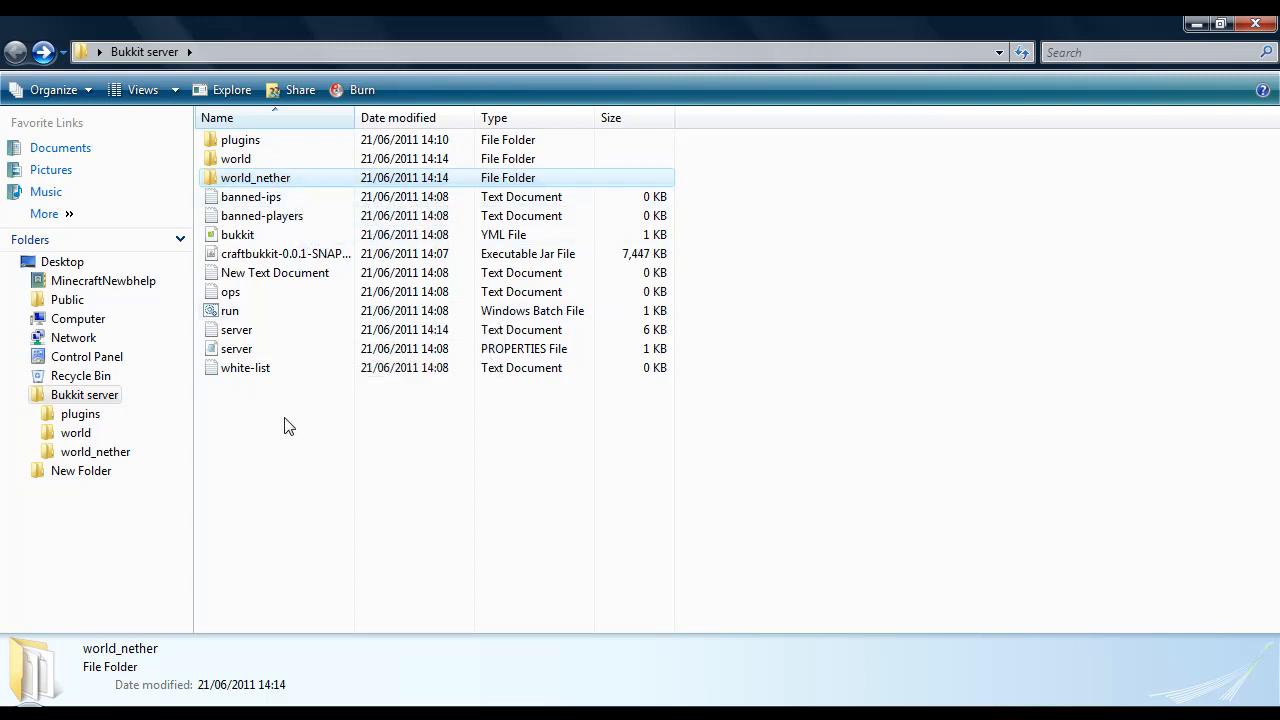
mouse_move(308, 433)
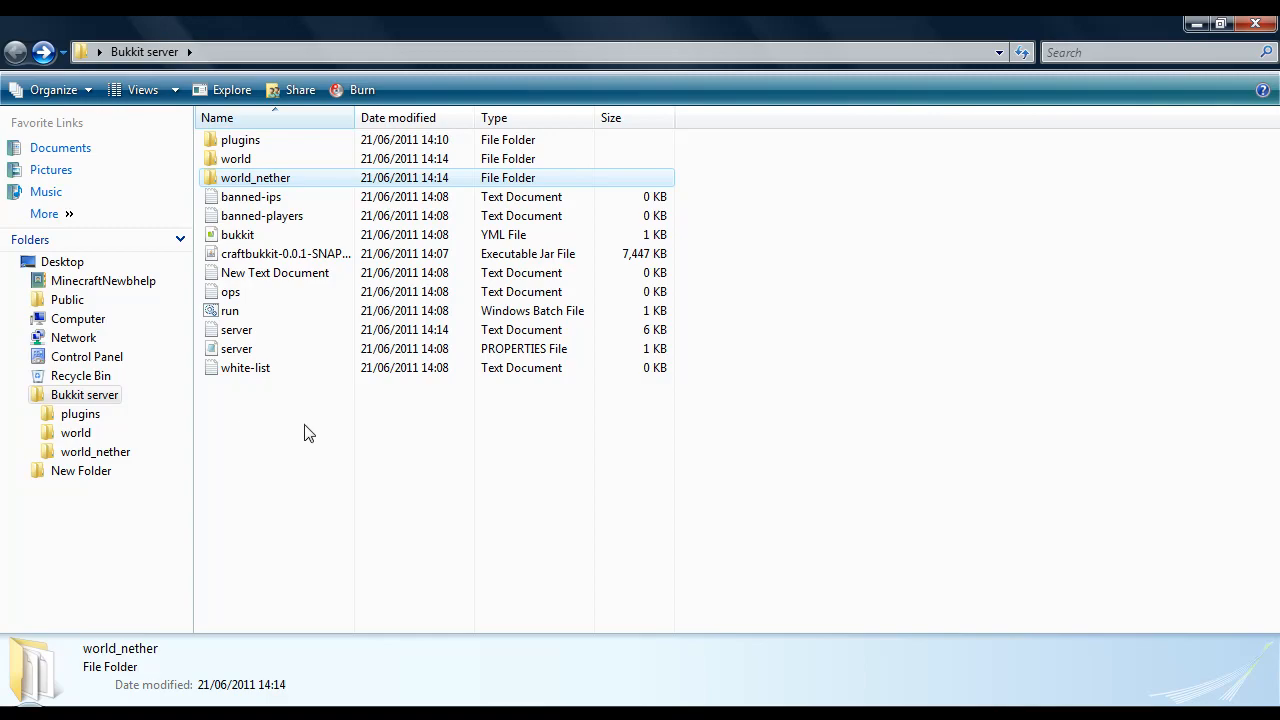